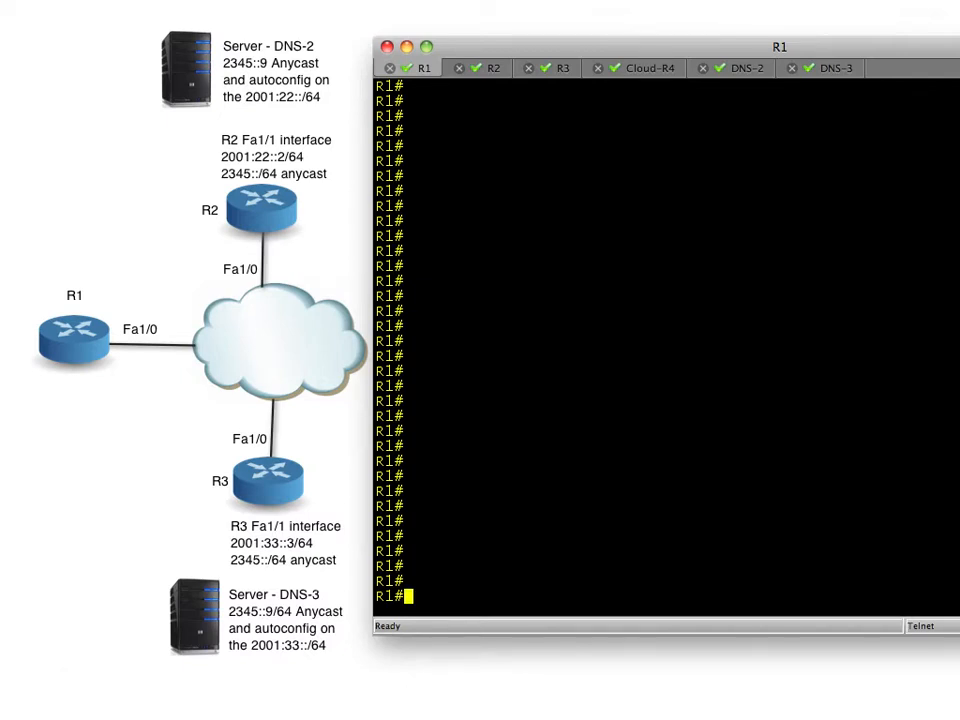
pyautogui.moveTo(68, 318)
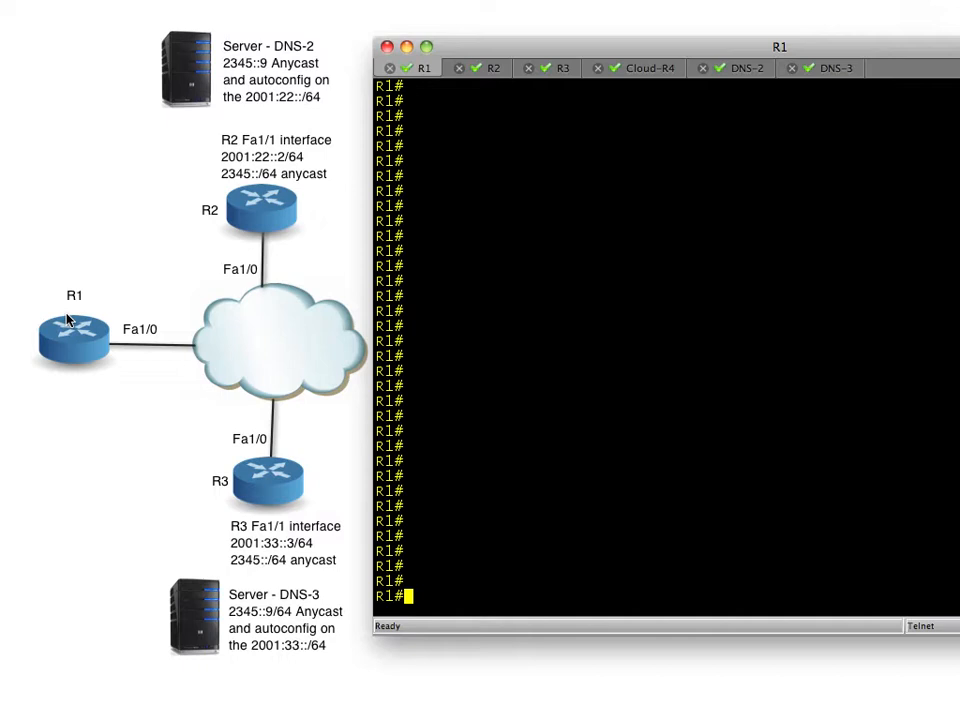
pyautogui.moveTo(222, 496)
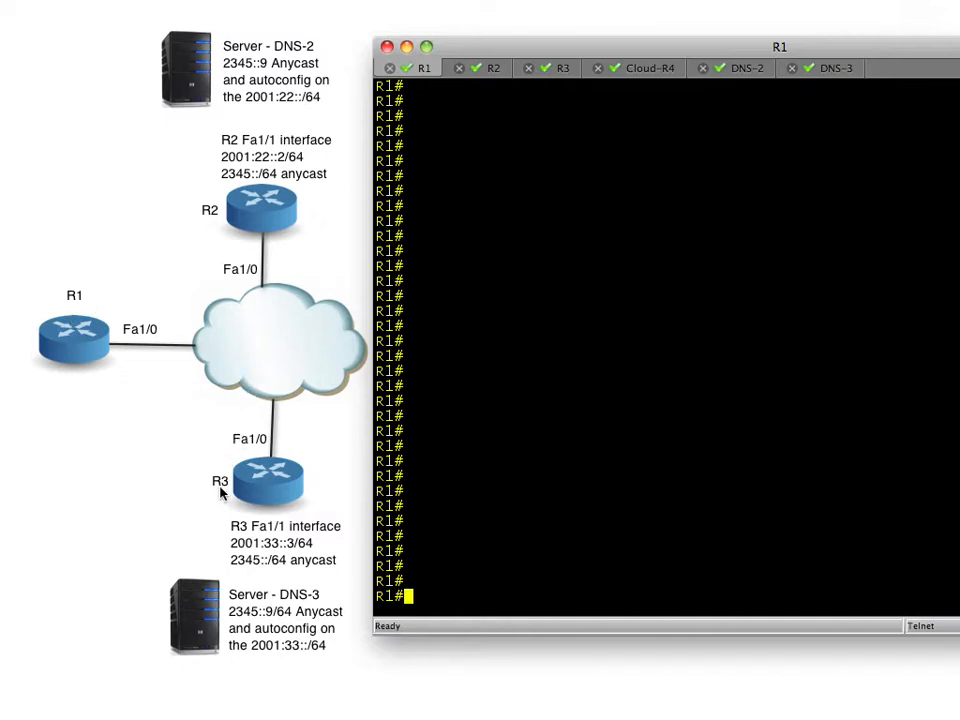
pyautogui.moveTo(324, 290)
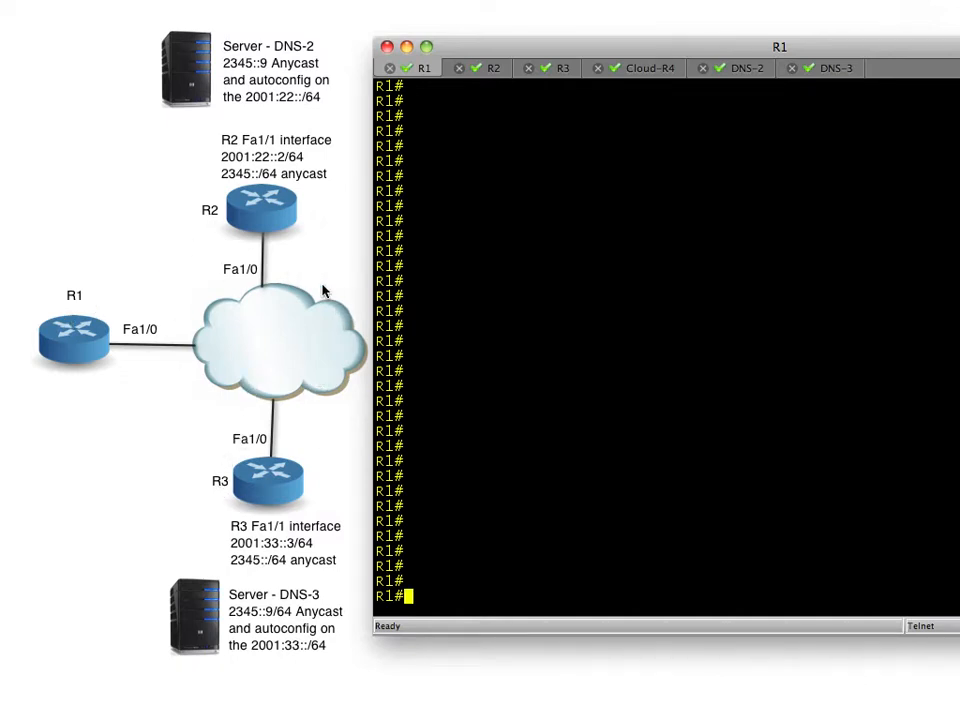
pyautogui.moveTo(304, 302)
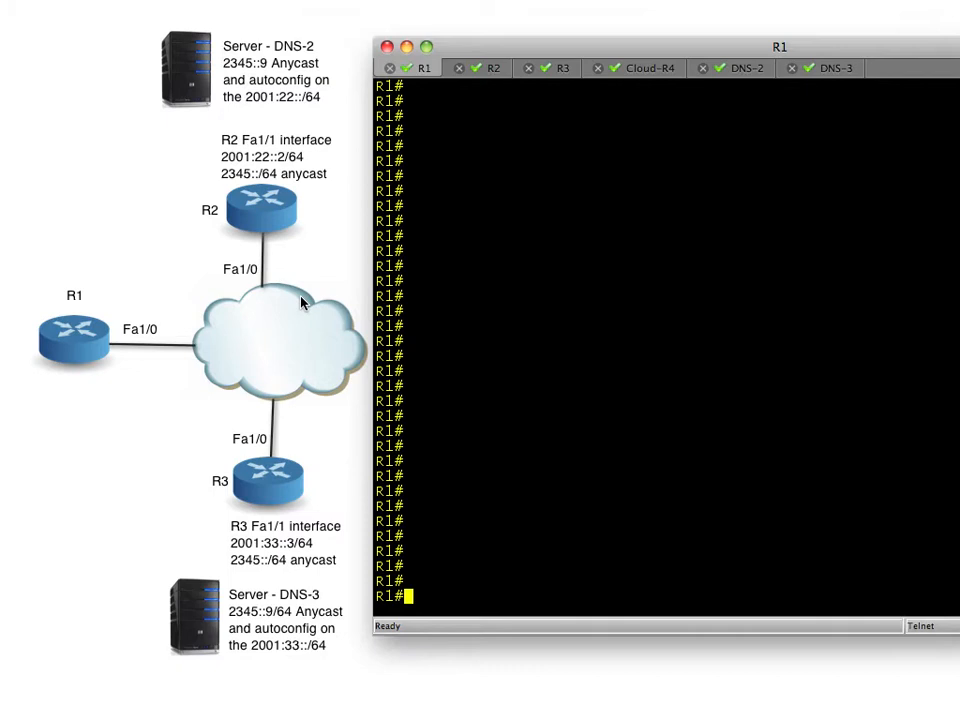
pyautogui.moveTo(180, 284)
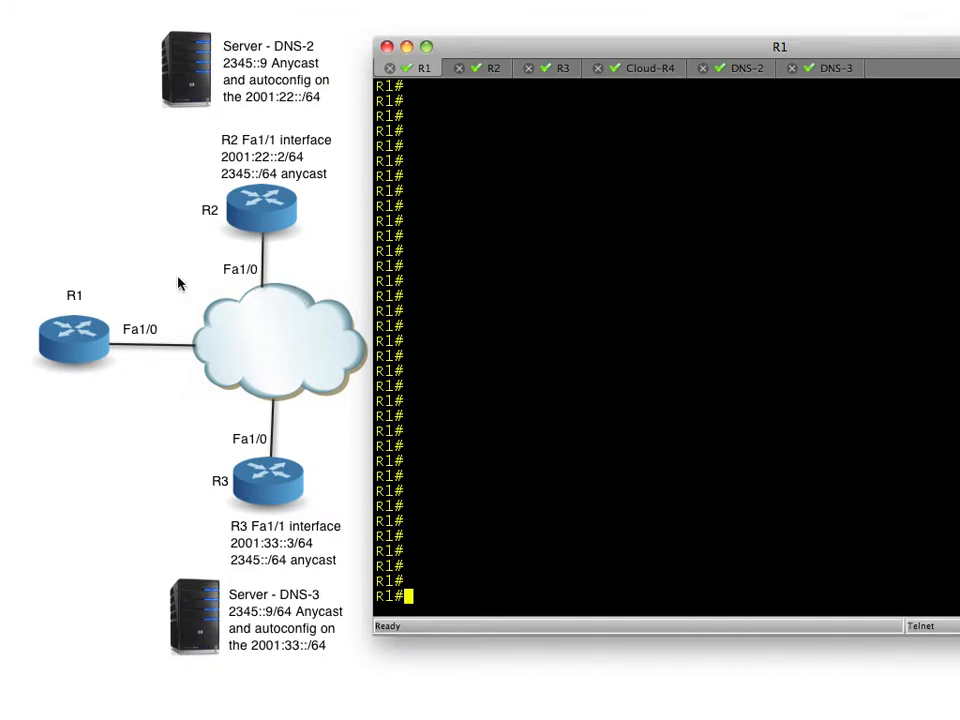
pyautogui.moveTo(276, 280)
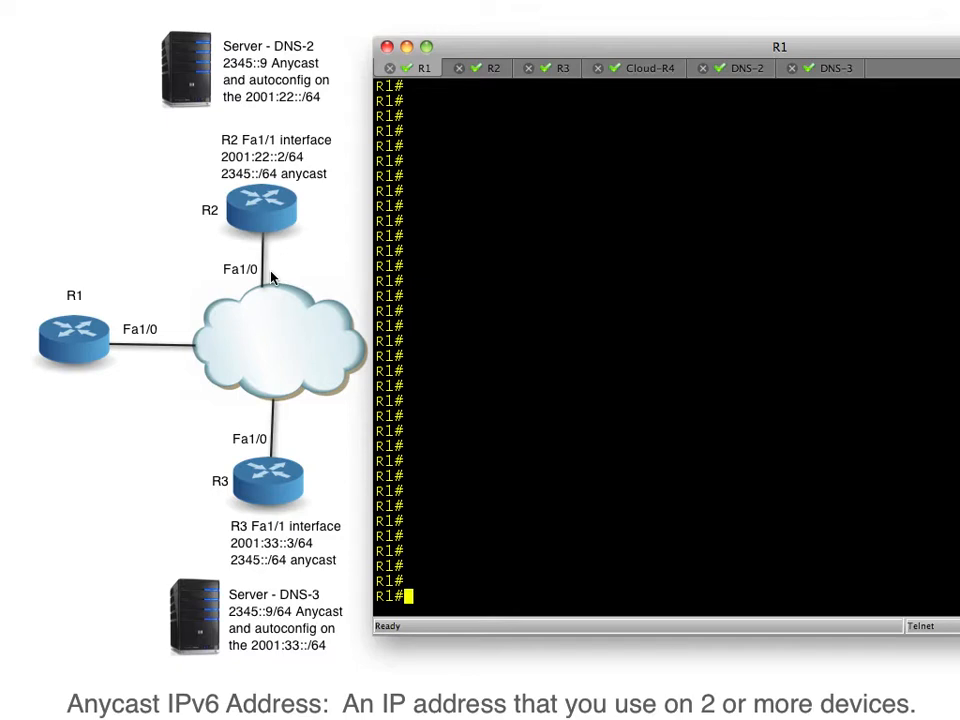
pyautogui.moveTo(48, 344)
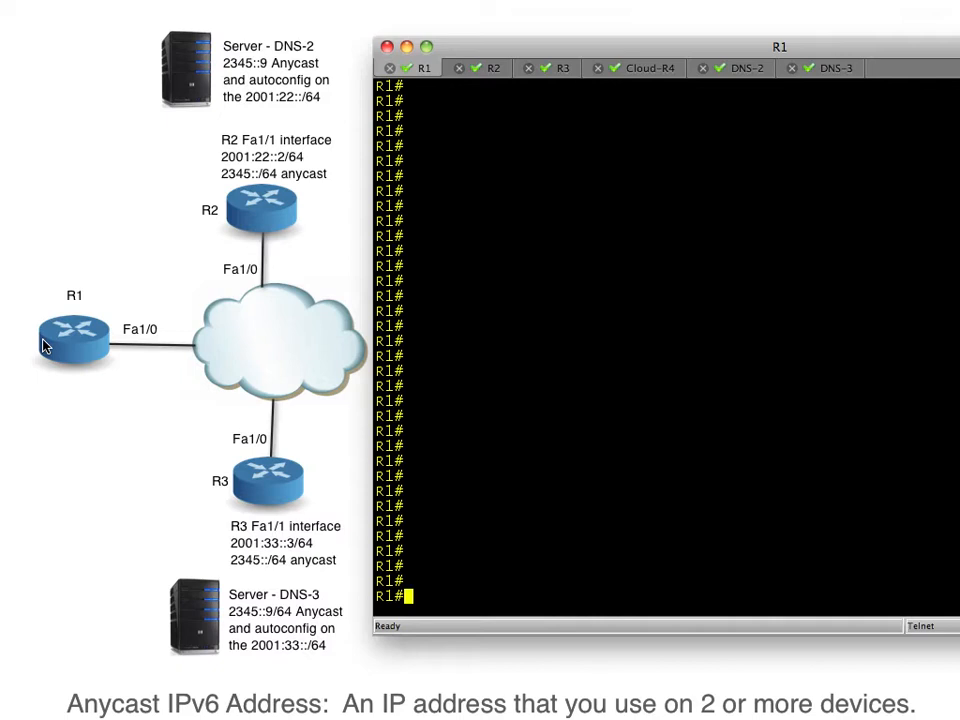
pyautogui.moveTo(204, 104)
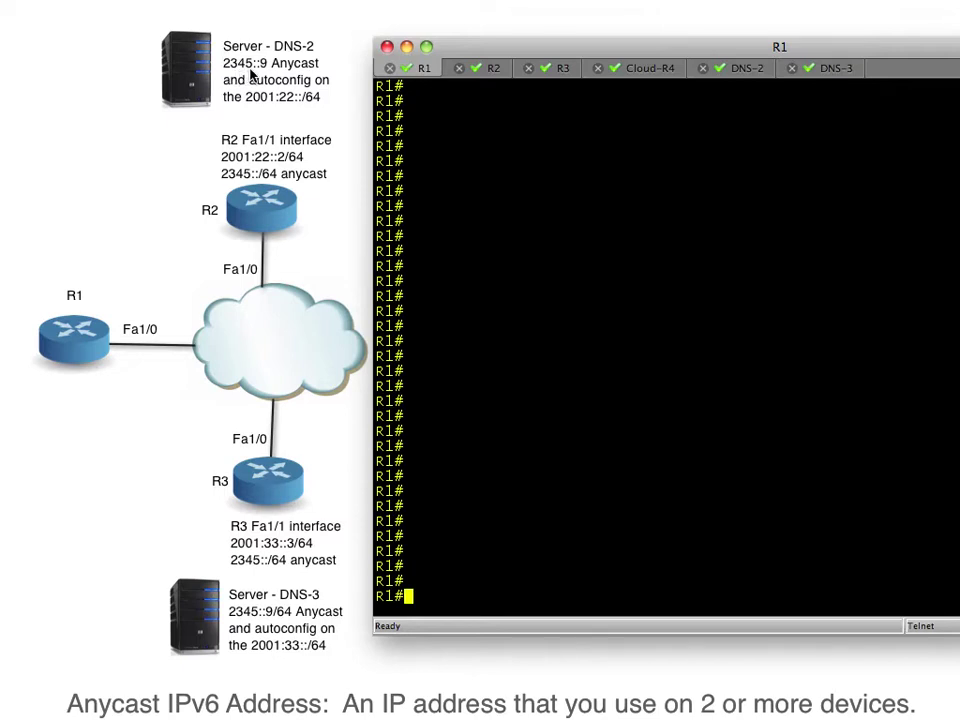
pyautogui.moveTo(192, 88)
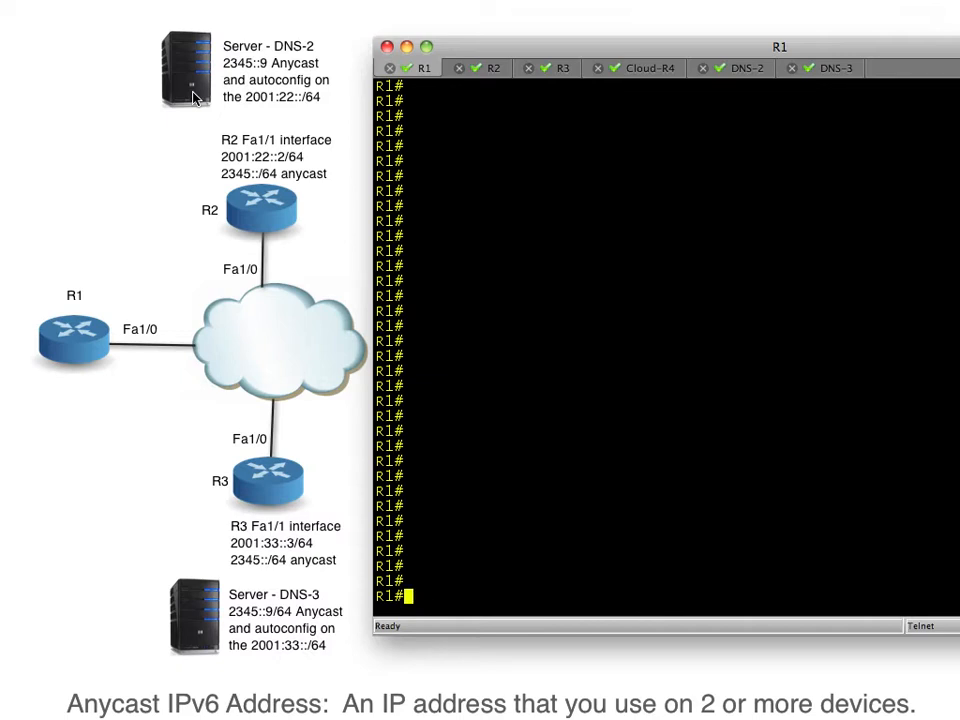
pyautogui.moveTo(260, 76)
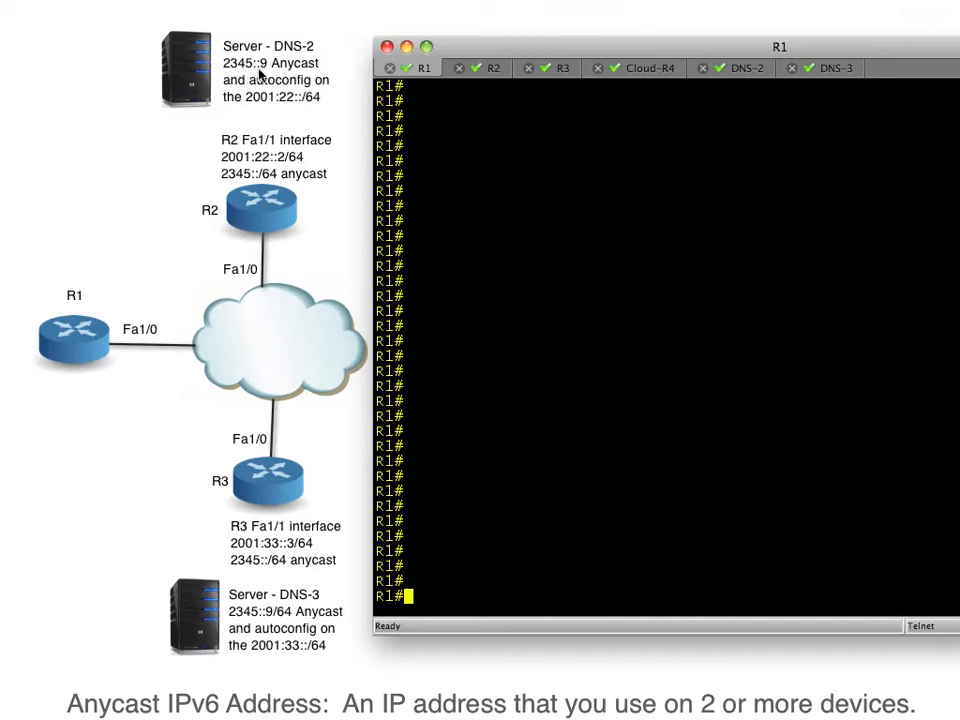
pyautogui.moveTo(190, 76)
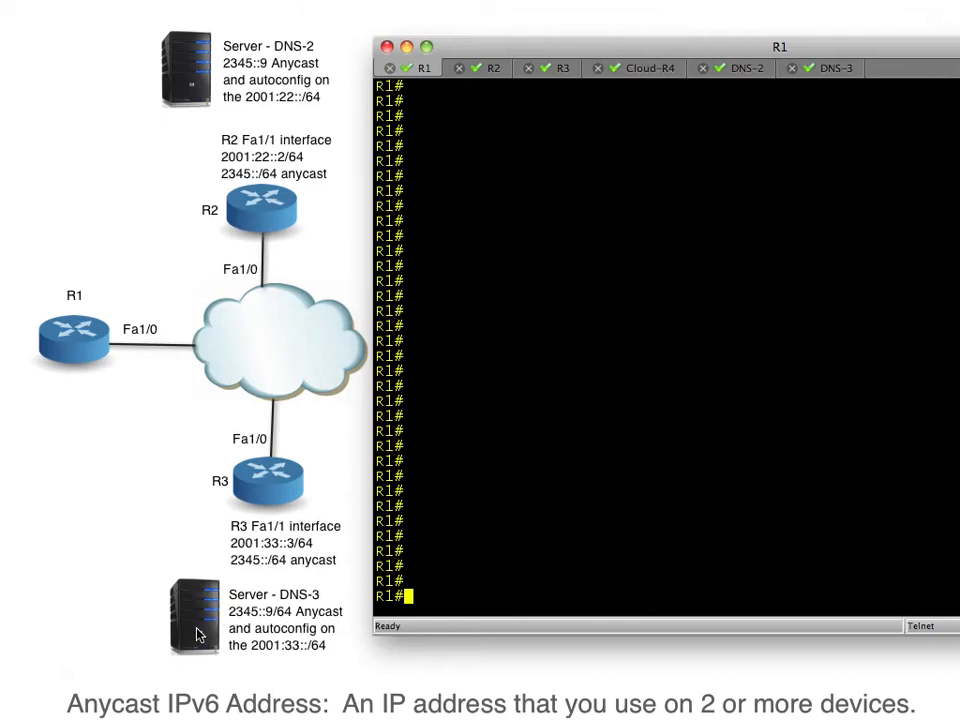
pyautogui.moveTo(316, 610)
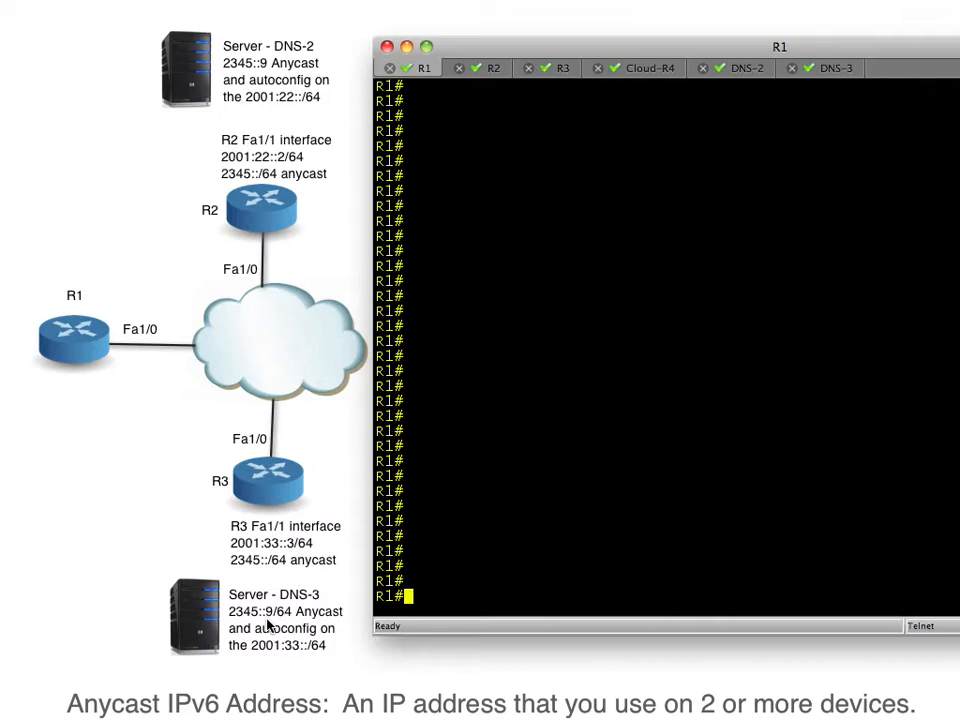
pyautogui.moveTo(120, 392)
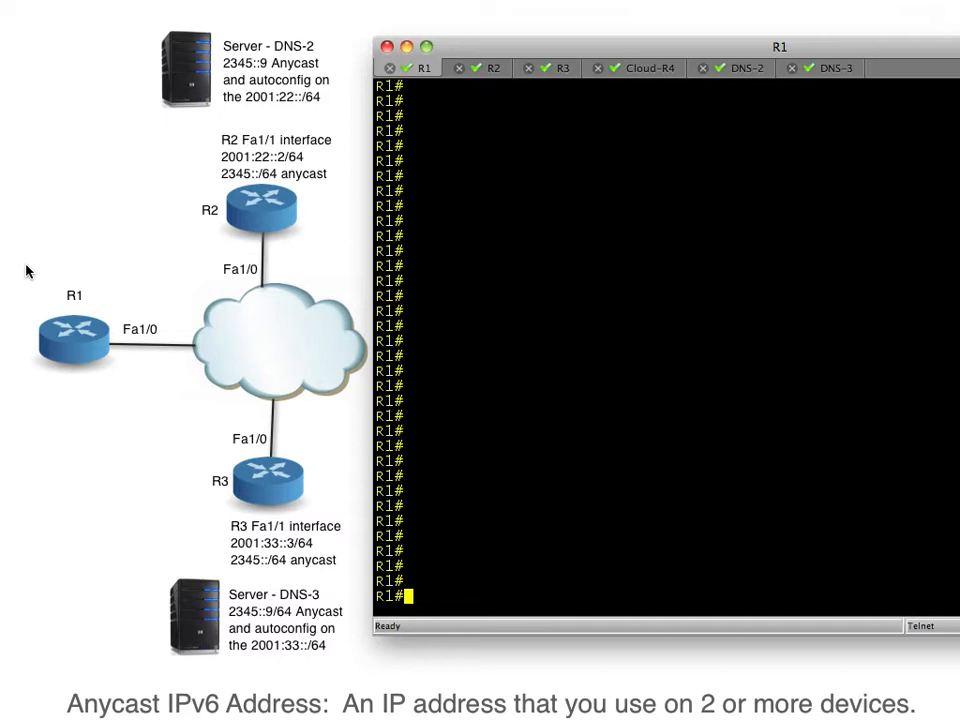
pyautogui.moveTo(200, 94)
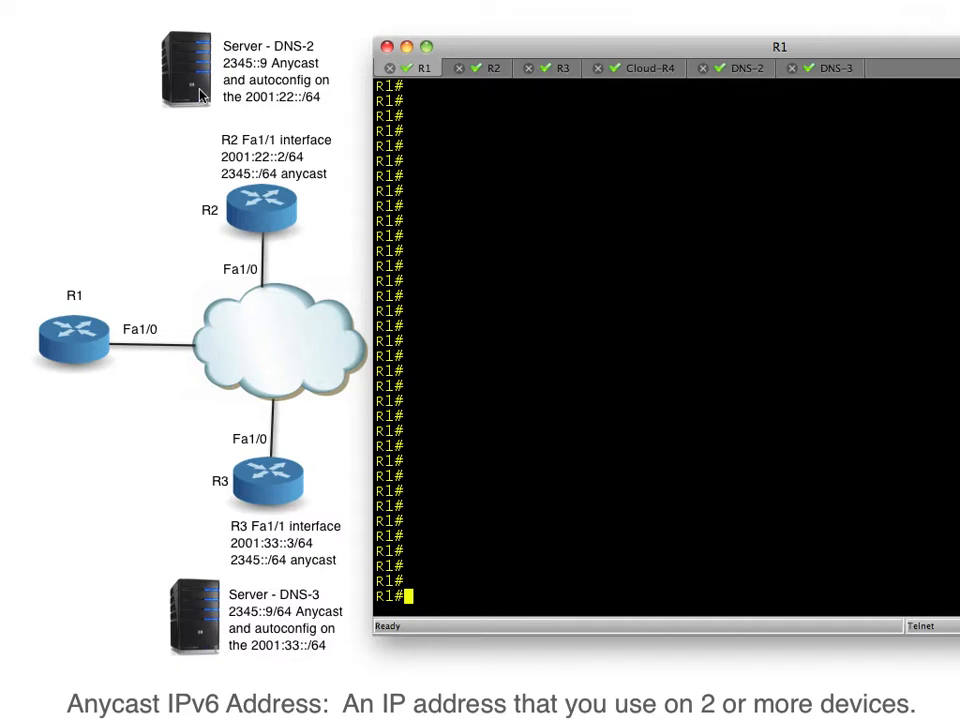
pyautogui.moveTo(92, 336)
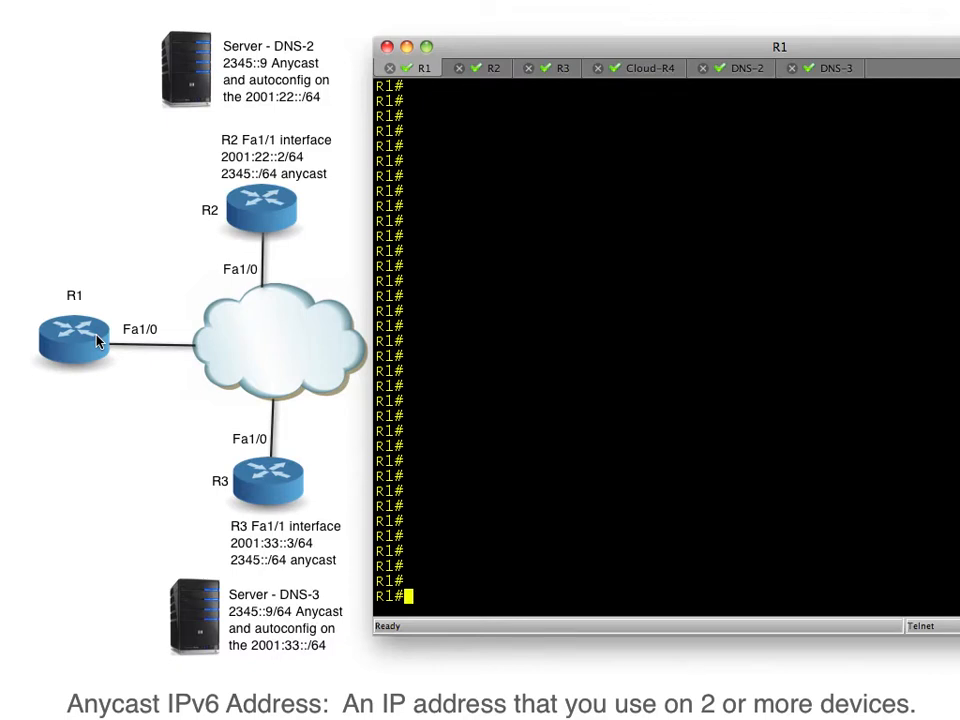
pyautogui.moveTo(192, 528)
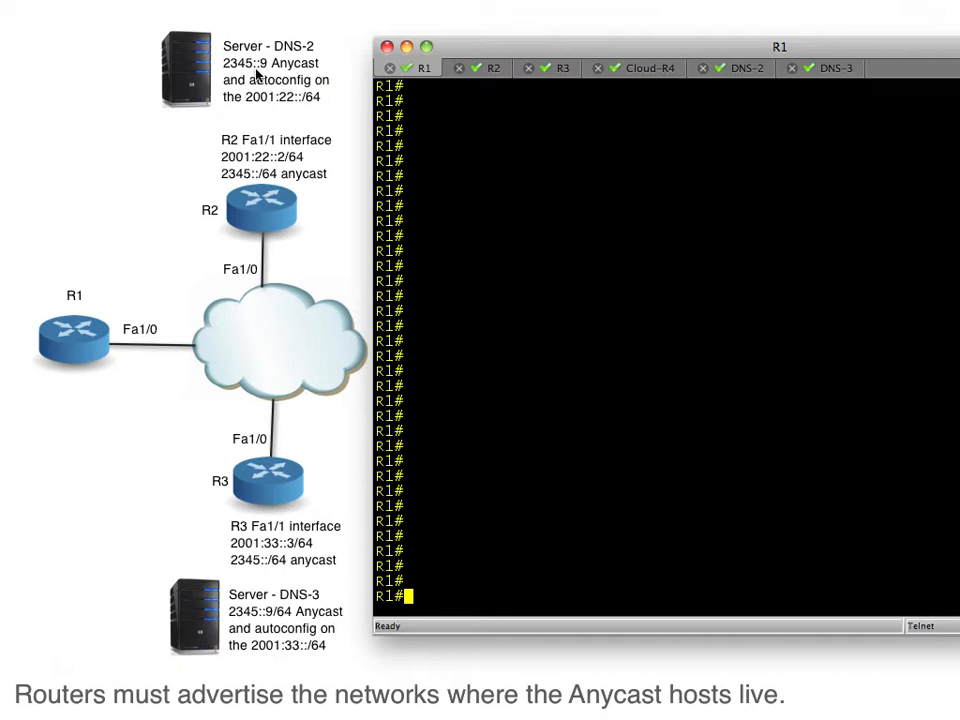
pyautogui.moveTo(294, 116)
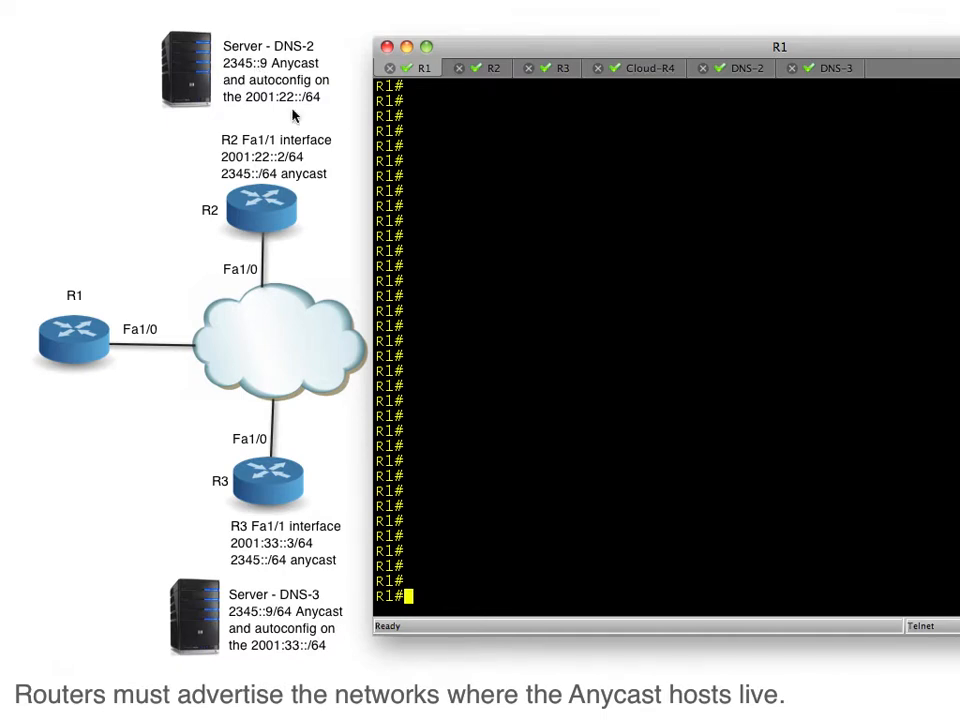
pyautogui.moveTo(240, 164)
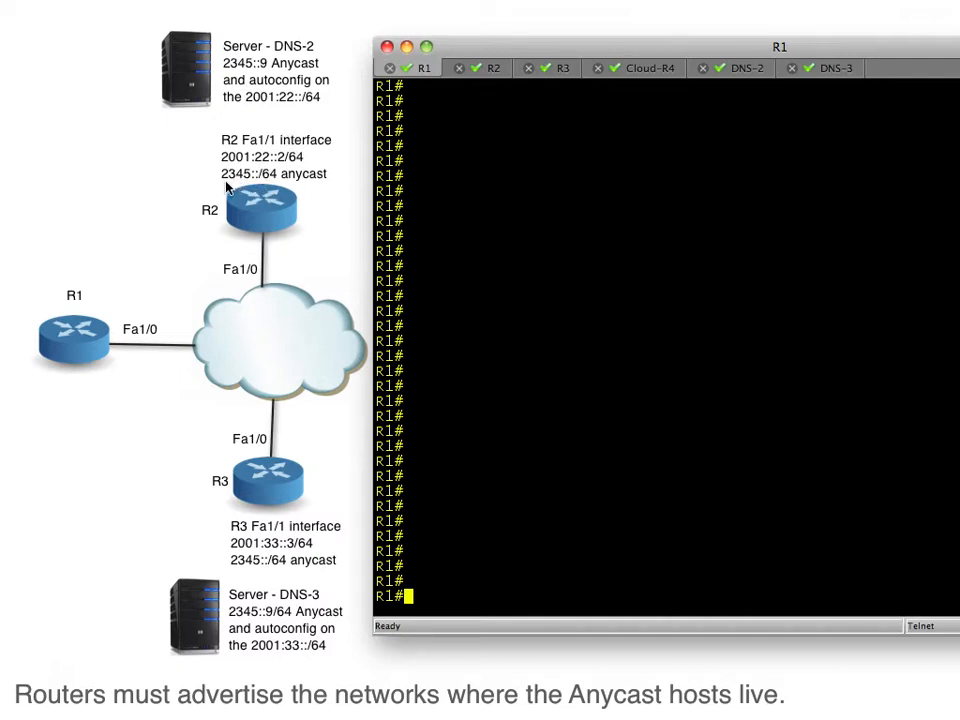
pyautogui.moveTo(250, 186)
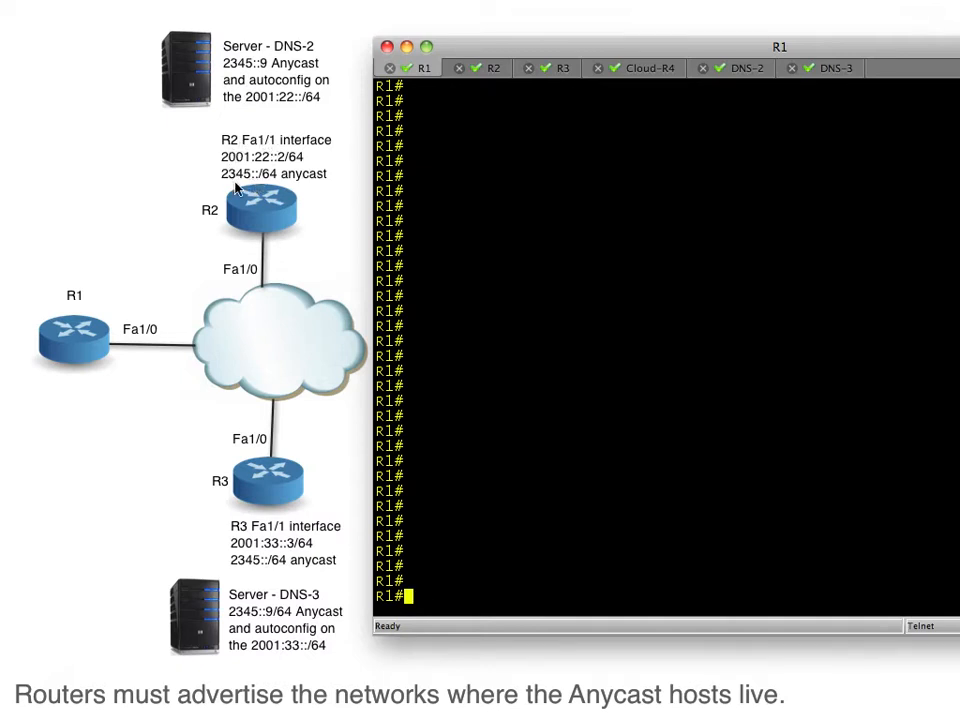
pyautogui.moveTo(236, 188)
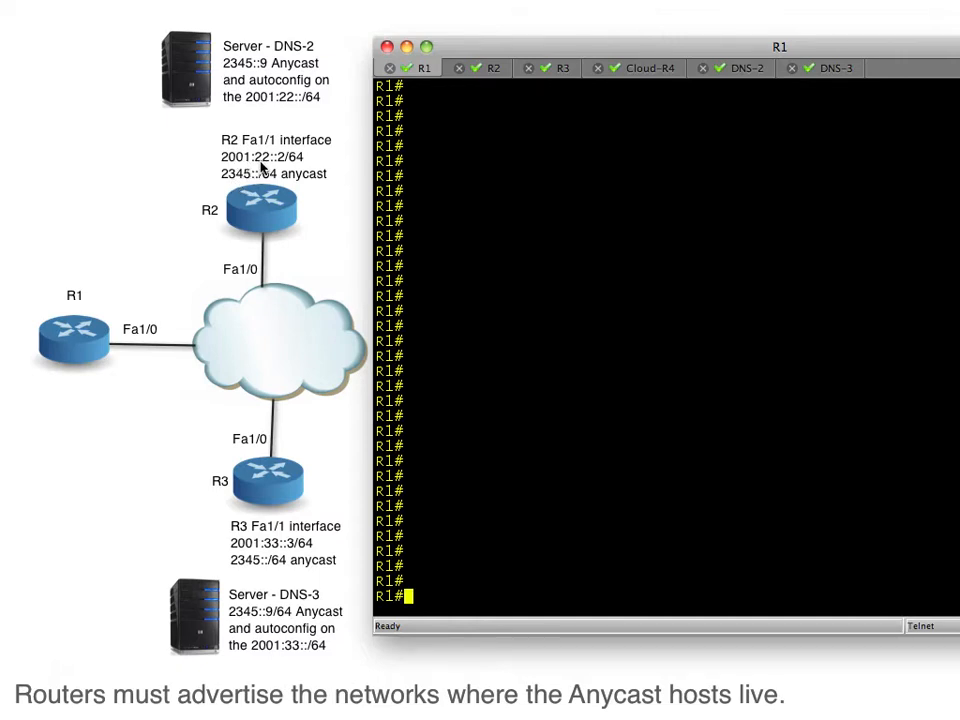
pyautogui.moveTo(250, 188)
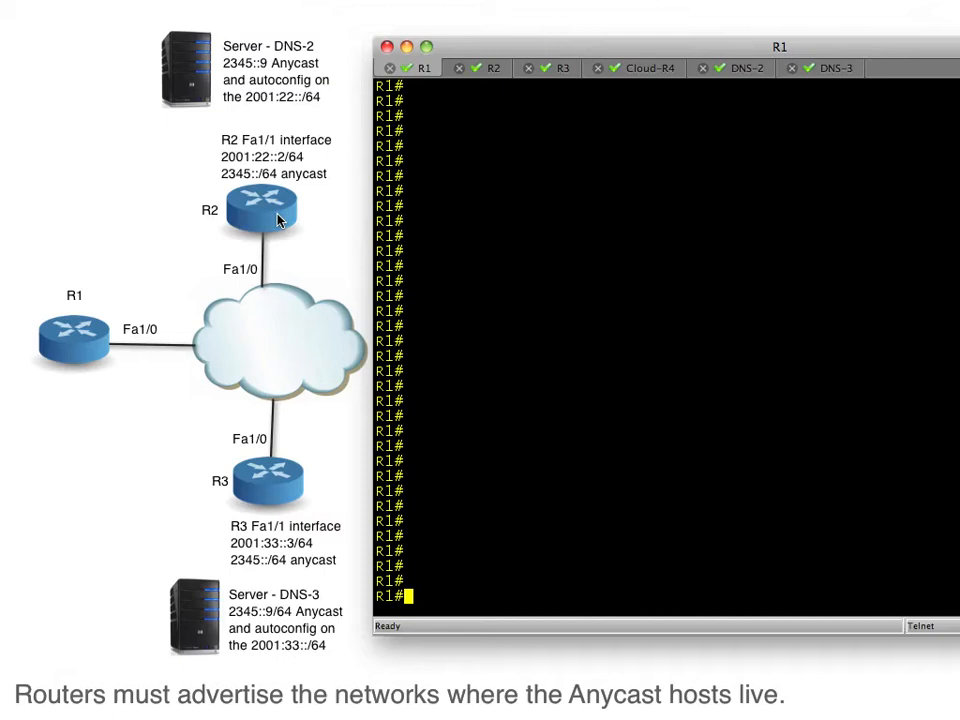
pyautogui.moveTo(250, 356)
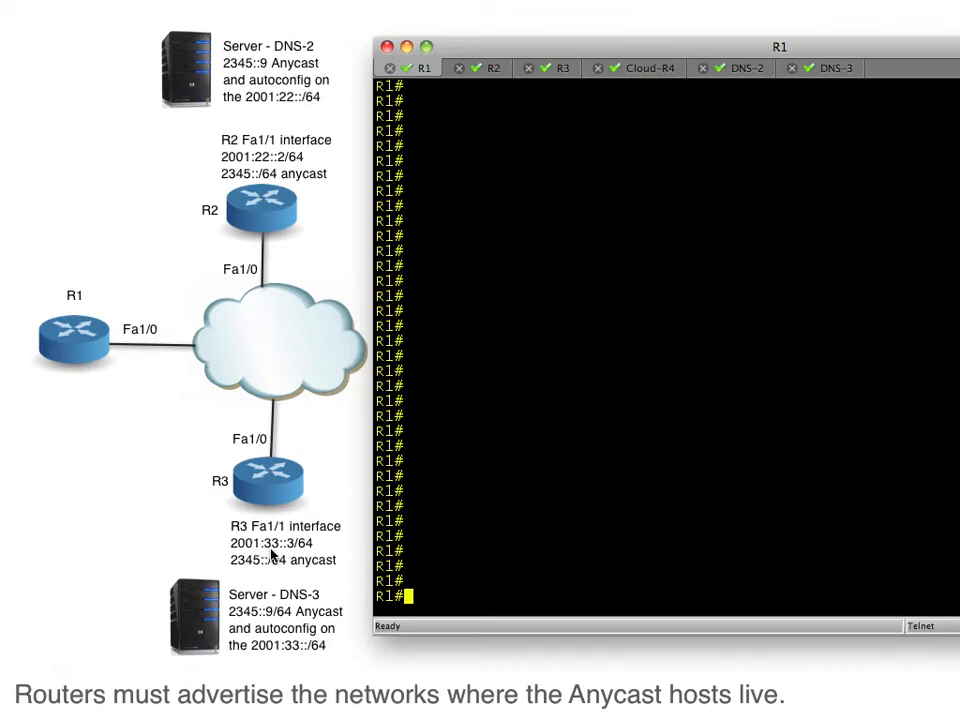
pyautogui.moveTo(250, 576)
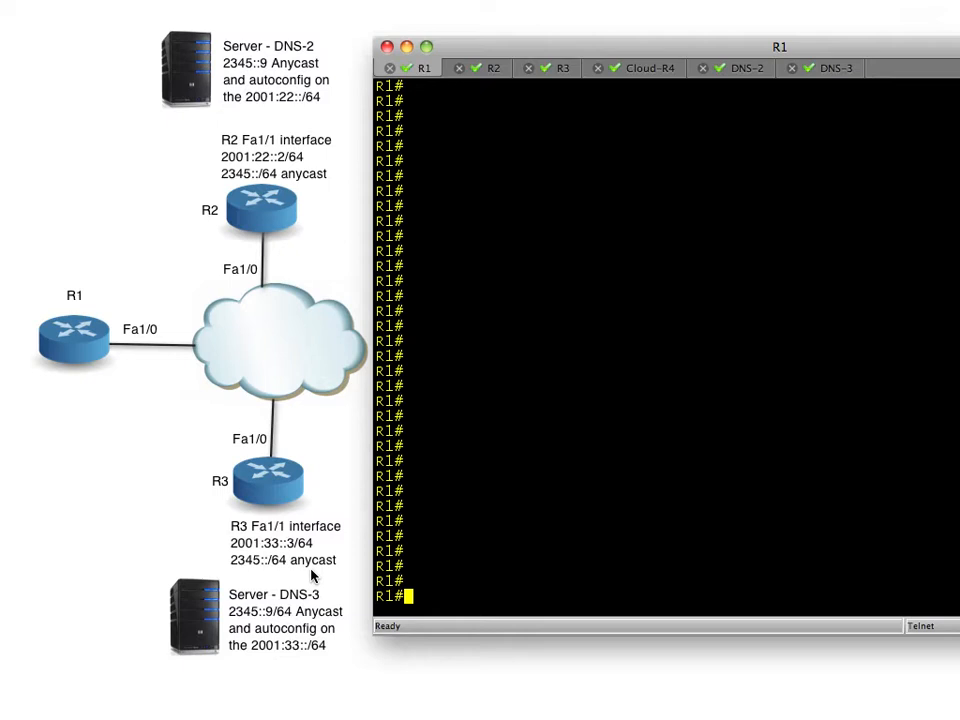
pyautogui.moveTo(350, 462)
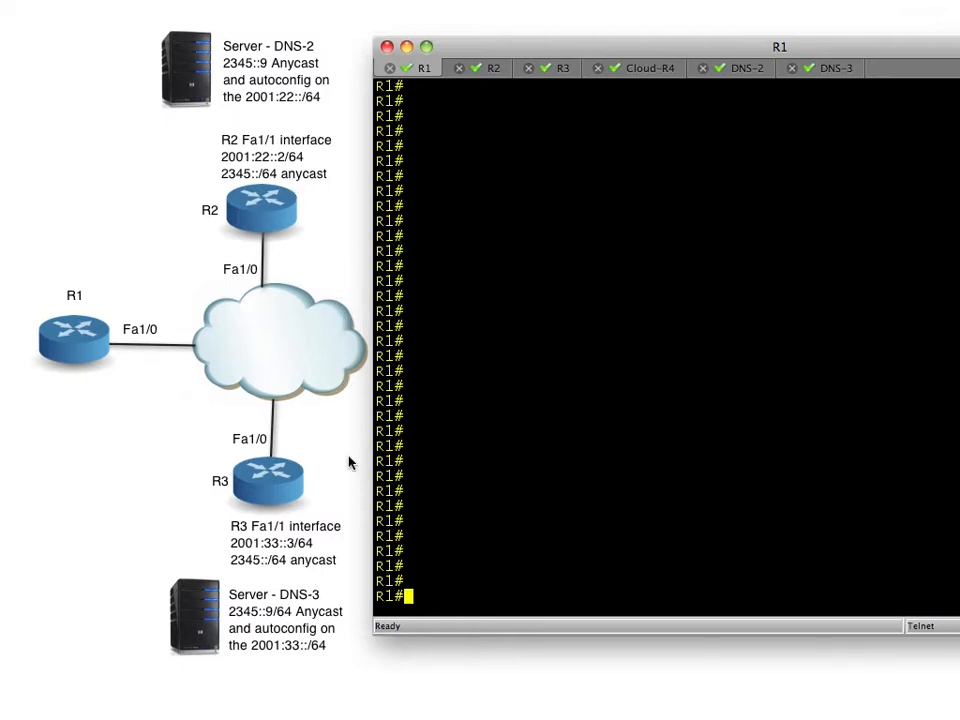
pyautogui.moveTo(304, 576)
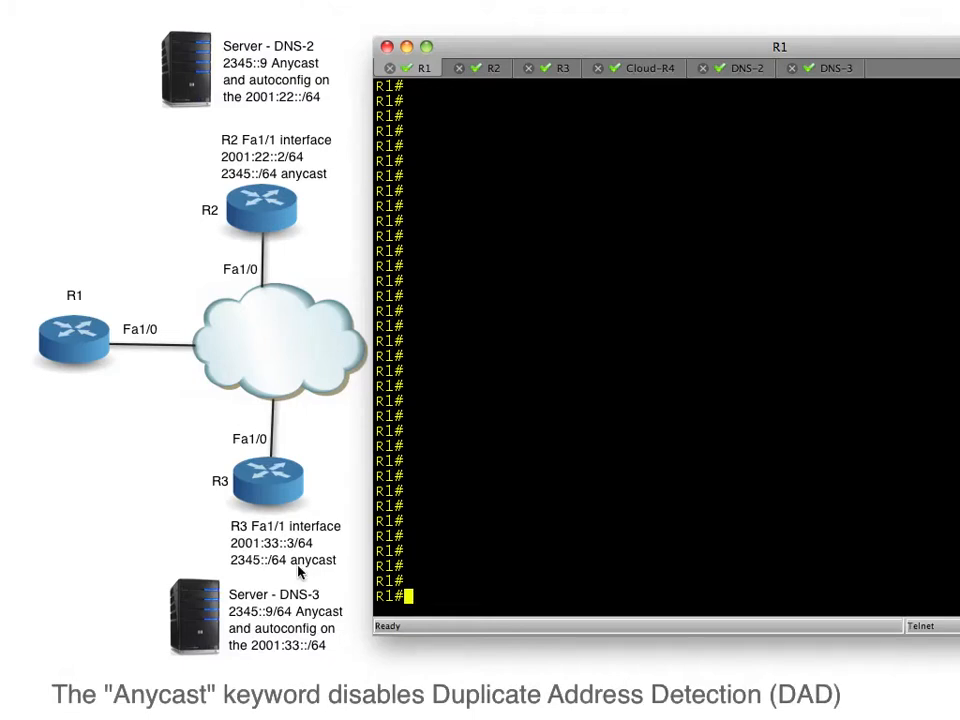
pyautogui.moveTo(70, 304)
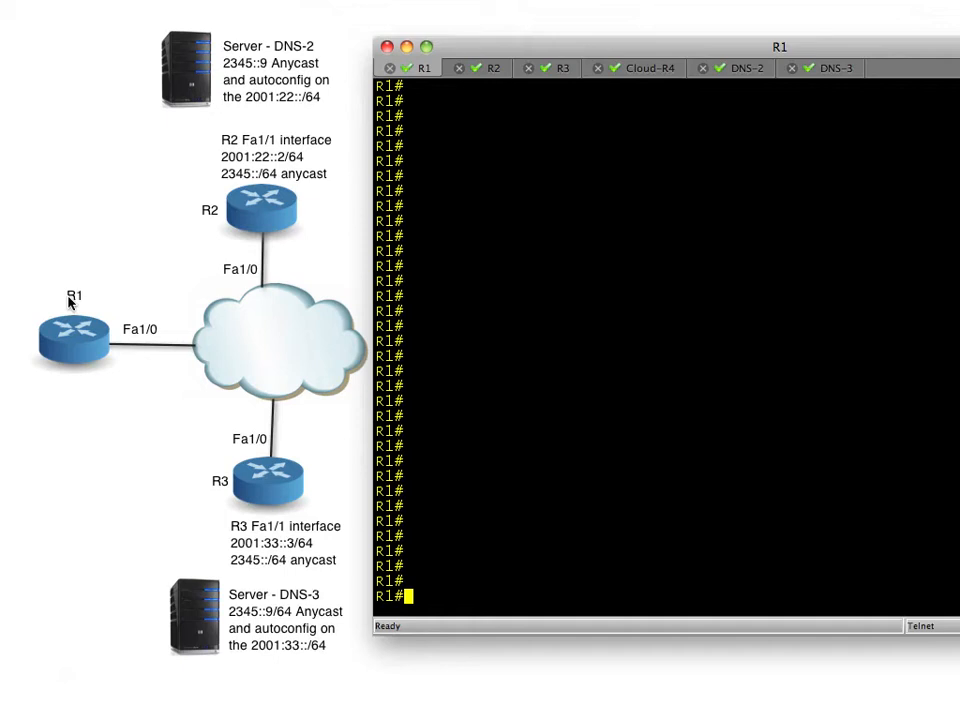
pyautogui.moveTo(240, 88)
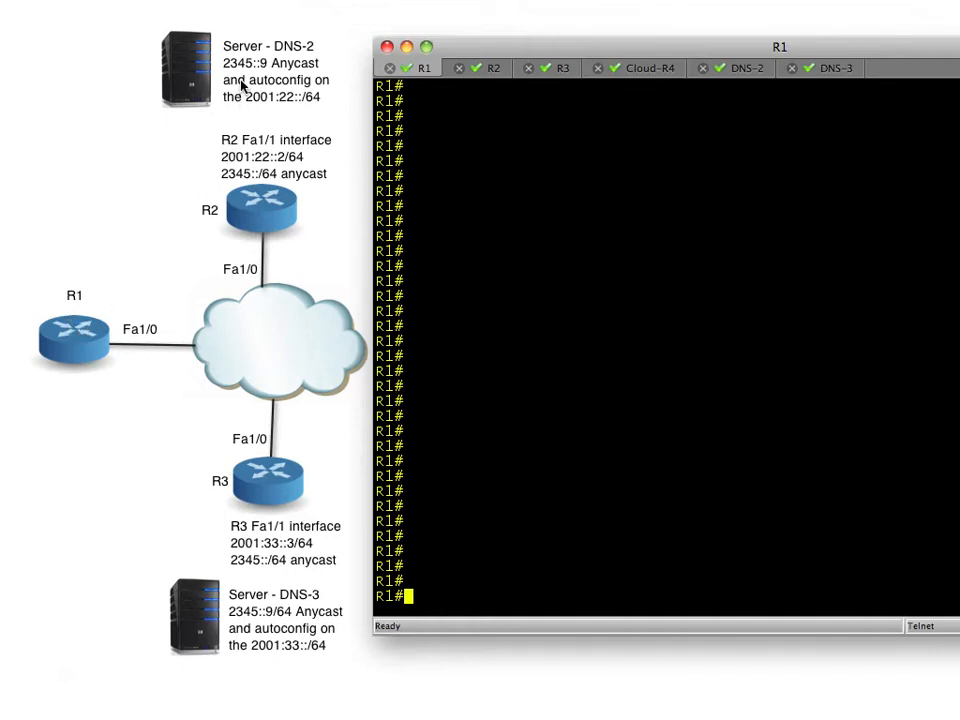
pyautogui.moveTo(98, 352)
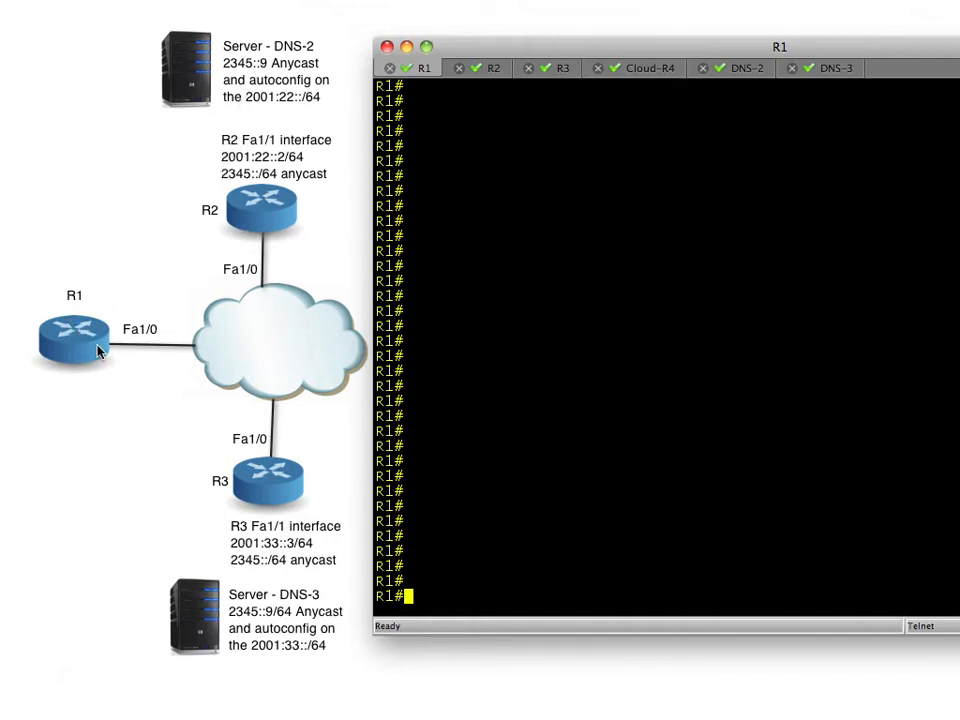
pyautogui.moveTo(288, 384)
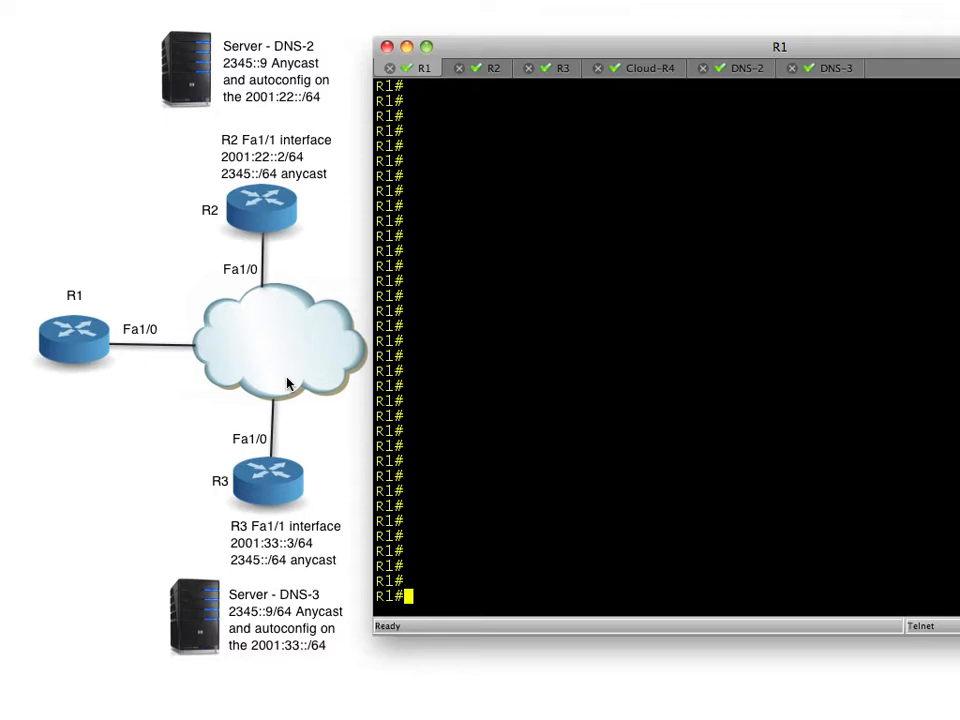
pyautogui.moveTo(248, 370)
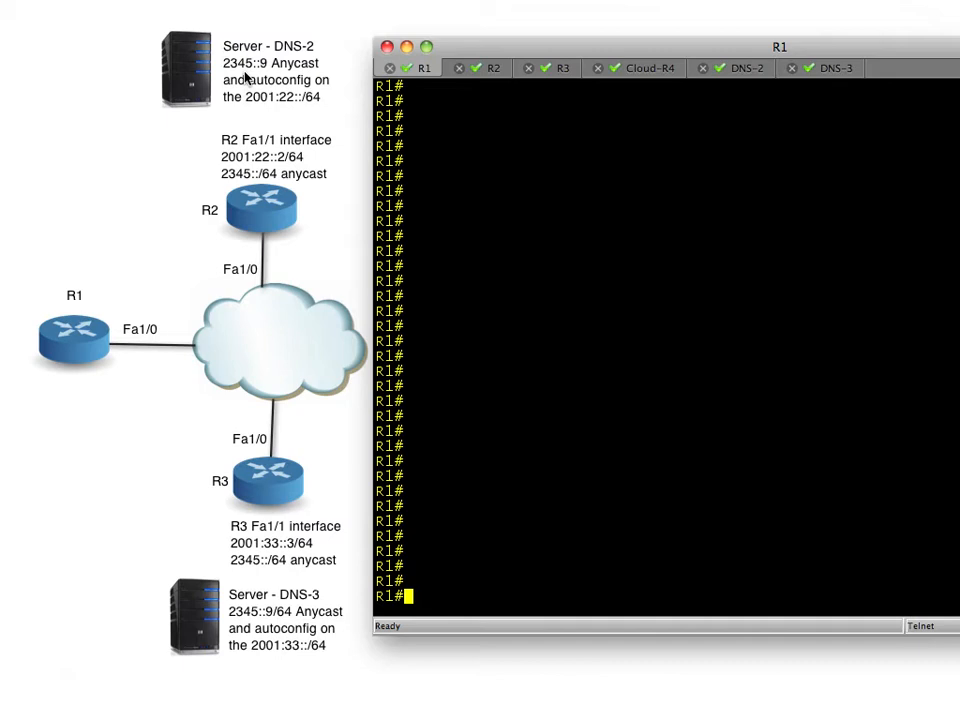
pyautogui.moveTo(278, 280)
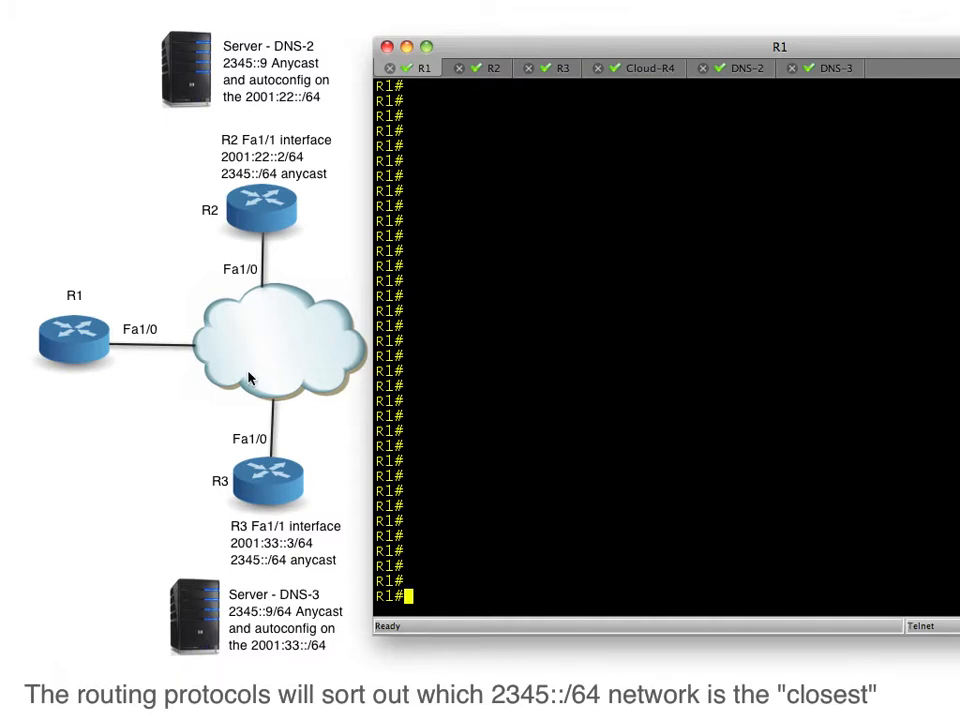
pyautogui.moveTo(244, 352)
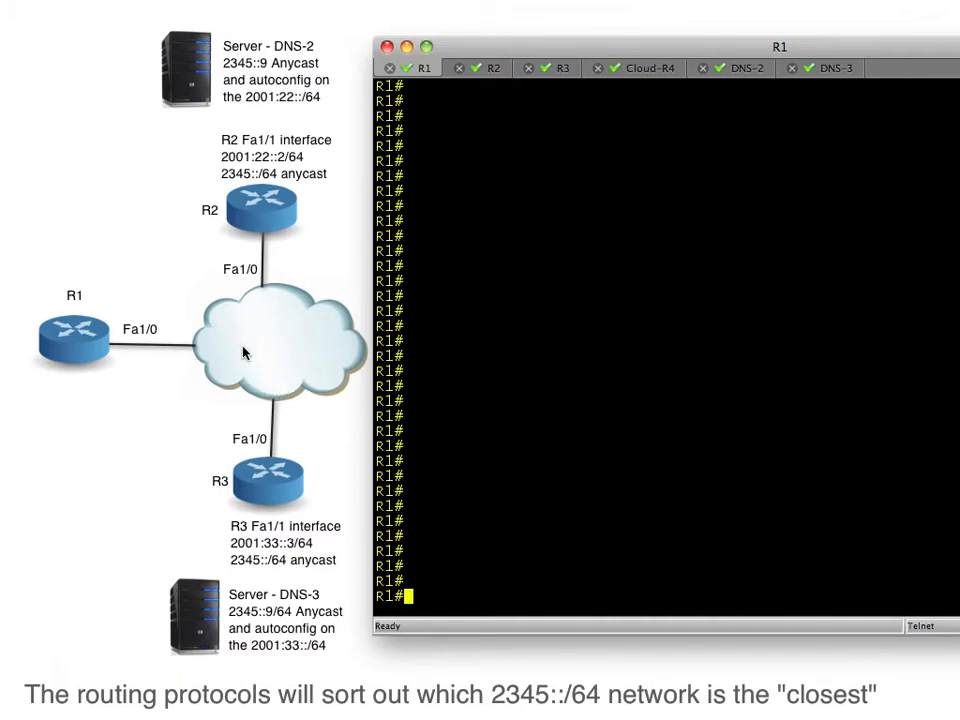
pyautogui.moveTo(228, 332)
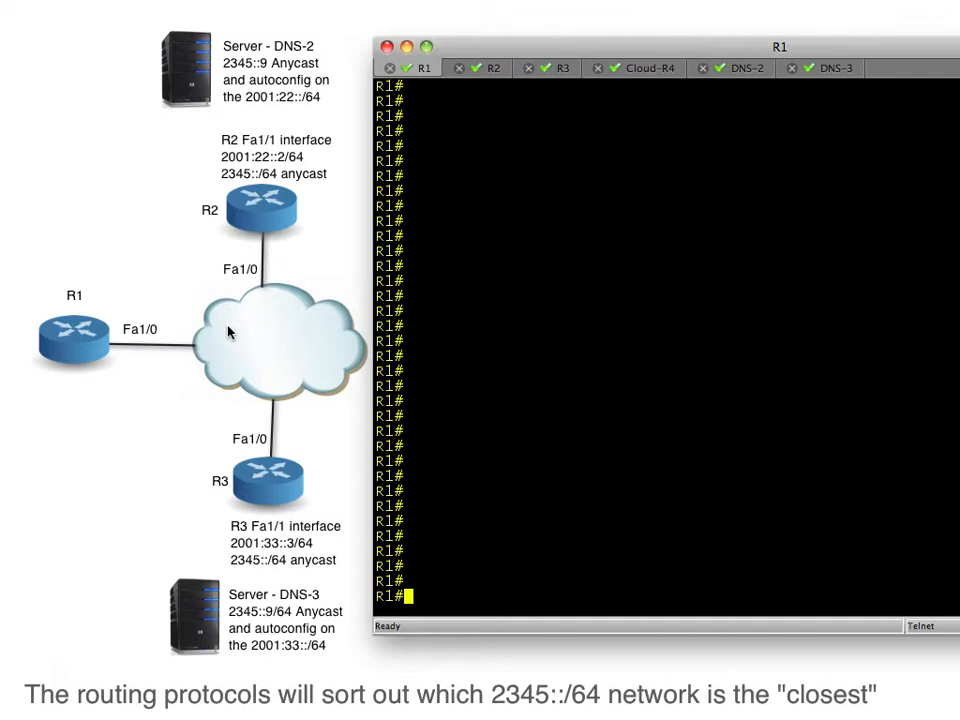
pyautogui.moveTo(252, 332)
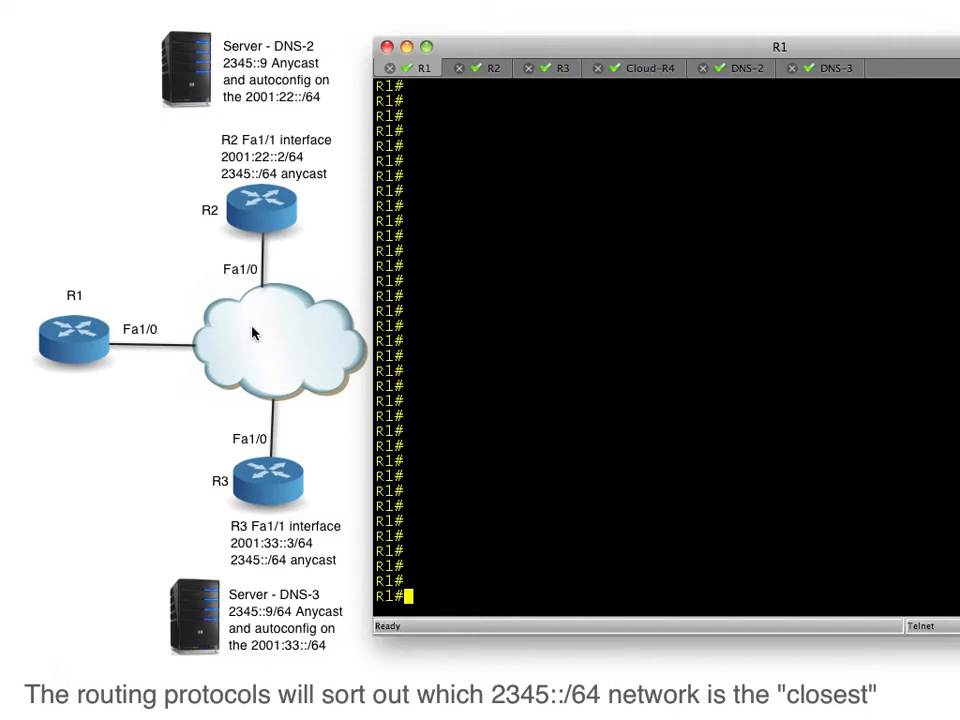
pyautogui.moveTo(264, 368)
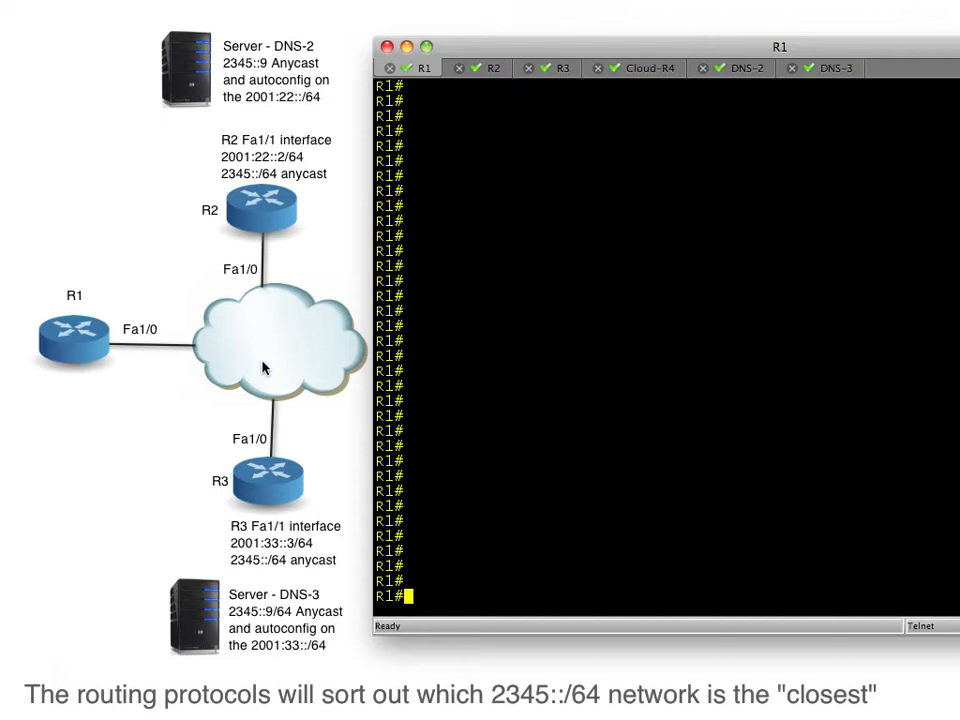
pyautogui.moveTo(222, 578)
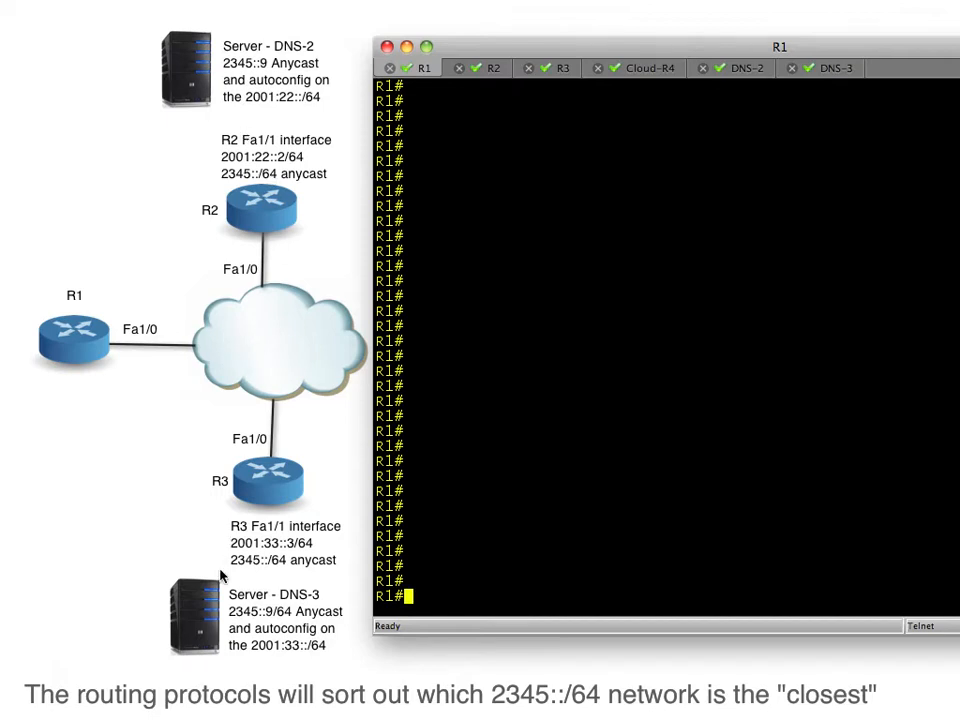
pyautogui.moveTo(76, 320)
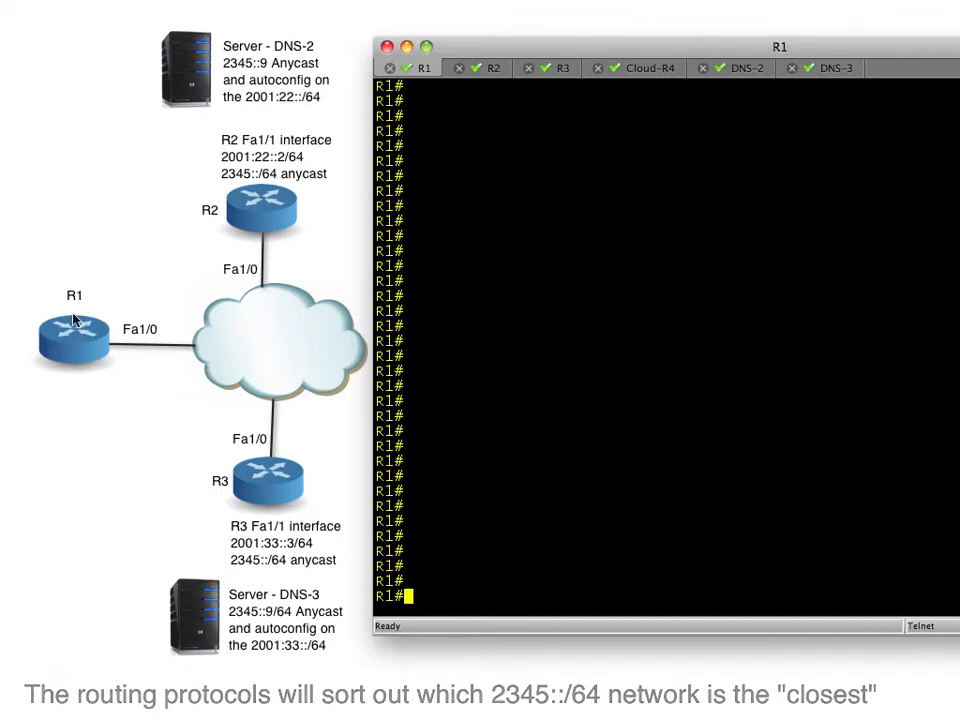
pyautogui.moveTo(276, 118)
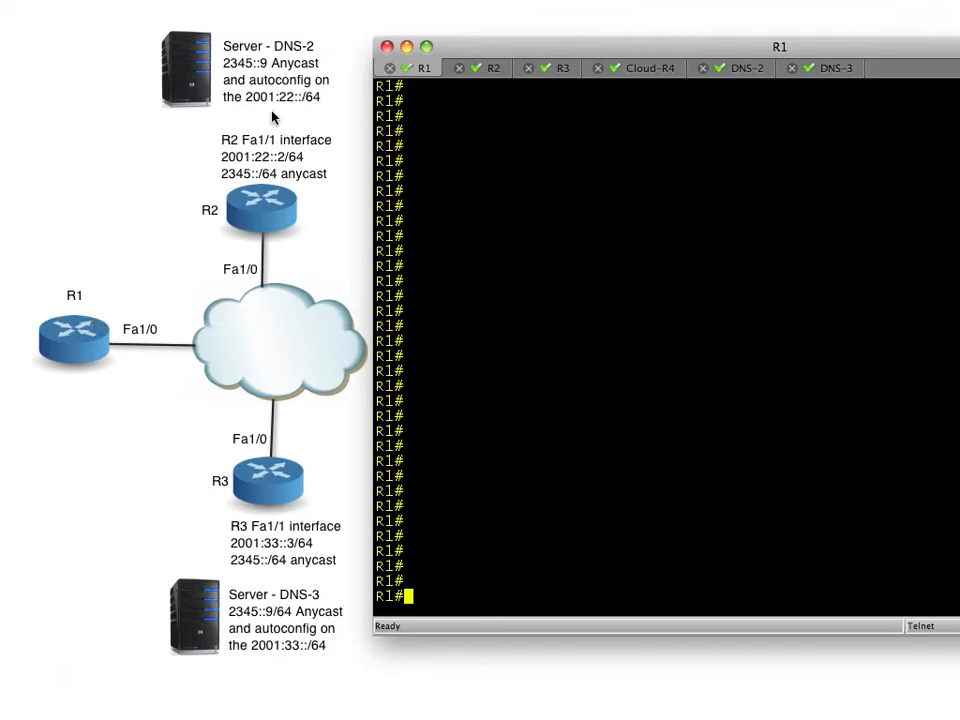
pyautogui.moveTo(194, 84)
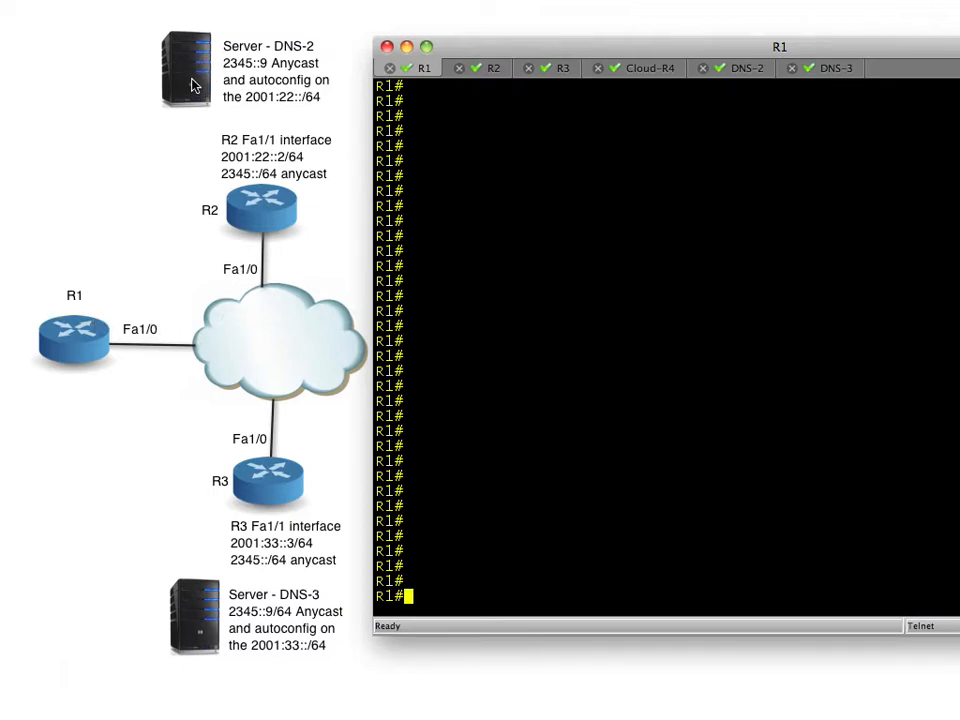
pyautogui.moveTo(324, 224)
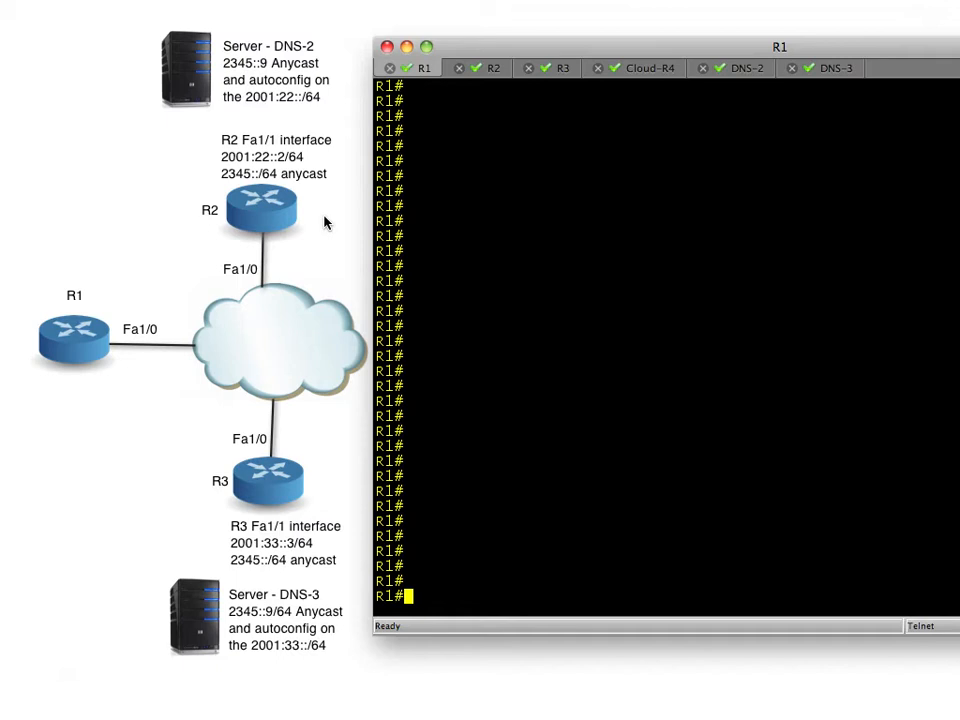
pyautogui.moveTo(316, 486)
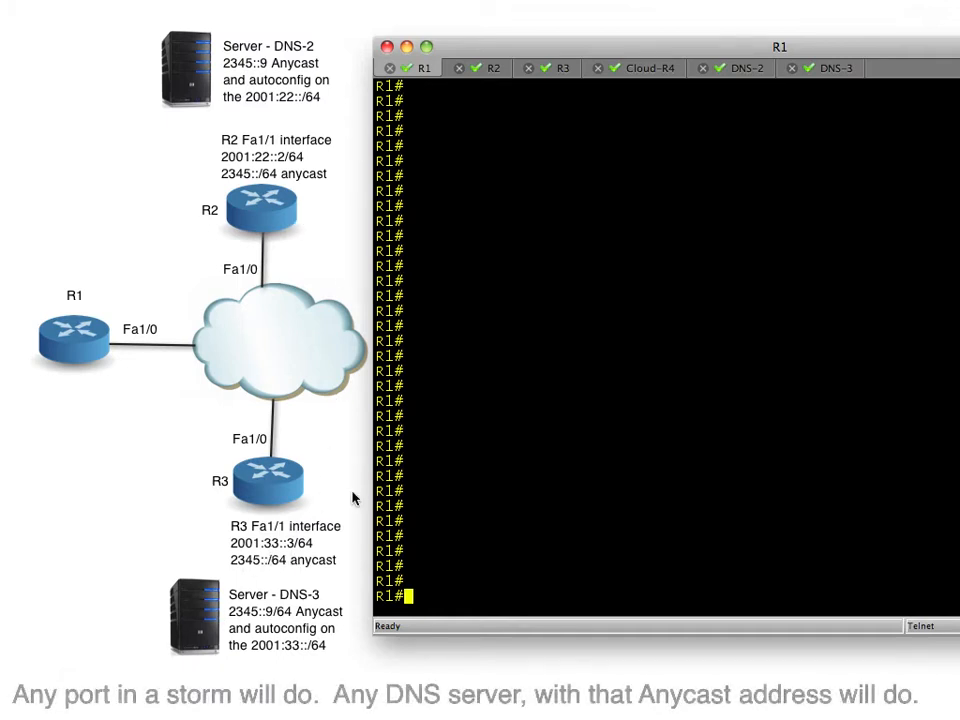
pyautogui.moveTo(280, 500)
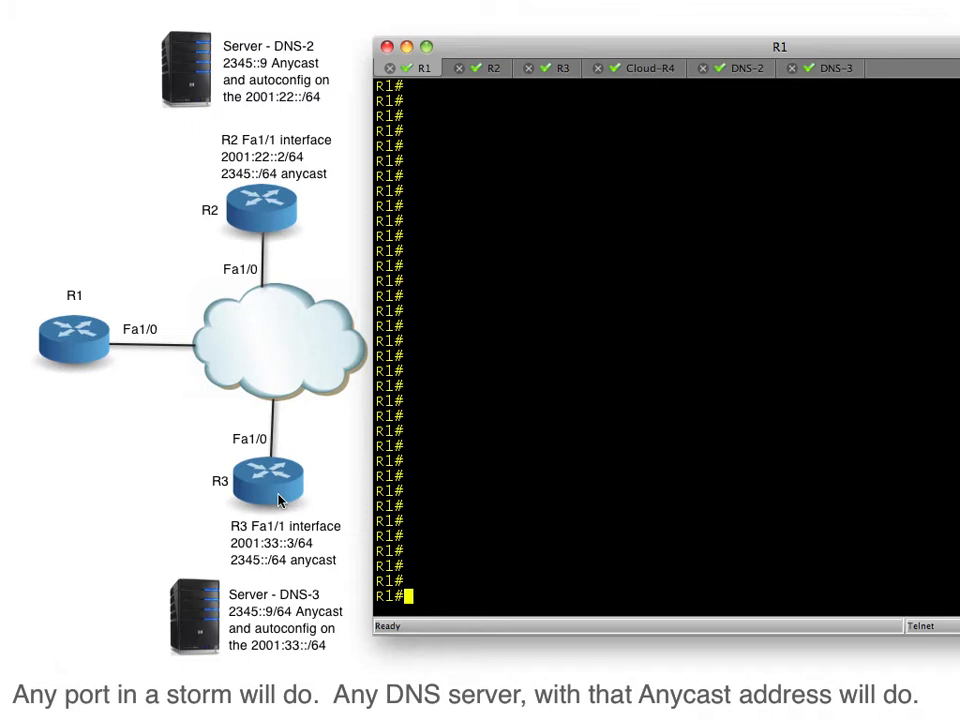
pyautogui.moveTo(210, 604)
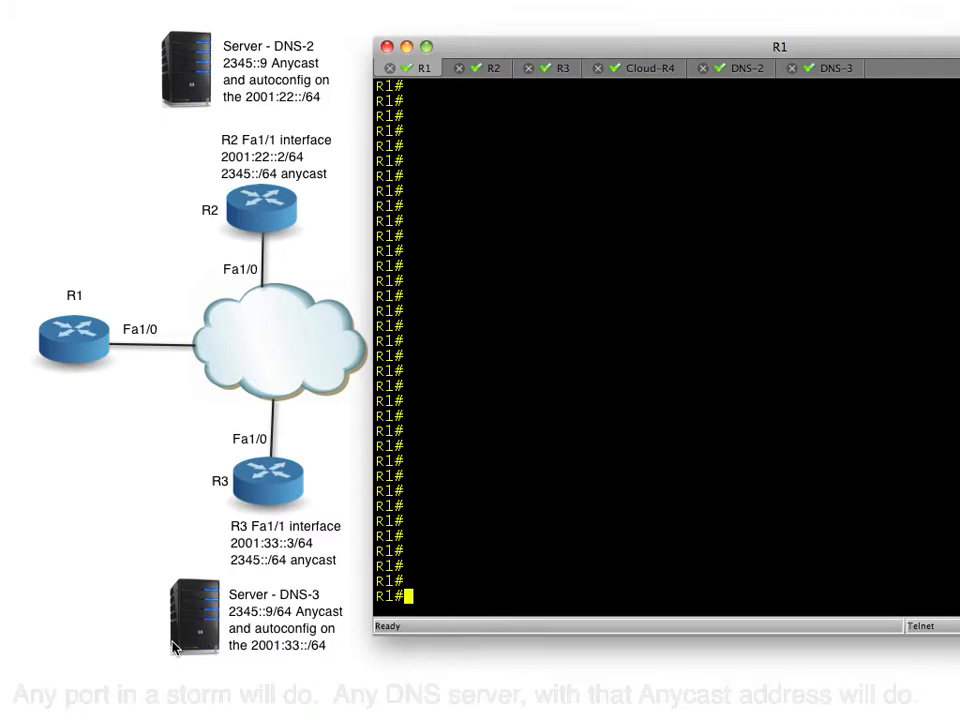
pyautogui.moveTo(258, 192)
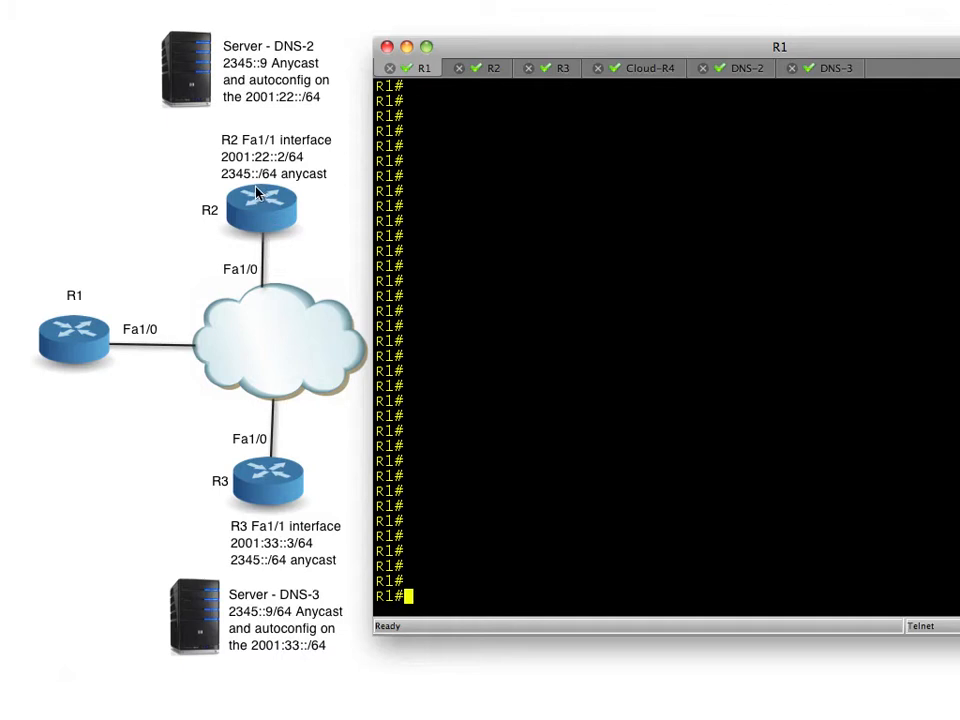
pyautogui.moveTo(290, 150)
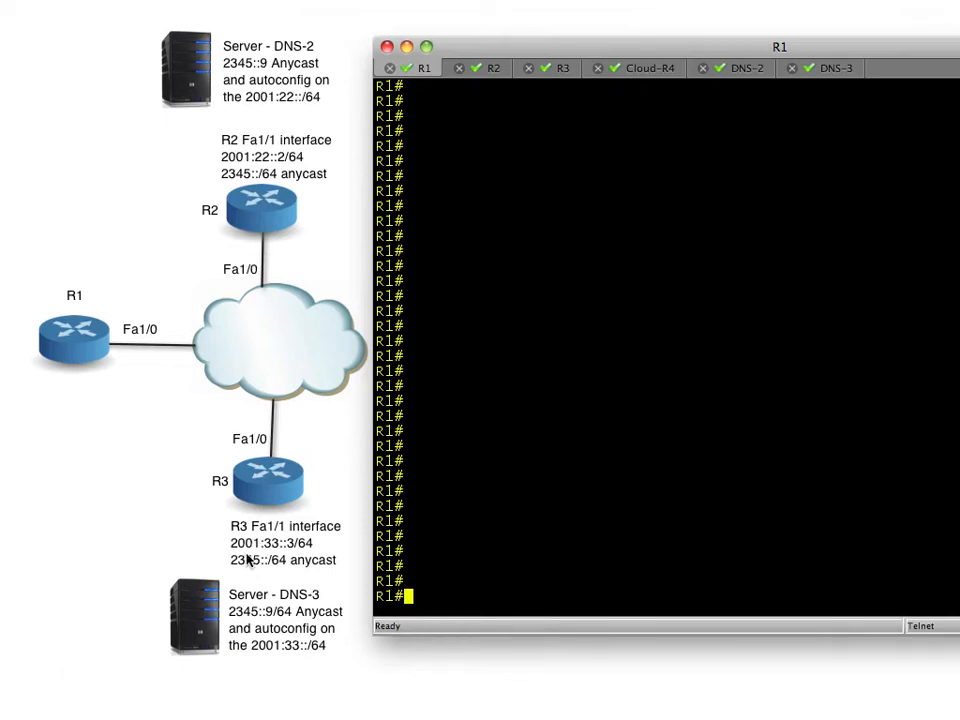
pyautogui.moveTo(258, 556)
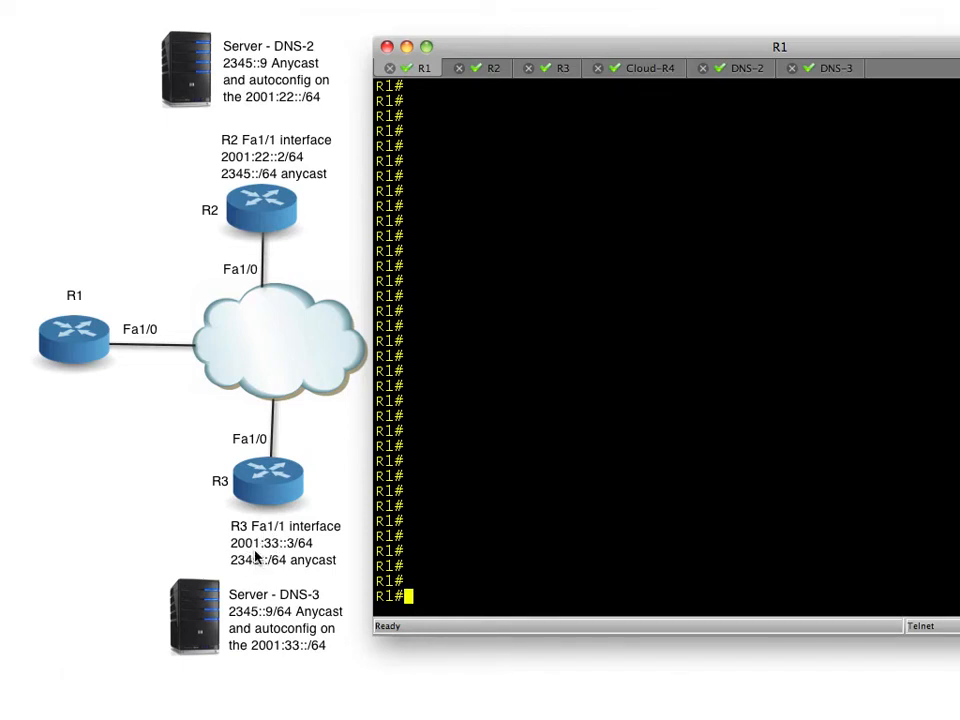
pyautogui.moveTo(290, 556)
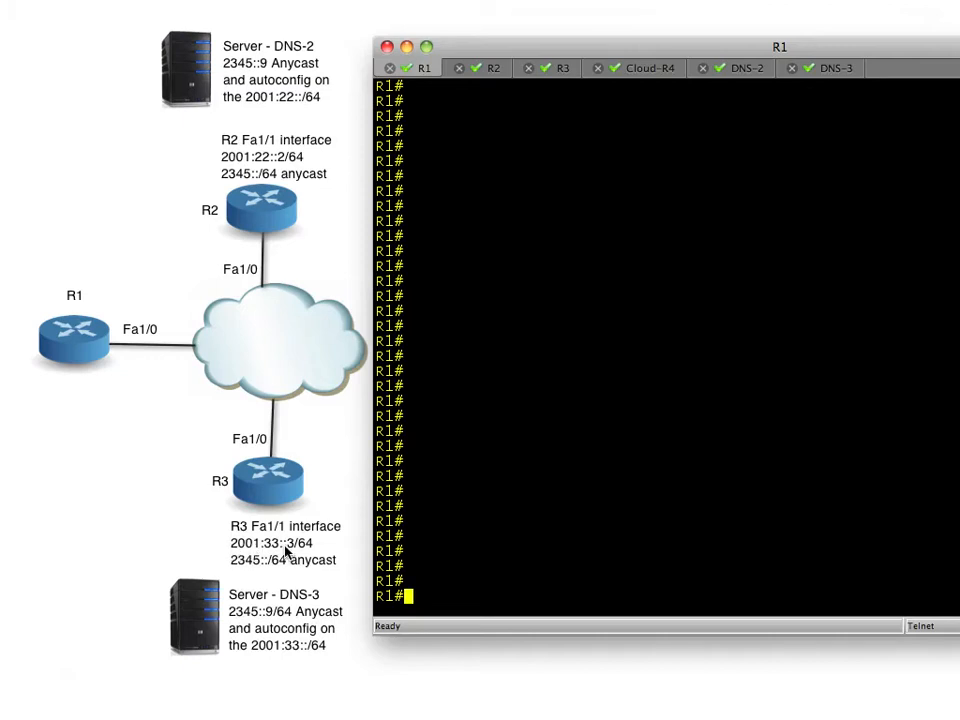
pyautogui.moveTo(292, 570)
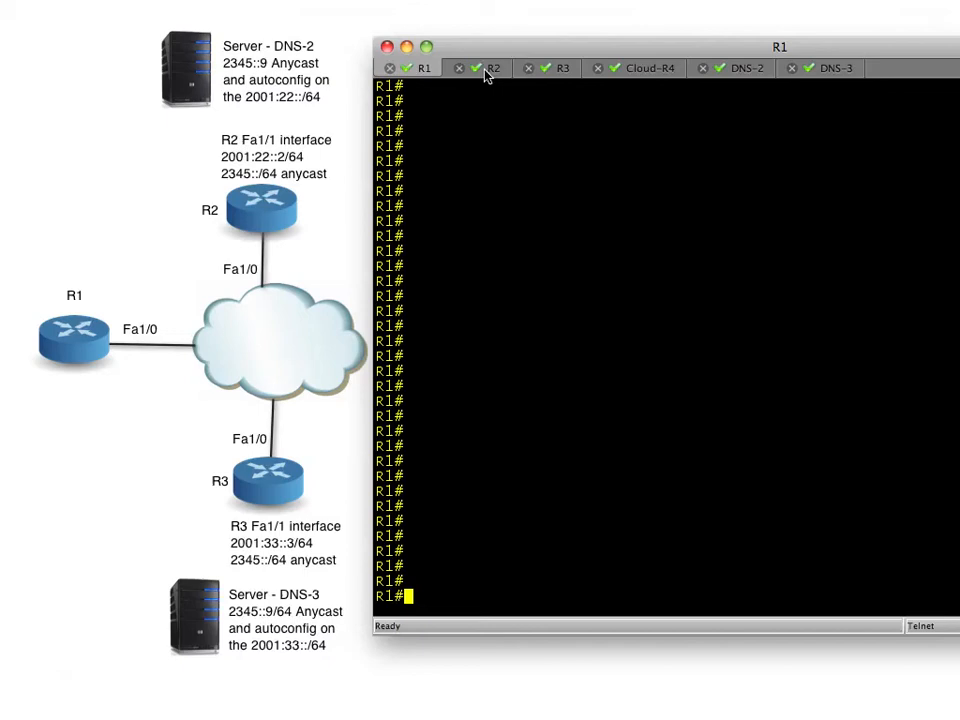
# Step: On R1, enable IPv6 routing debugging, list OSPF routes and highlight the three FastEthernet1/0 routes
pyautogui.click(490, 68)
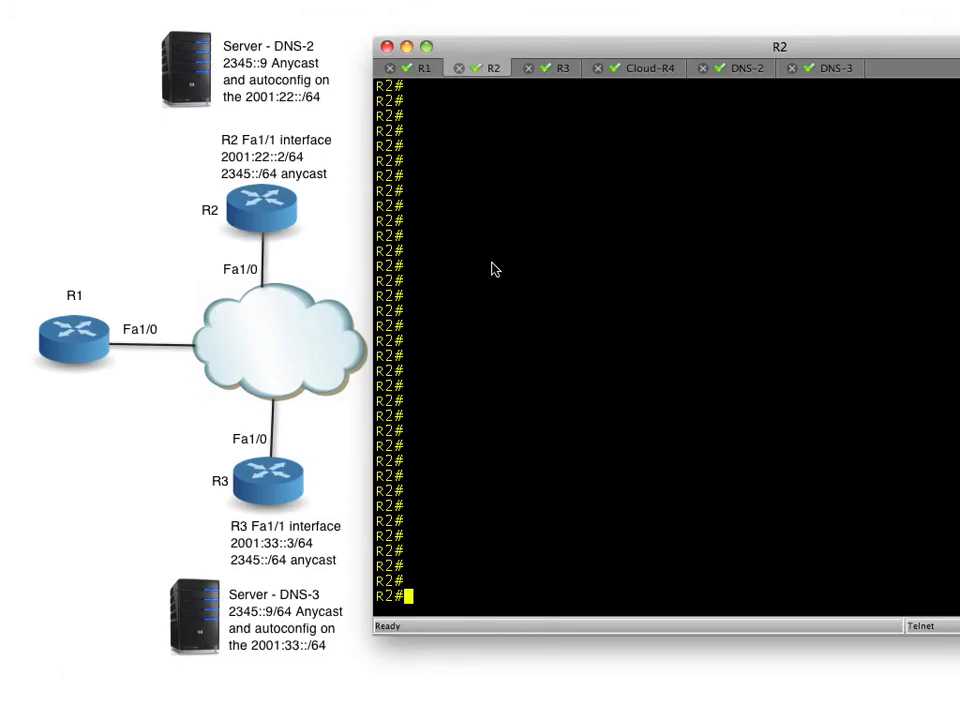
pyautogui.click(408, 68)
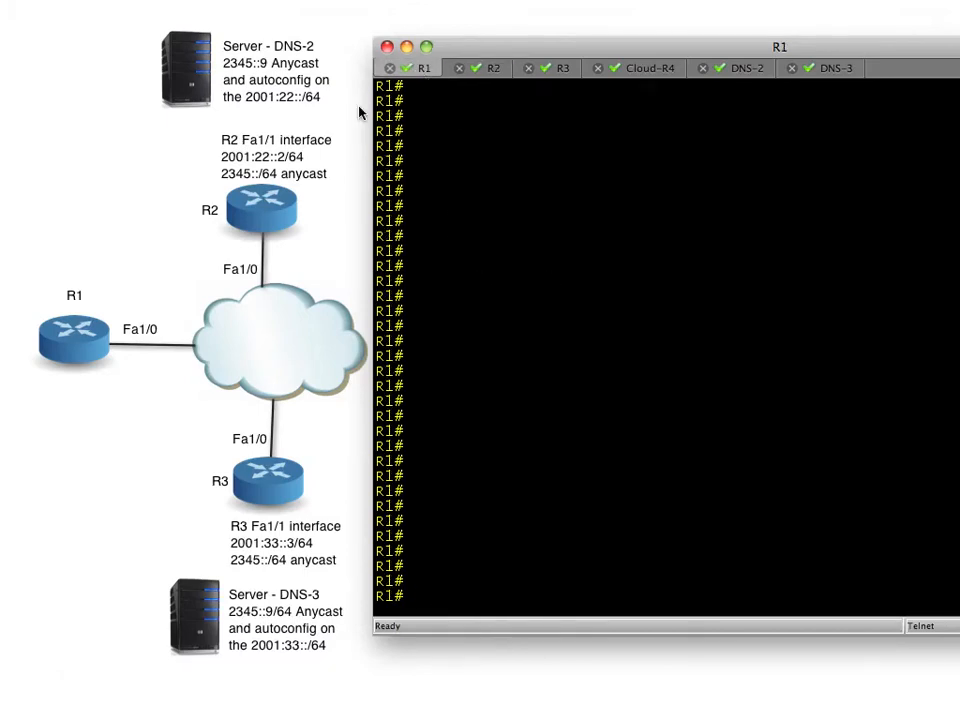
pyautogui.moveTo(80, 324)
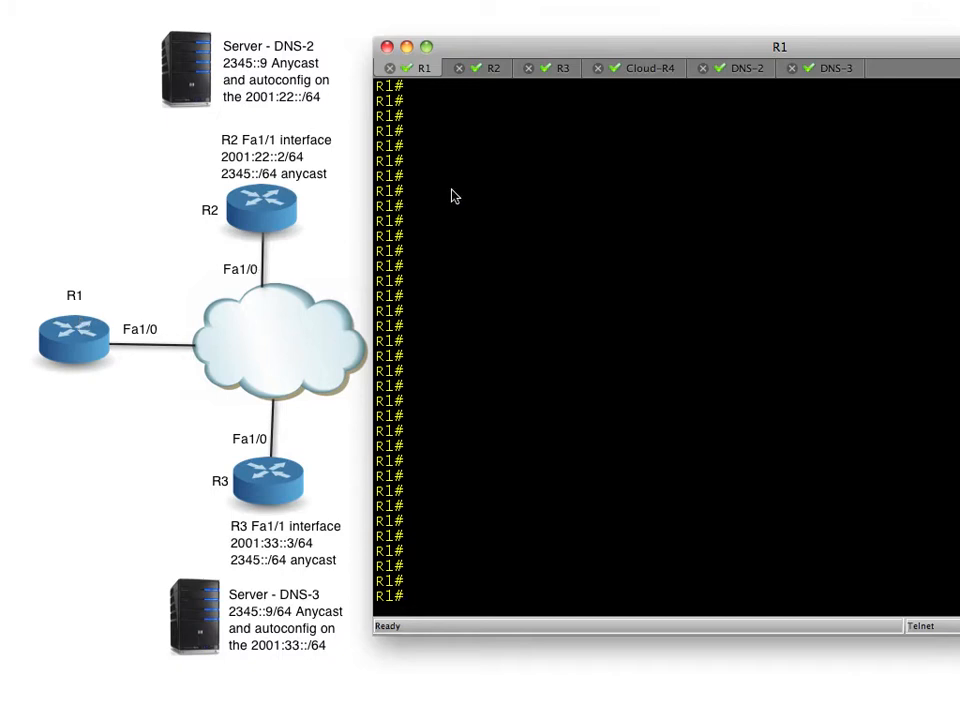
pyautogui.write('debug ipv6 routing')
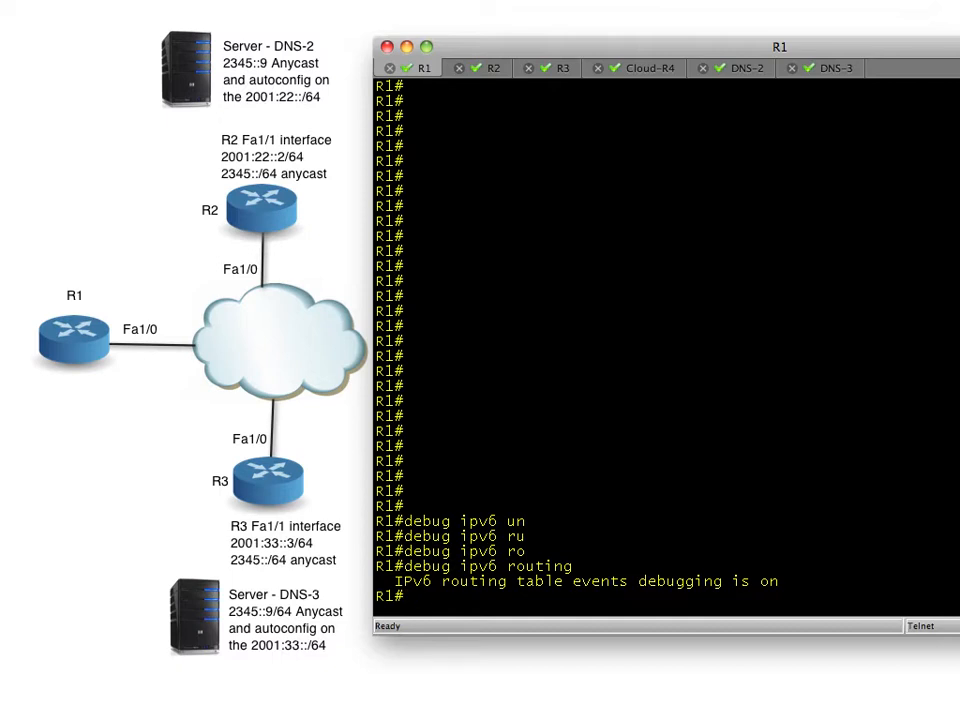
pyautogui.write('show ipv6 route ospf')
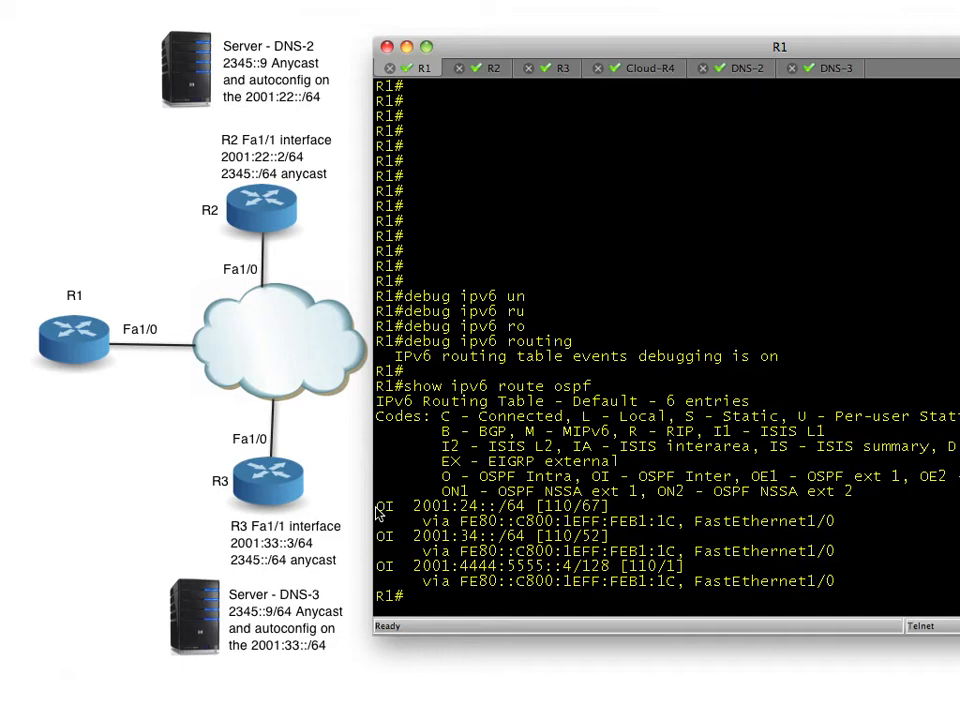
pyautogui.moveTo(376, 508); pyautogui.dragTo(844, 588)
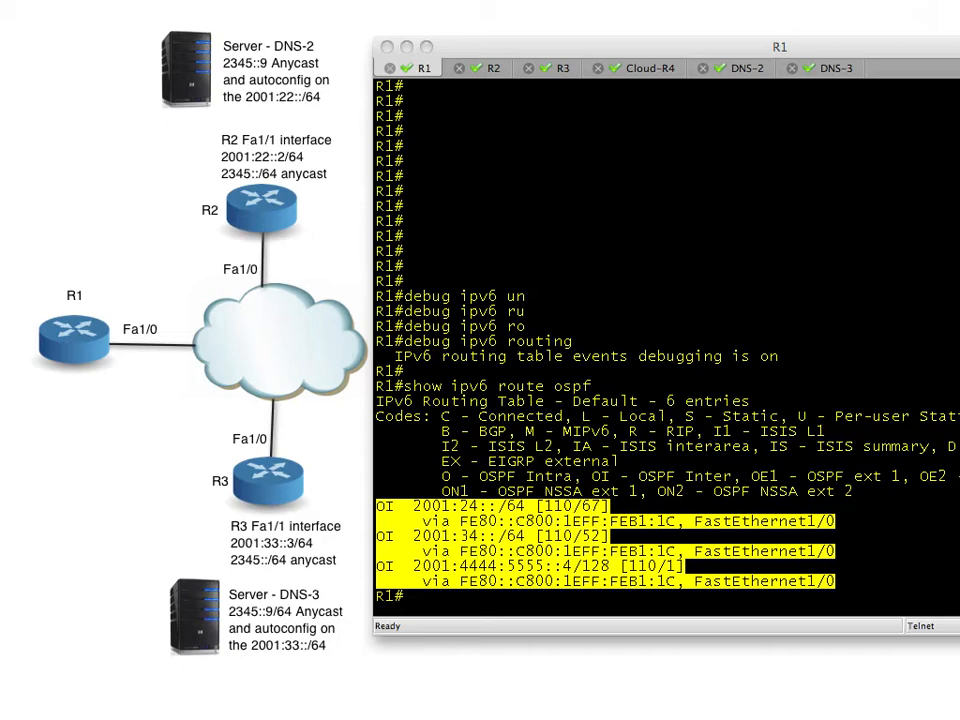
pyautogui.moveTo(282, 184)
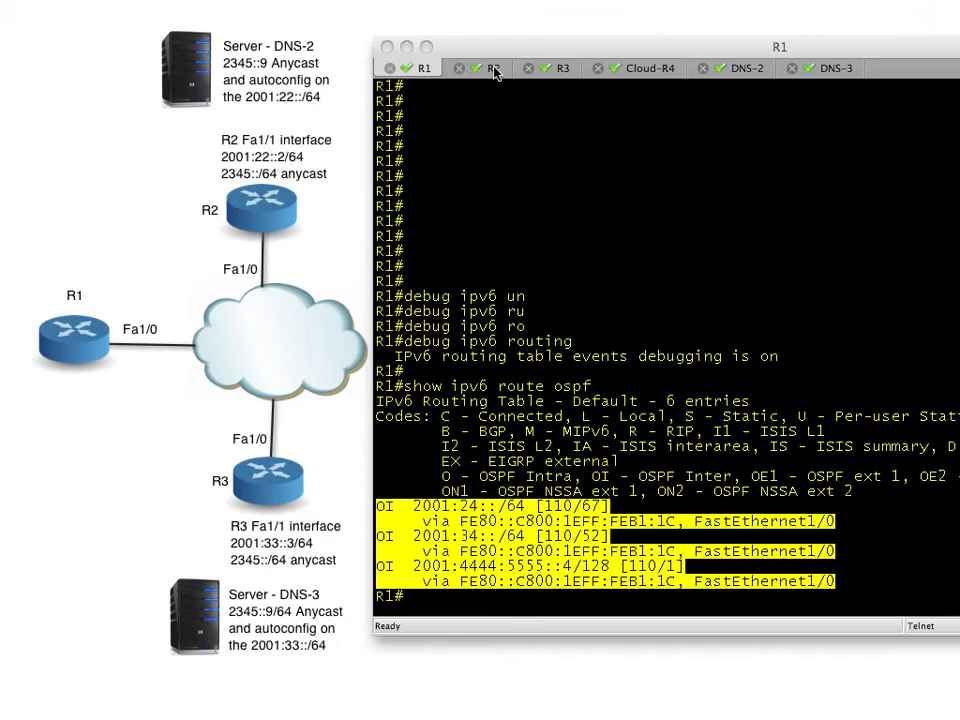
# Step: On R2, give FastEthernet1/1 address 2001:22::2/64 and place it in OSPF 1 area 2
pyautogui.click(492, 68)
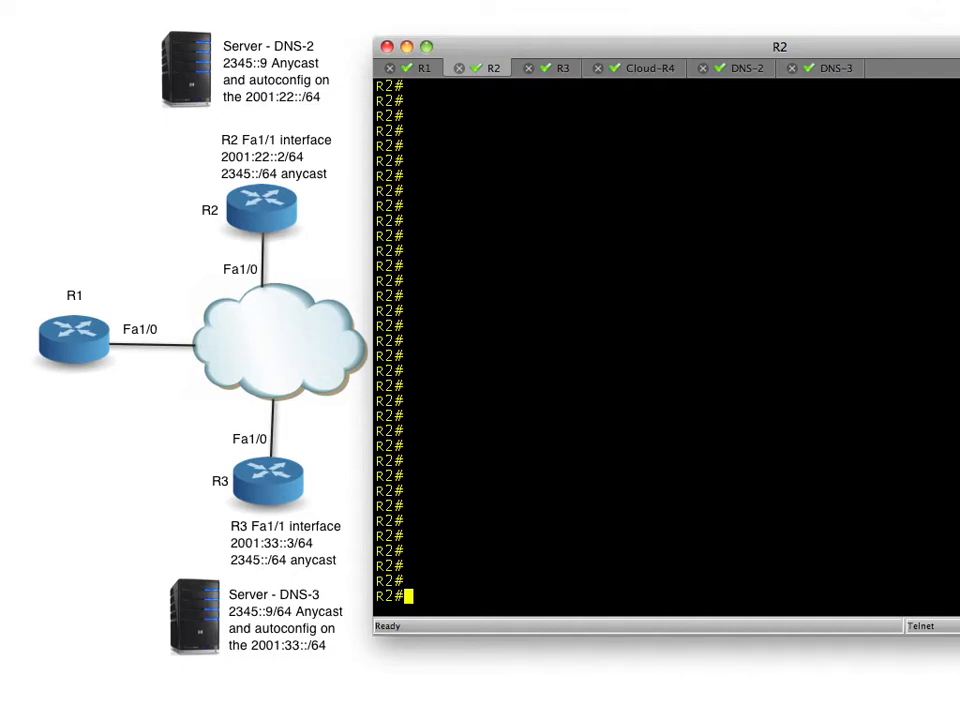
pyautogui.write('configure ter')
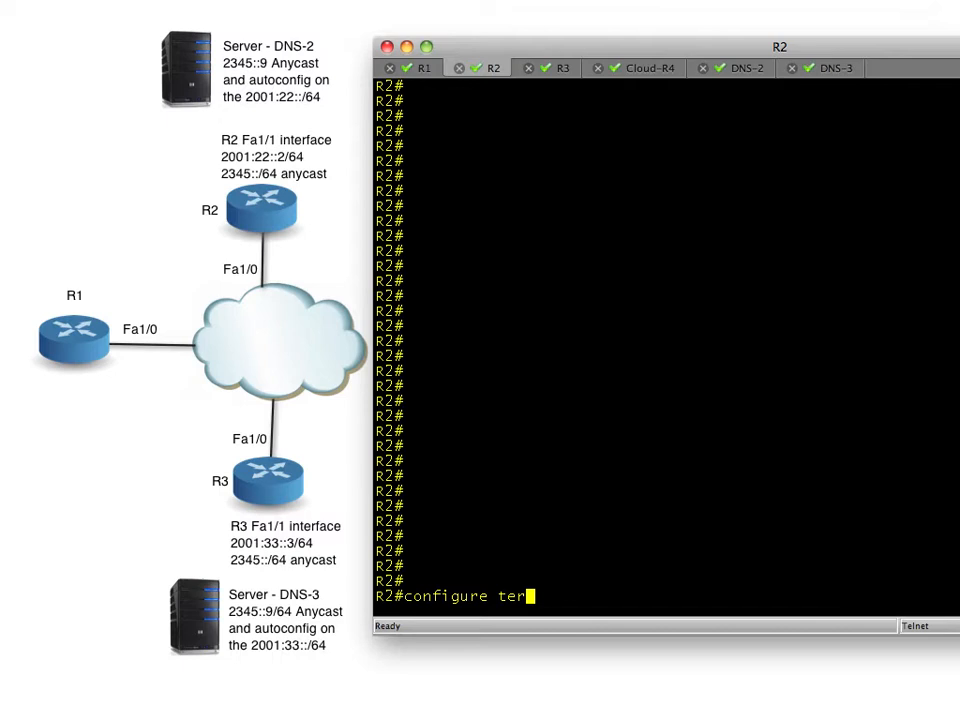
pyautogui.press('Return')
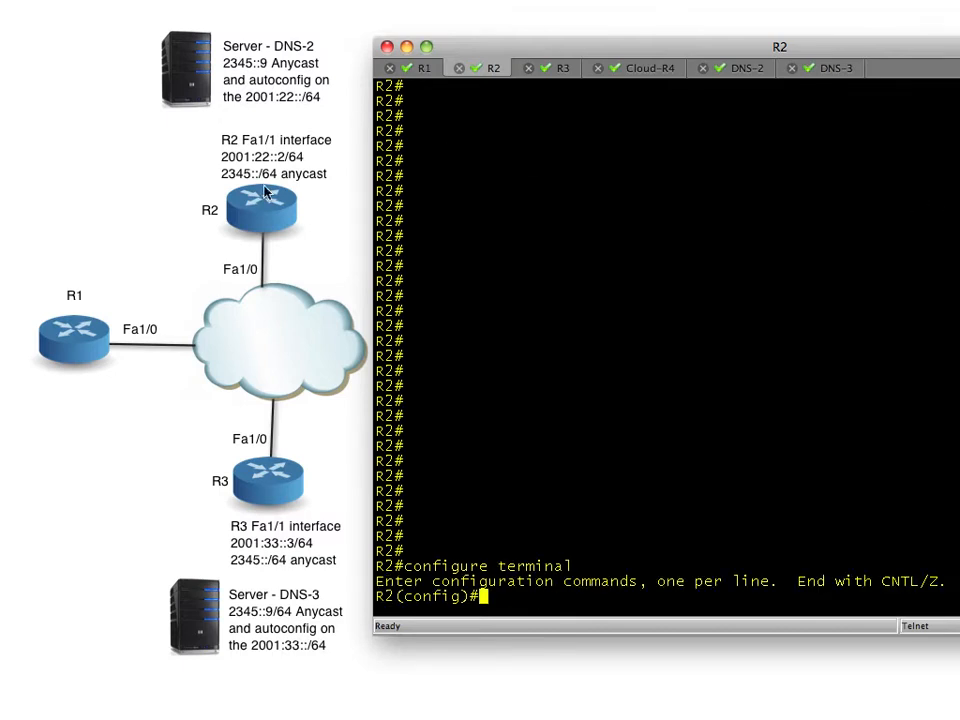
pyautogui.write('int')
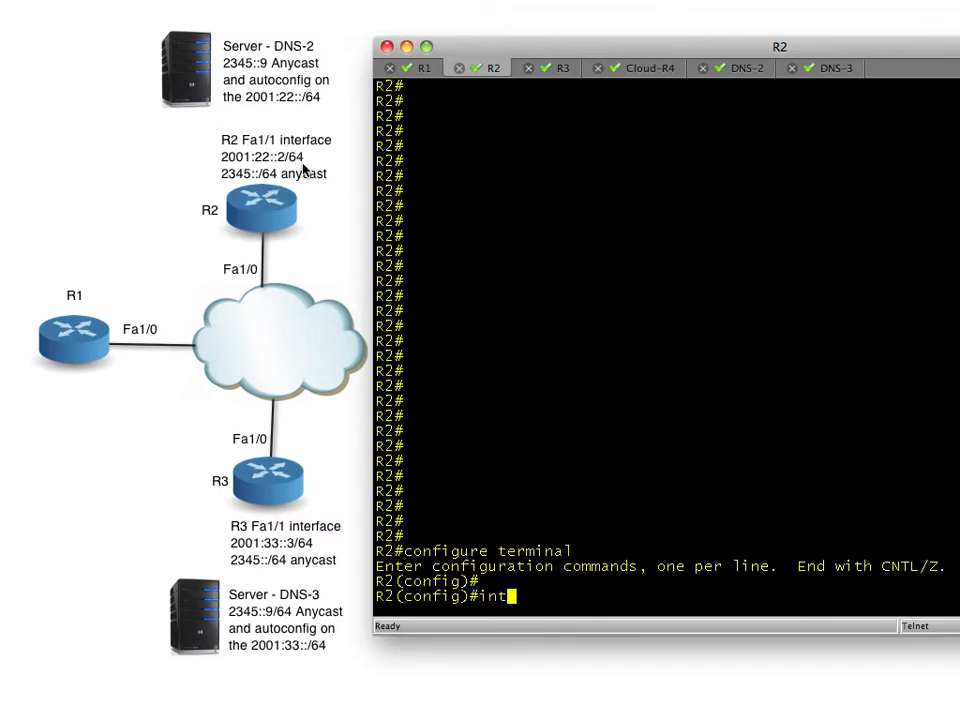
pyautogui.write('erface FastEt')
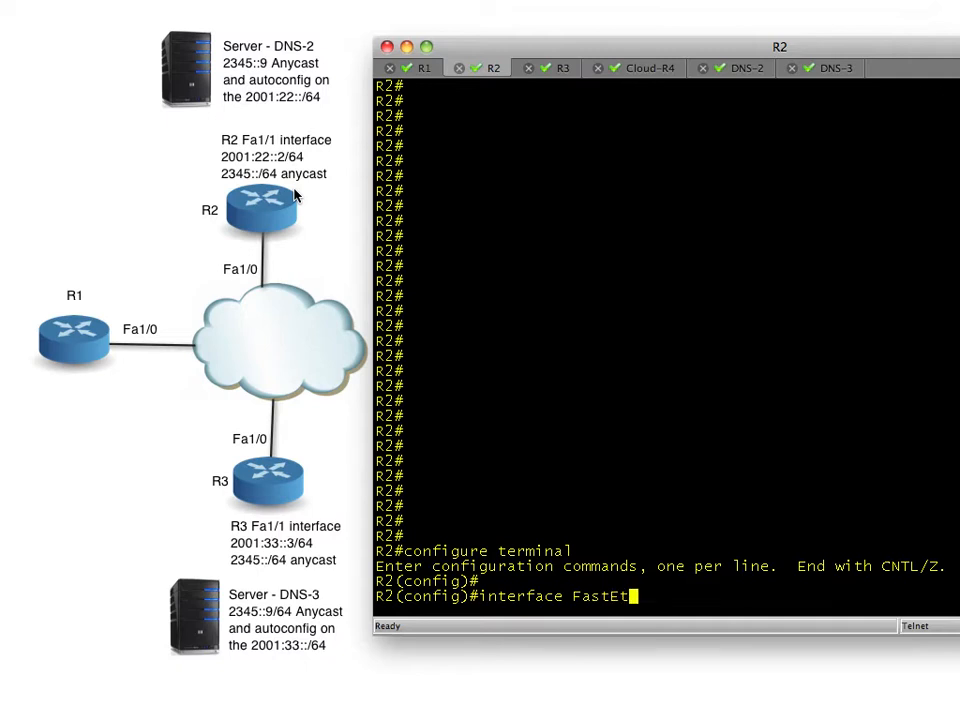
pyautogui.press('Return')
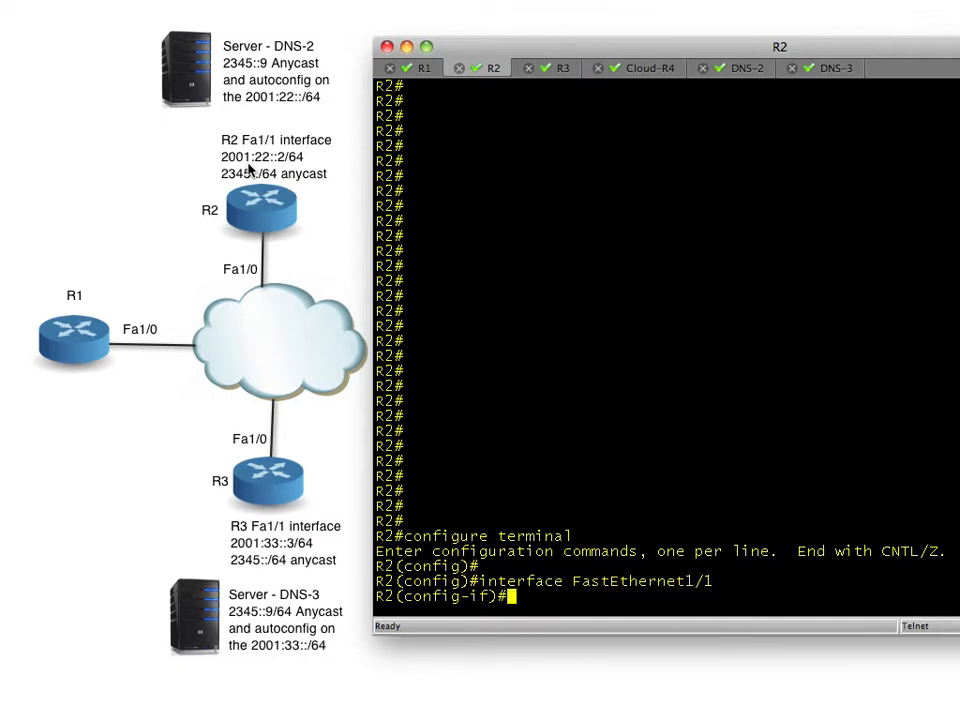
pyautogui.write('ipv6 addr')
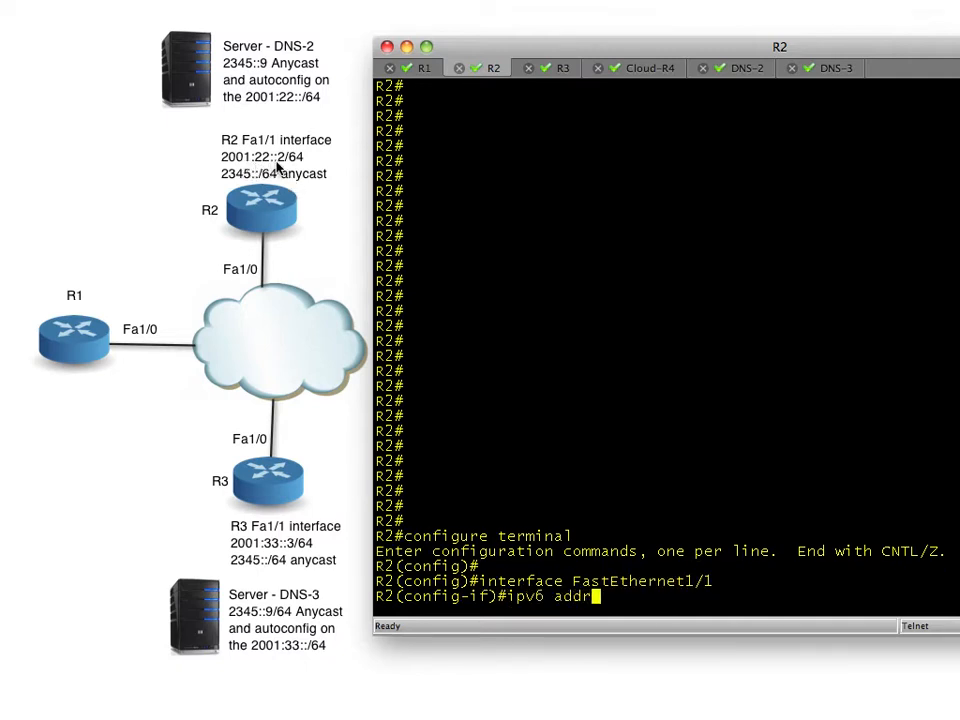
pyautogui.write('ess 2001:22::')
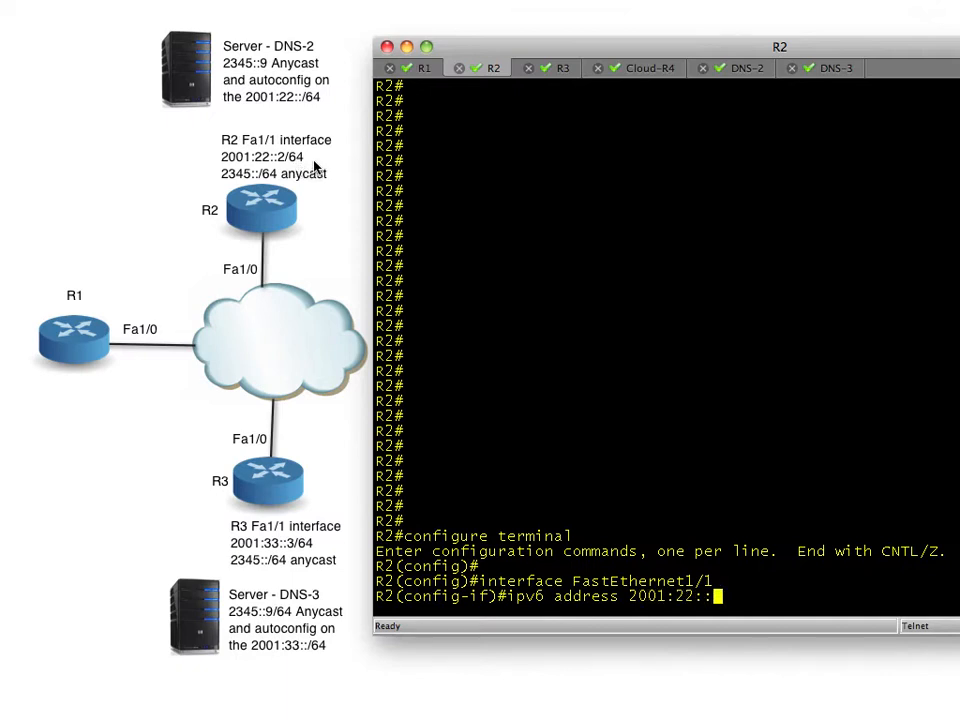
pyautogui.press('Return')
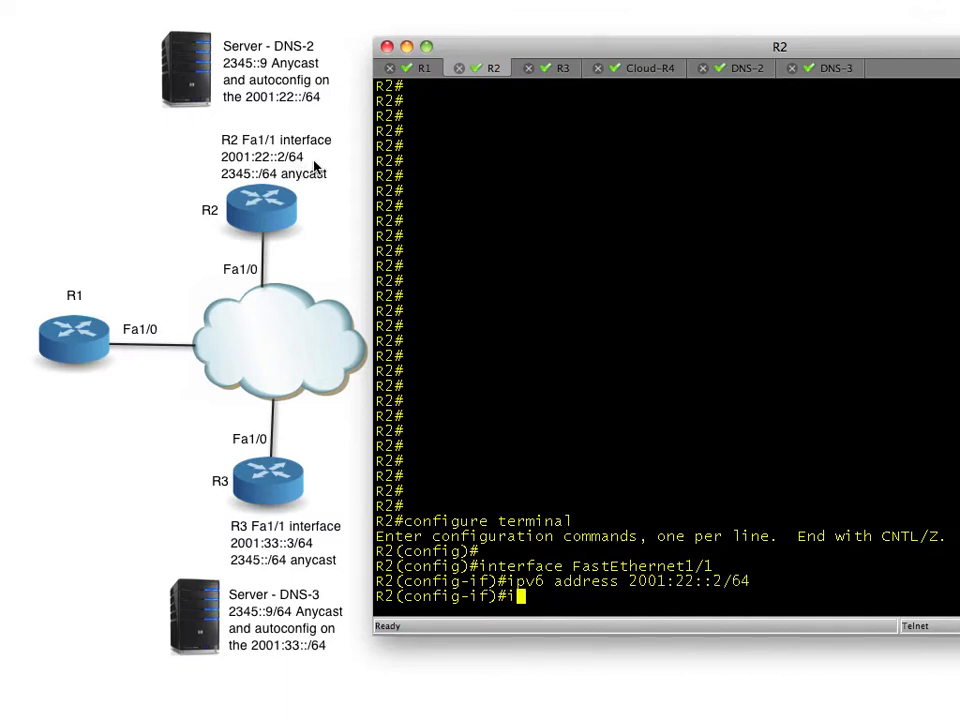
pyautogui.write('pv6 ospf 1 area 2')
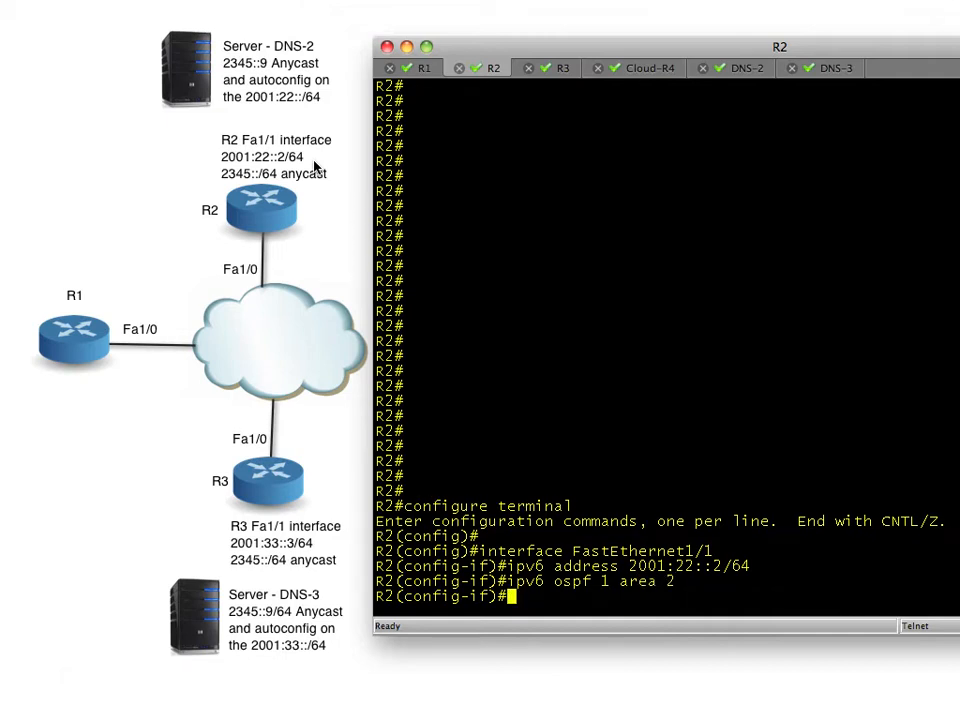
# Step: Add a comment about the anycast network, then assign 2345::/64 anycast to FastEthernet1/1
pyautogui.write('! A')
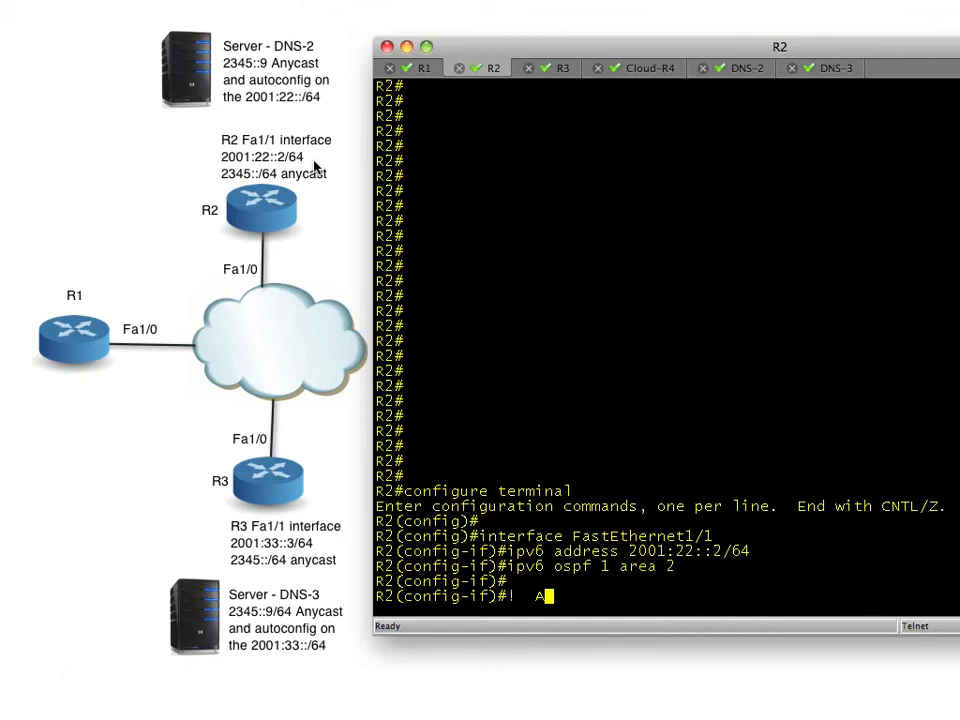
pyautogui.write('Adding the Any')
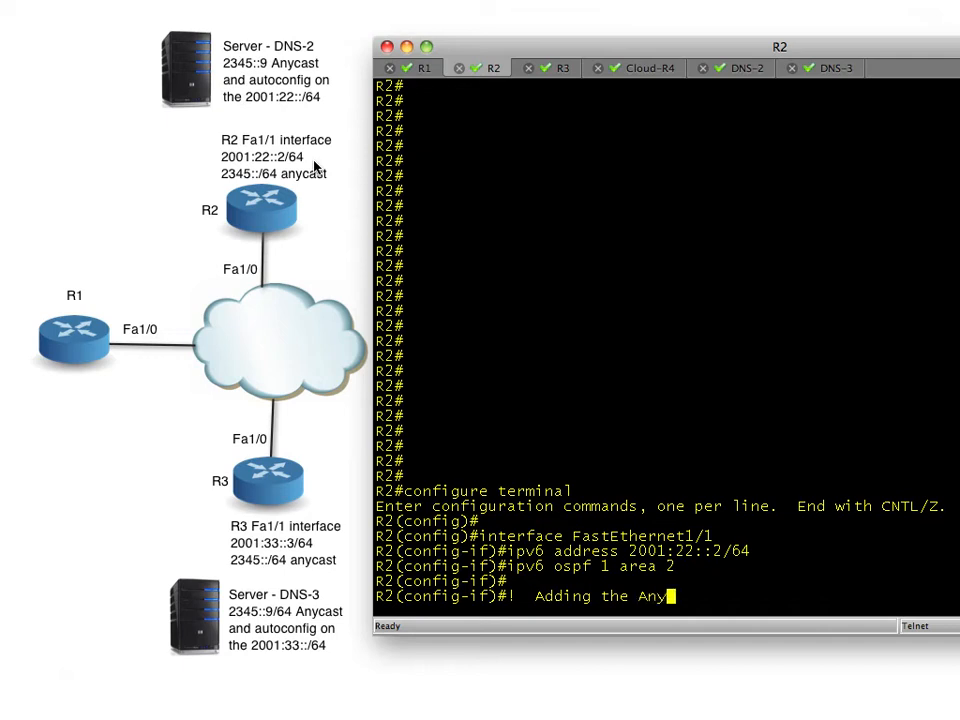
pyautogui.write('cast Network')
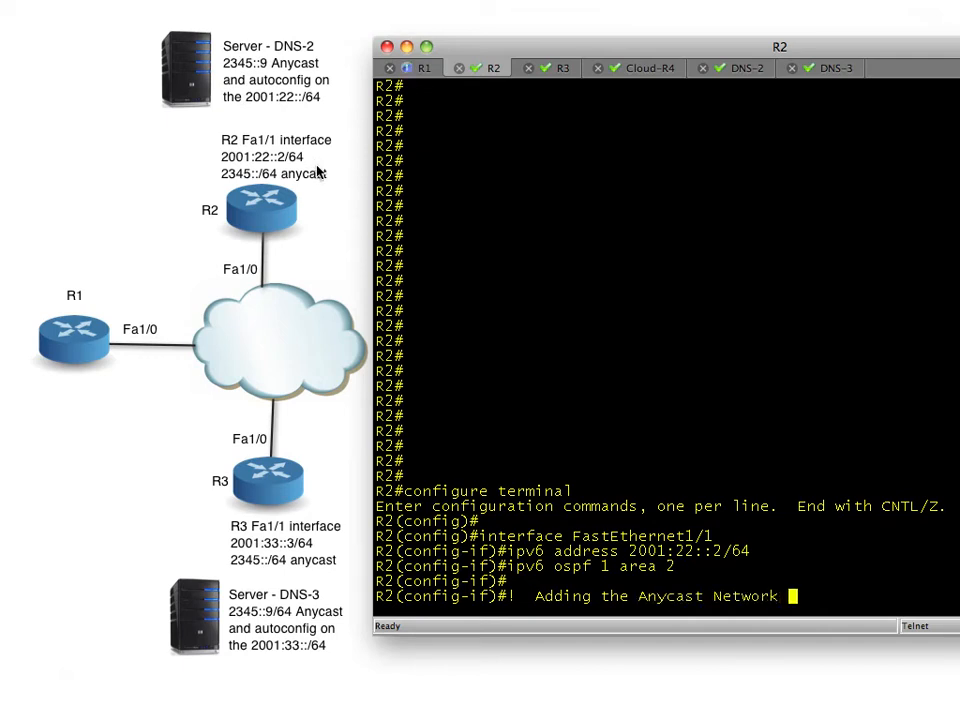
pyautogui.write('to the Interface')
pyautogui.write('!  will also a')
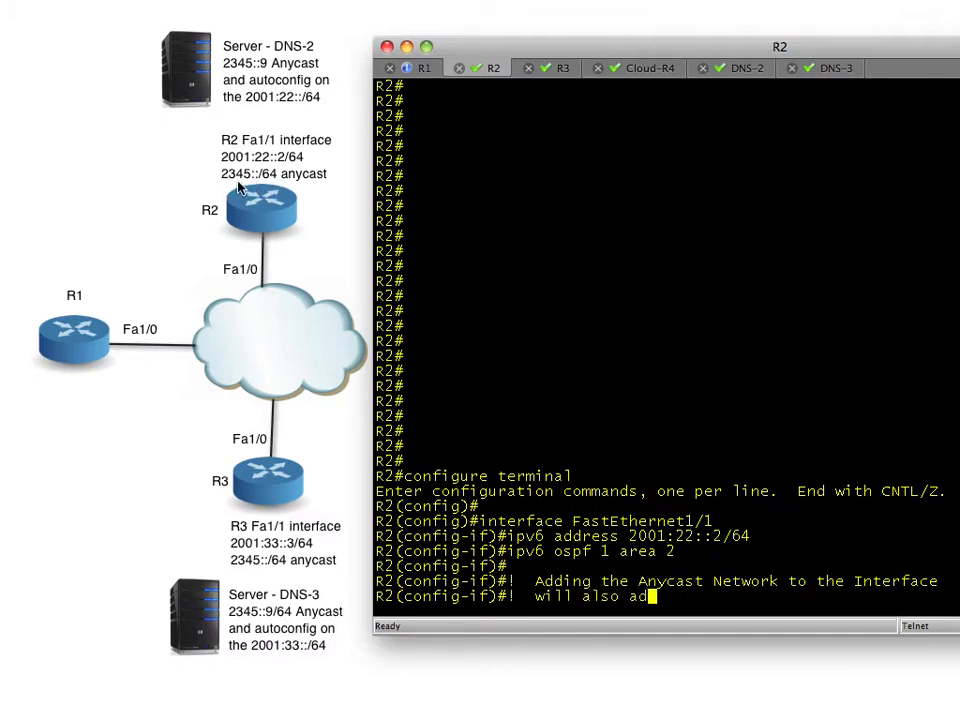
pyautogui.write('d this network into OSPF!')
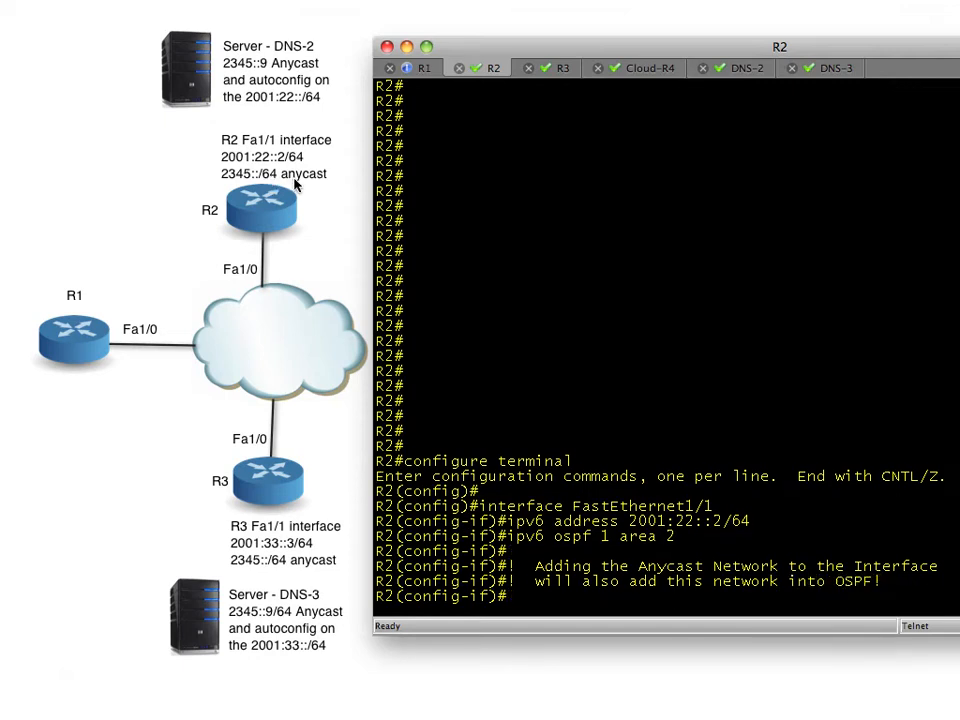
pyautogui.scroll(-3)
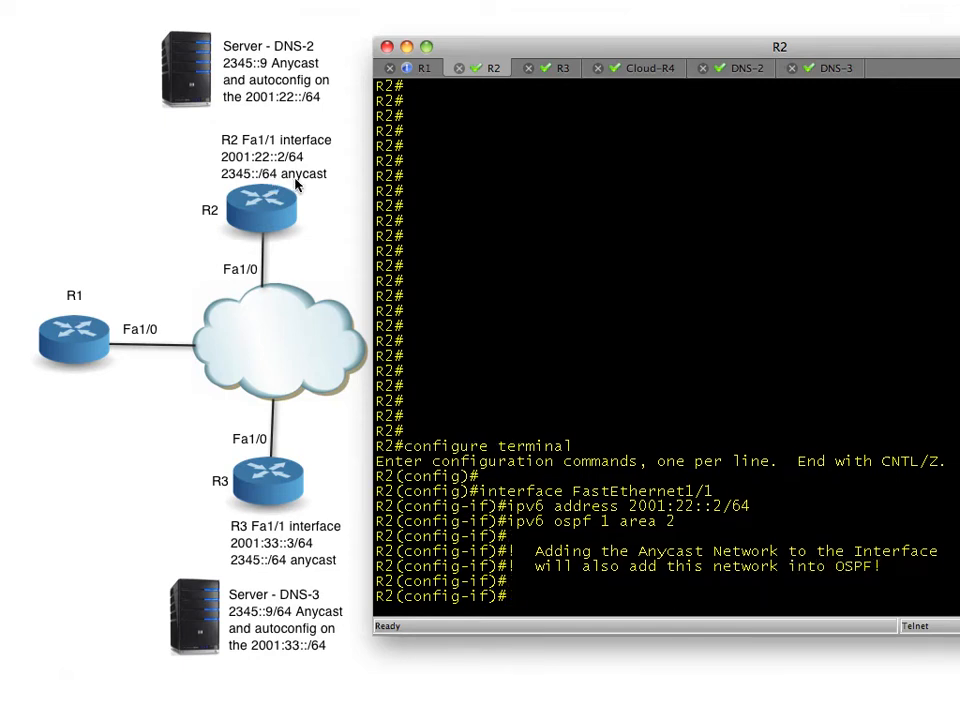
pyautogui.write('ipv6 addre')
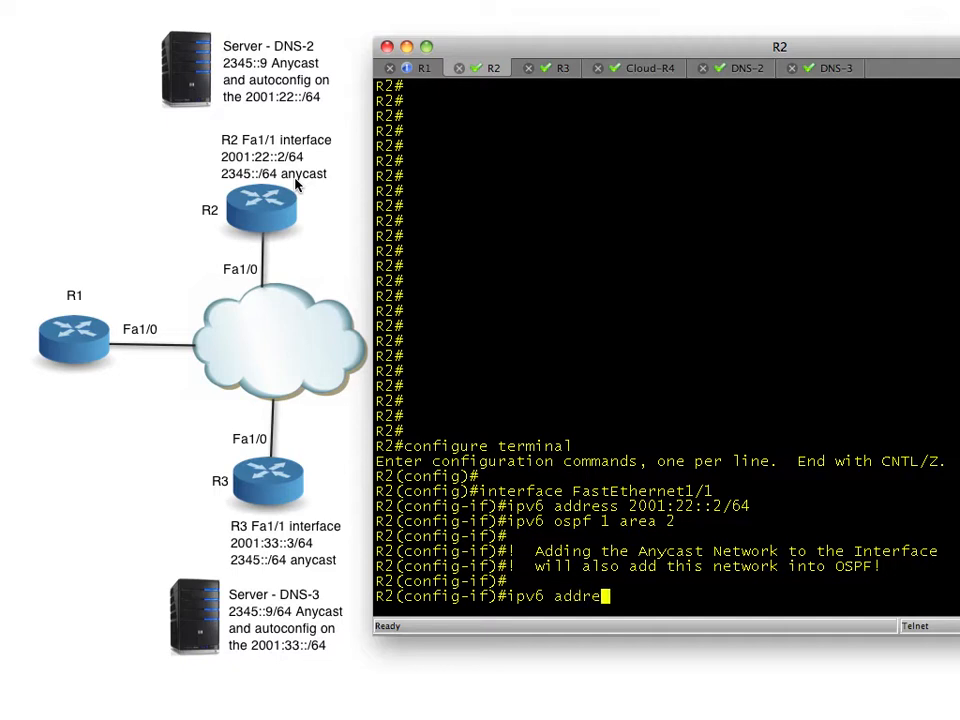
pyautogui.write('ss 2345::/64 anycast')
pyautogui.write('end')
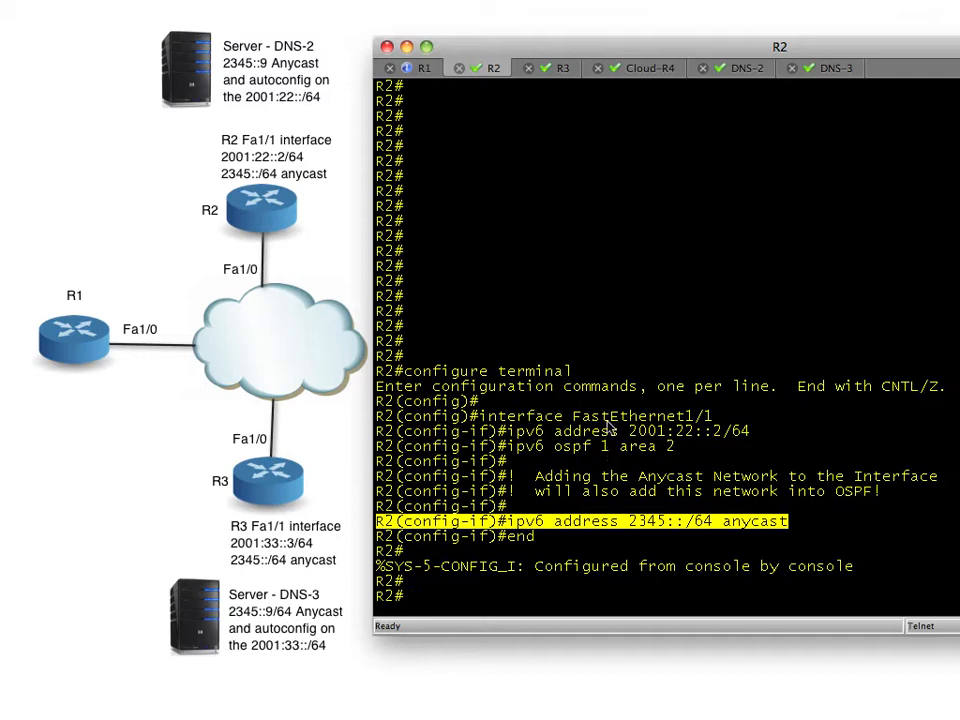
pyautogui.moveTo(612, 428)
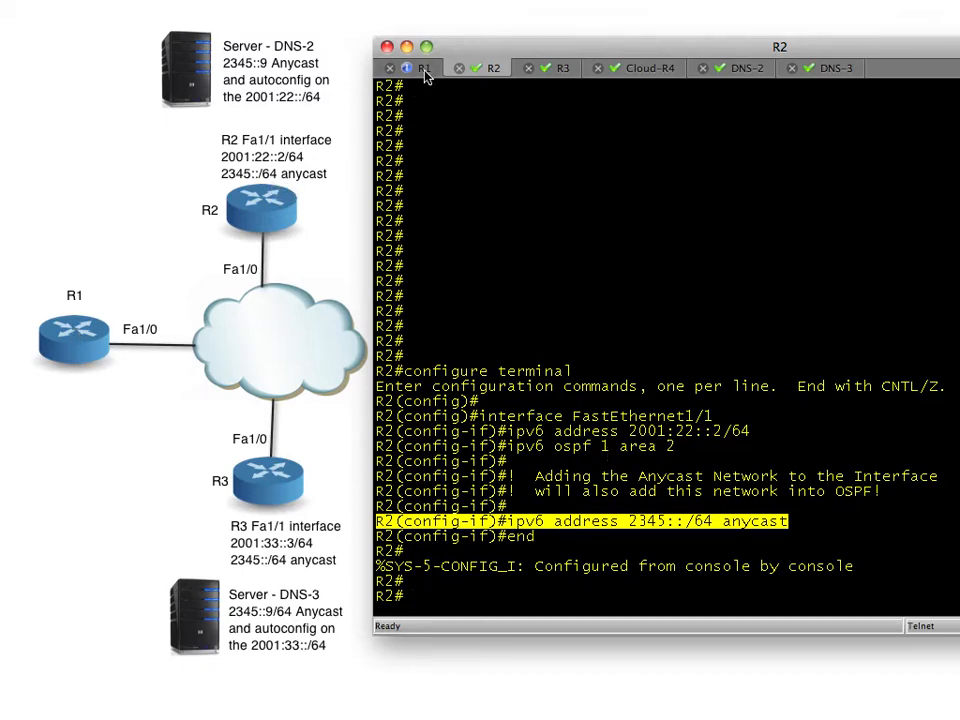
# Step: On R1, enable IPv6 routing debugging and list OSPF routes showing 2345::/64 at [110/68]
pyautogui.click(420, 68)
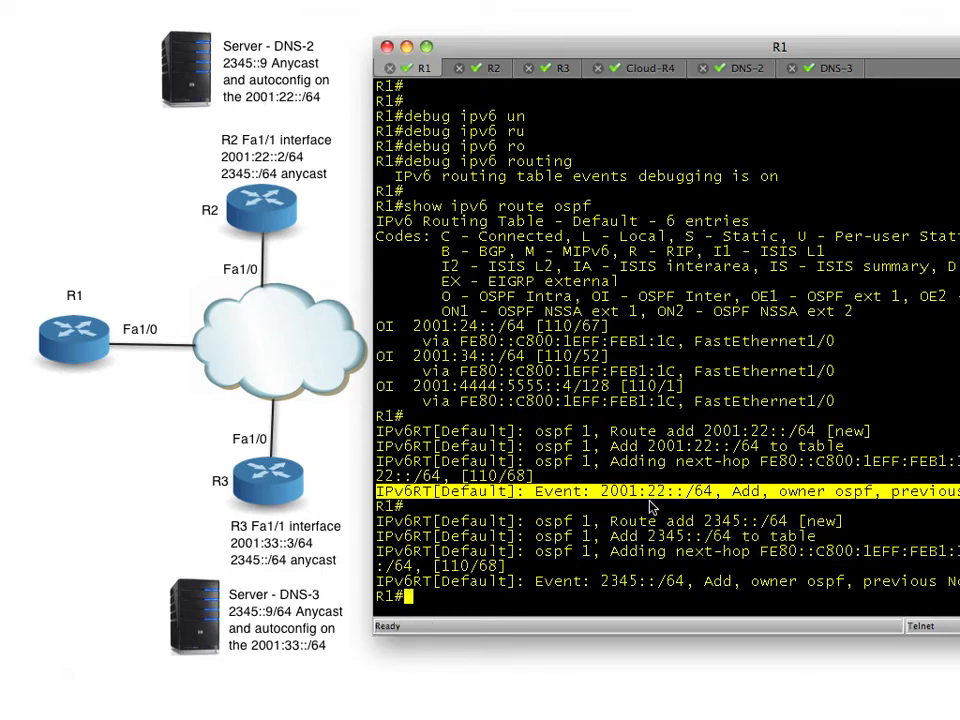
pyautogui.write('debug ipv6 routing')
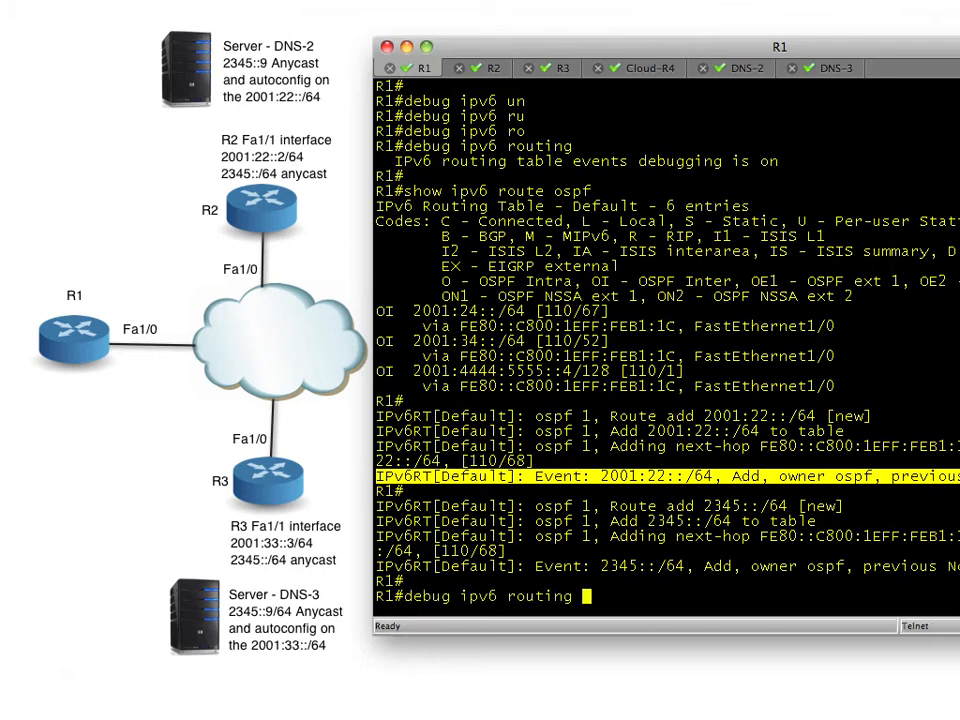
pyautogui.write('show ipv6 route ospf')
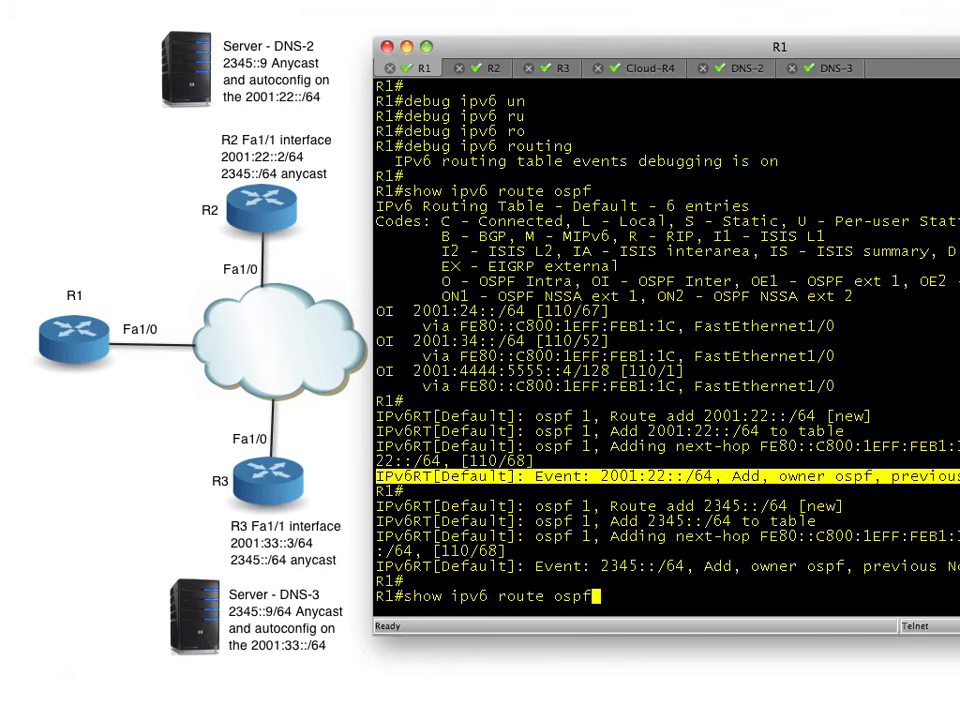
pyautogui.press('Return')
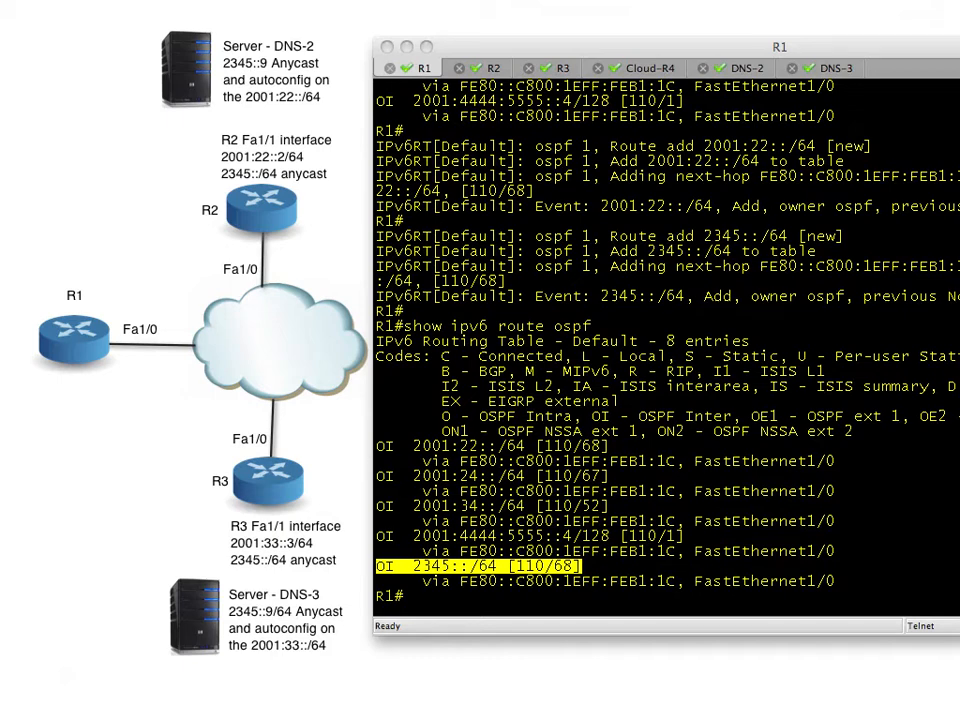
pyautogui.moveTo(896, 20)
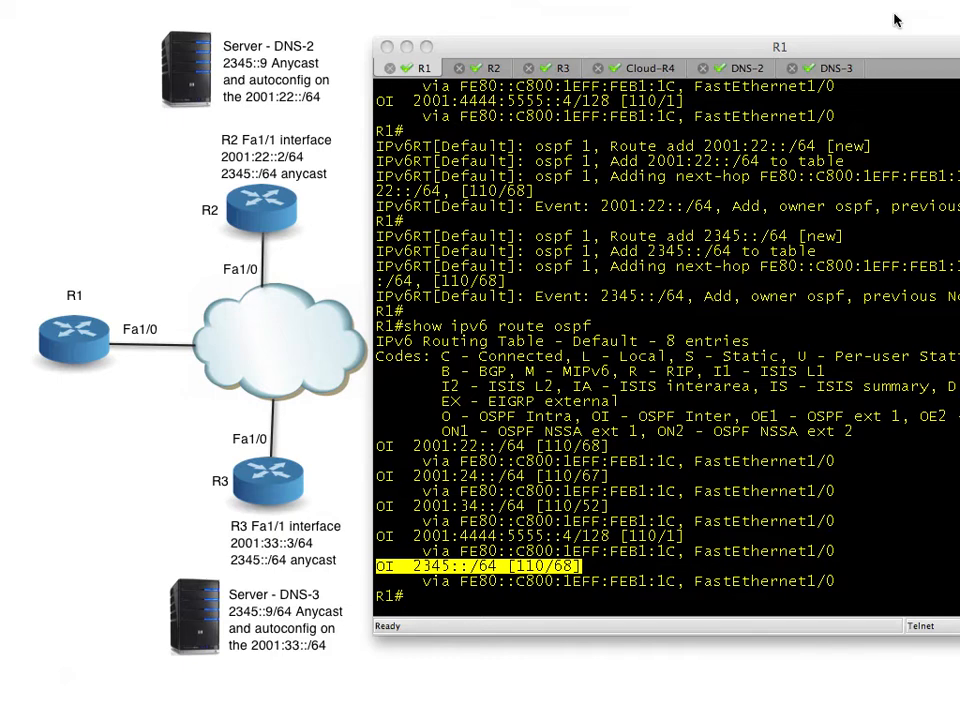
# Step: On R3, give FastEthernet1/1 address 2001:33::3/64 and place it in OSPF 1 area 3
pyautogui.click(560, 68)
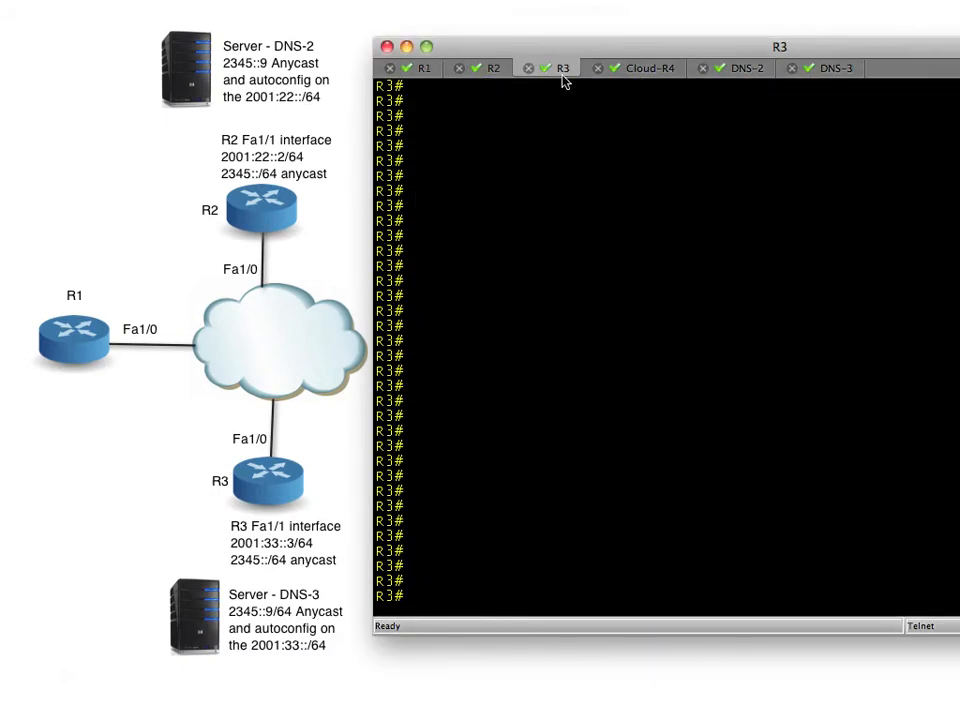
pyautogui.moveTo(268, 554)
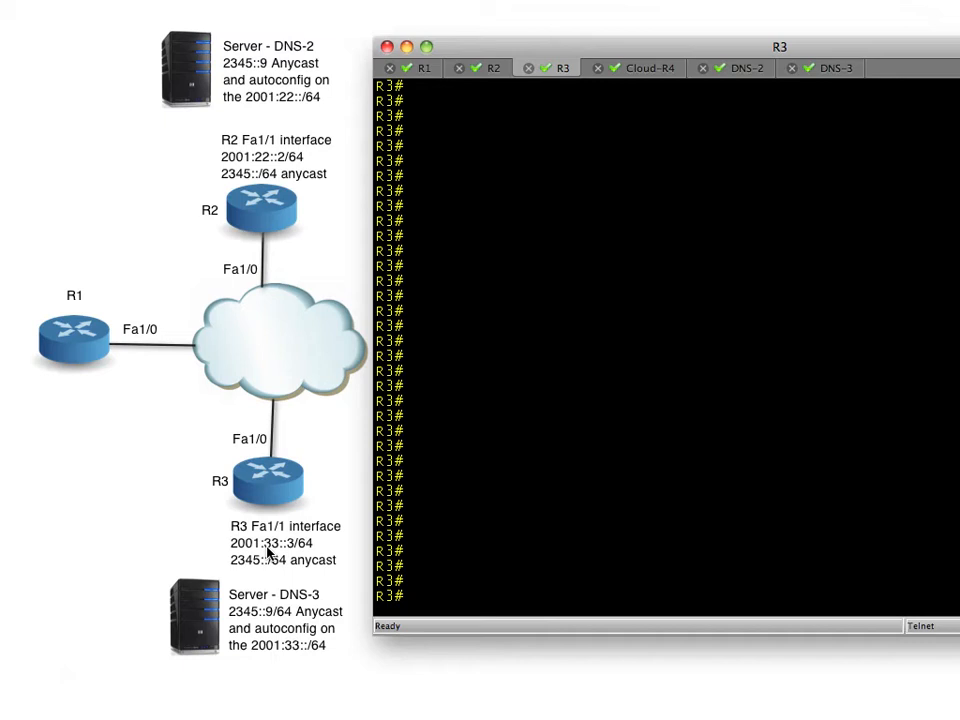
pyautogui.moveTo(270, 544)
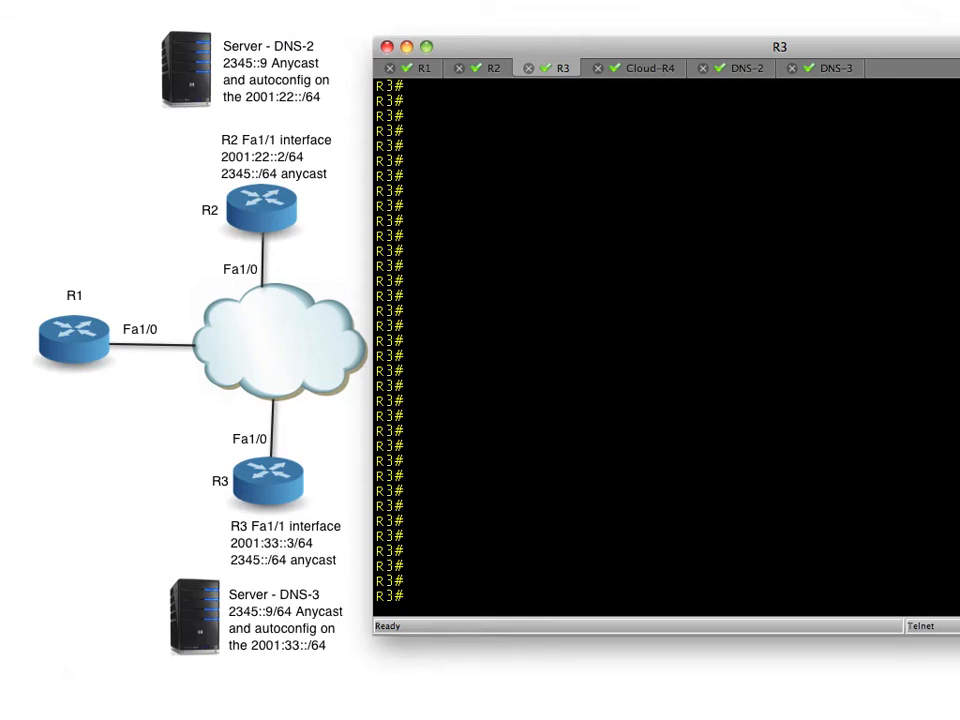
pyautogui.write('configure terminal')
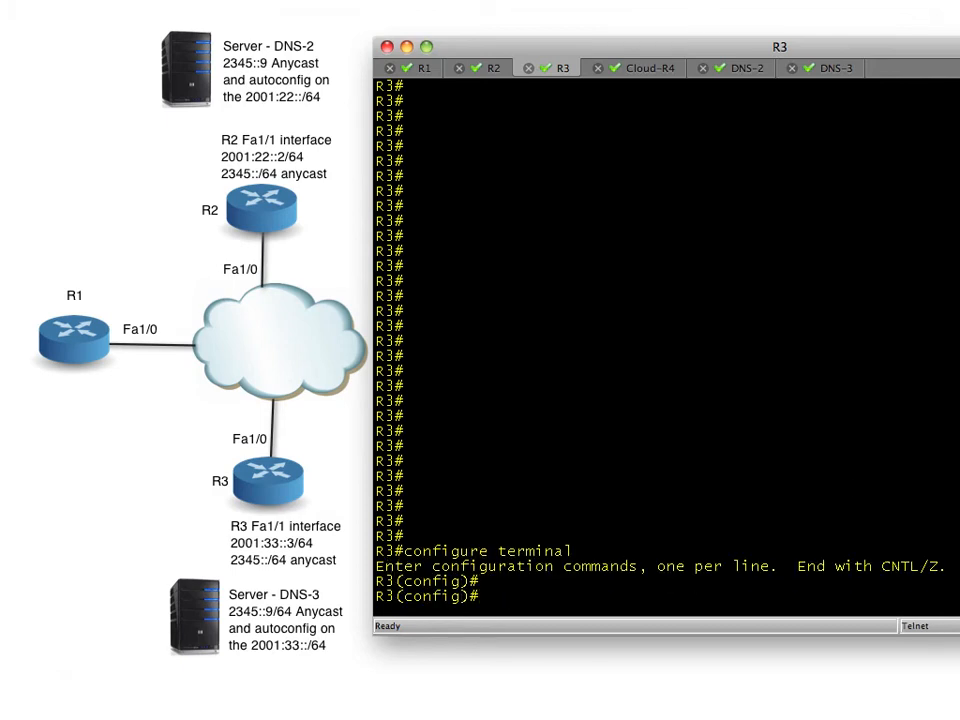
pyautogui.write('interface')
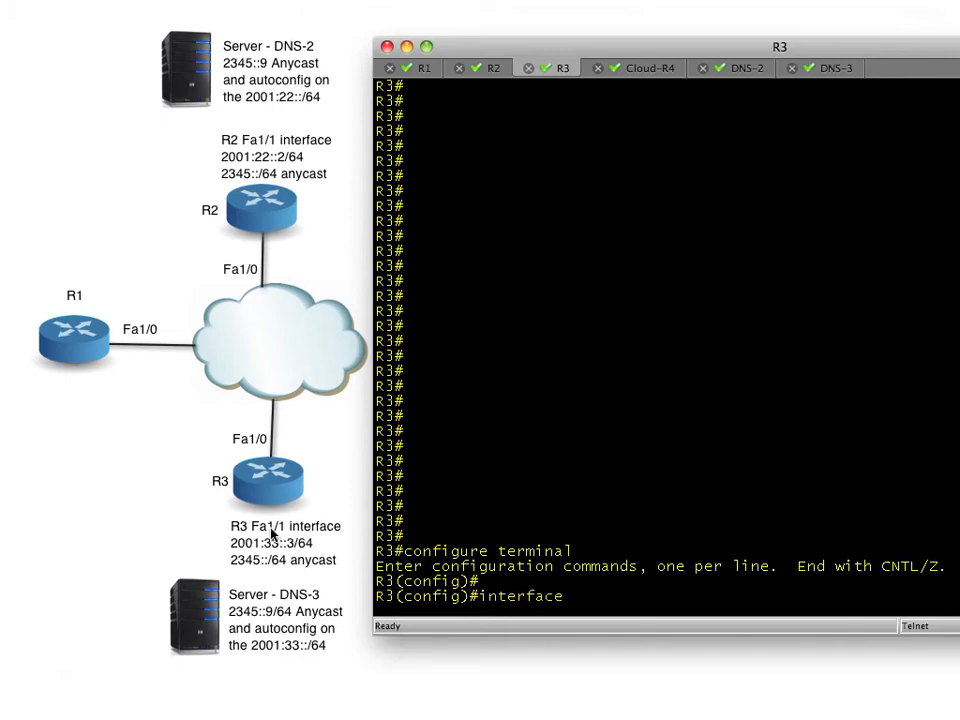
pyautogui.write('FastEthernet')
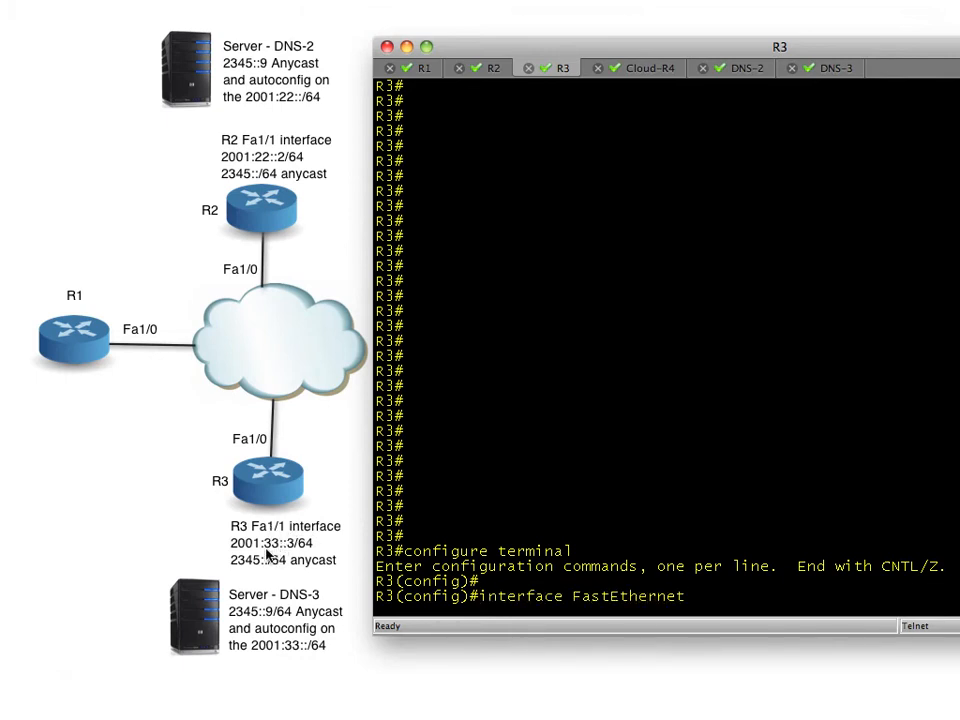
pyautogui.write('1/1')
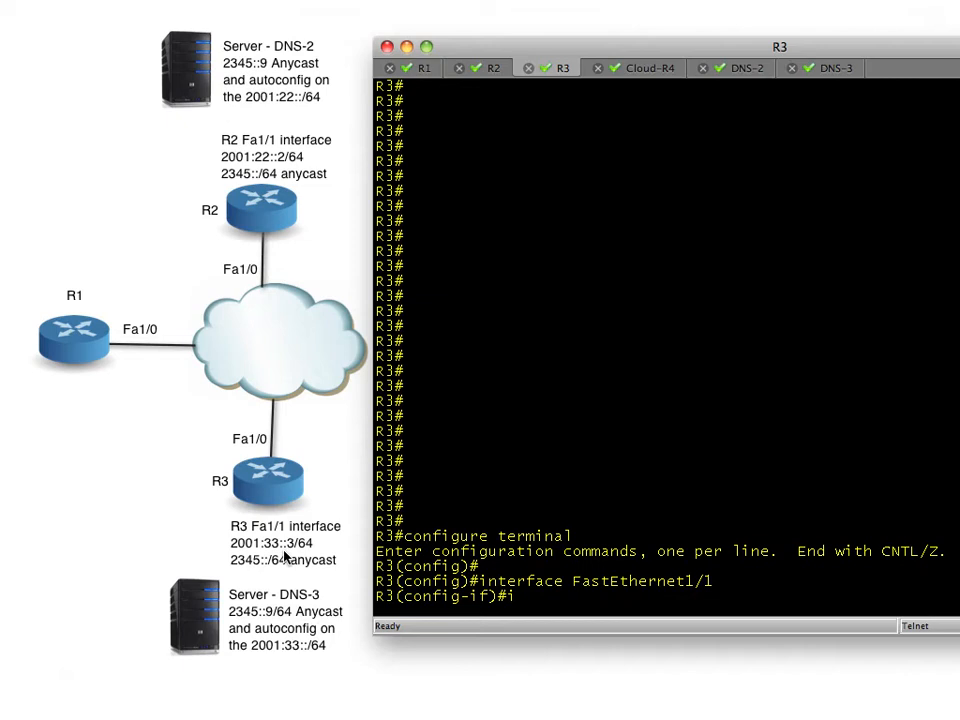
pyautogui.write('pv6 address 20')
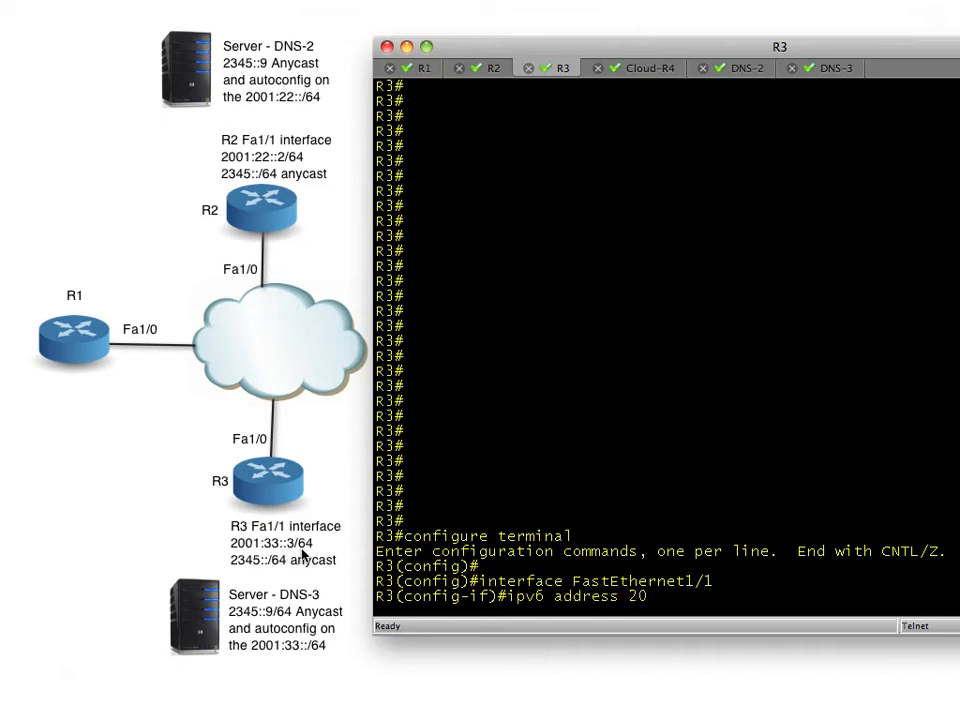
pyautogui.write('01:33::3/64')
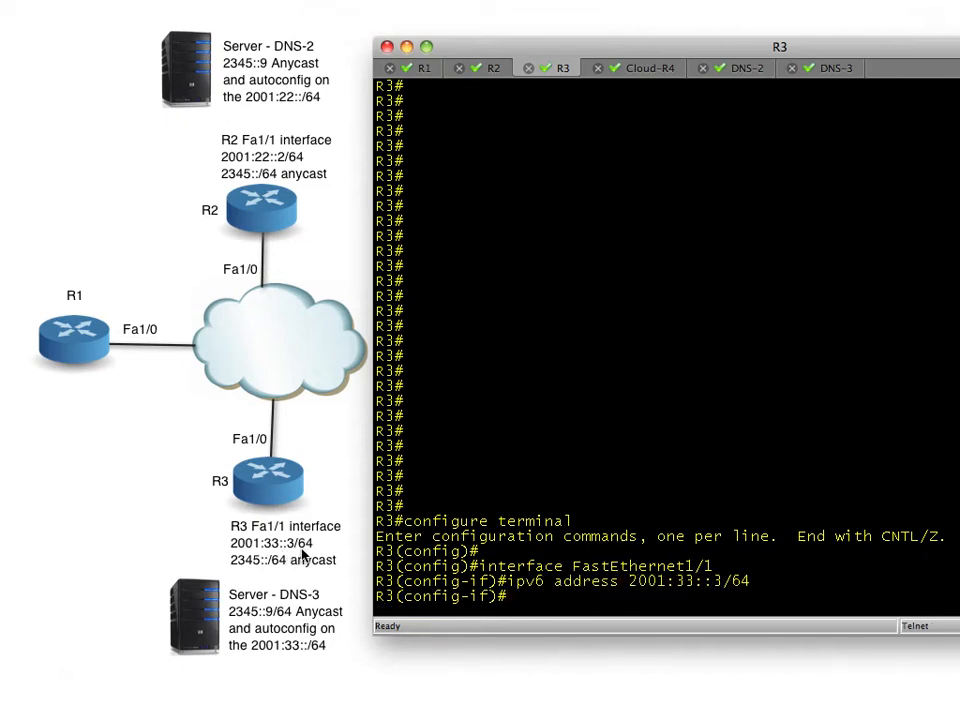
pyautogui.write('ipv6 ospf 1 area 3')
pyautogui.write('!  Adding')
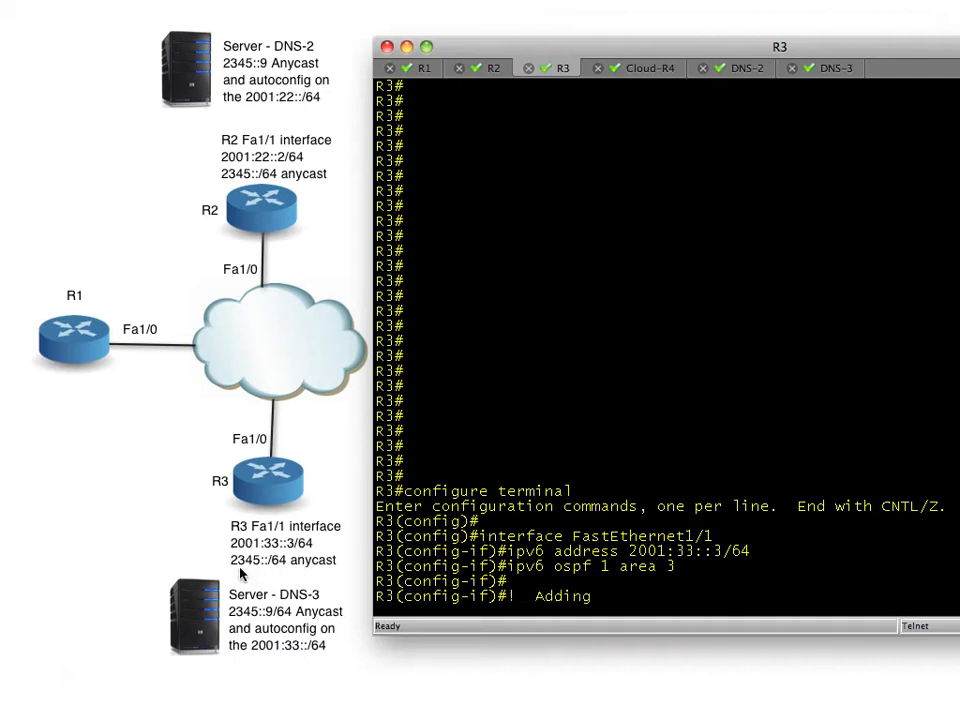
# Step: Add a comment about the anycast network, then assign 2345::/64 anycast to FastEthernet1/1
pyautogui.write('the Anycast')
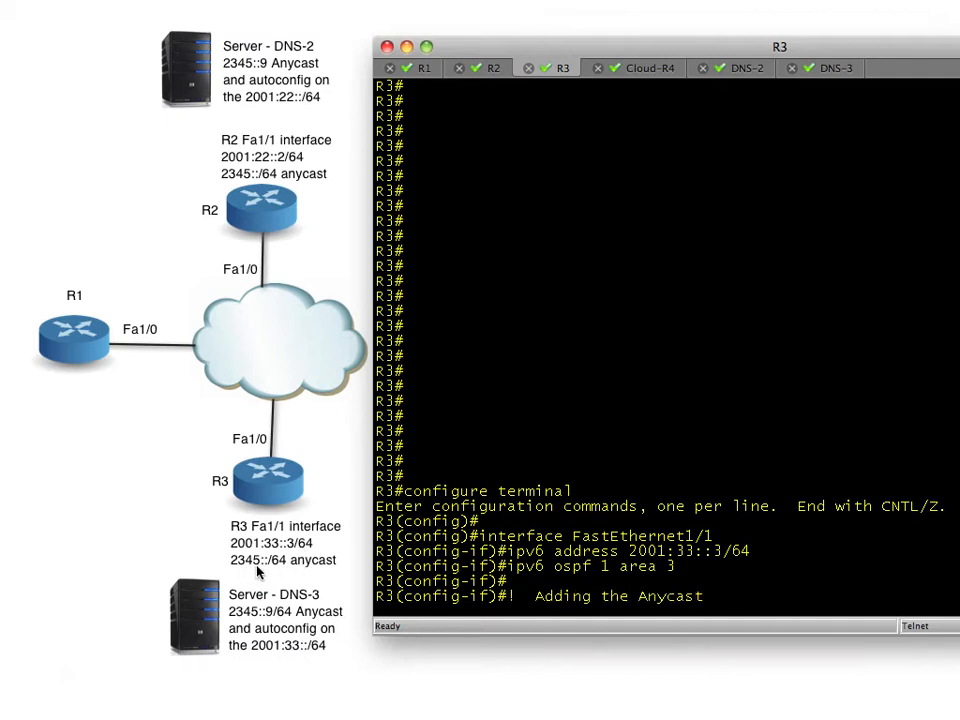
pyautogui.write('Network to th')
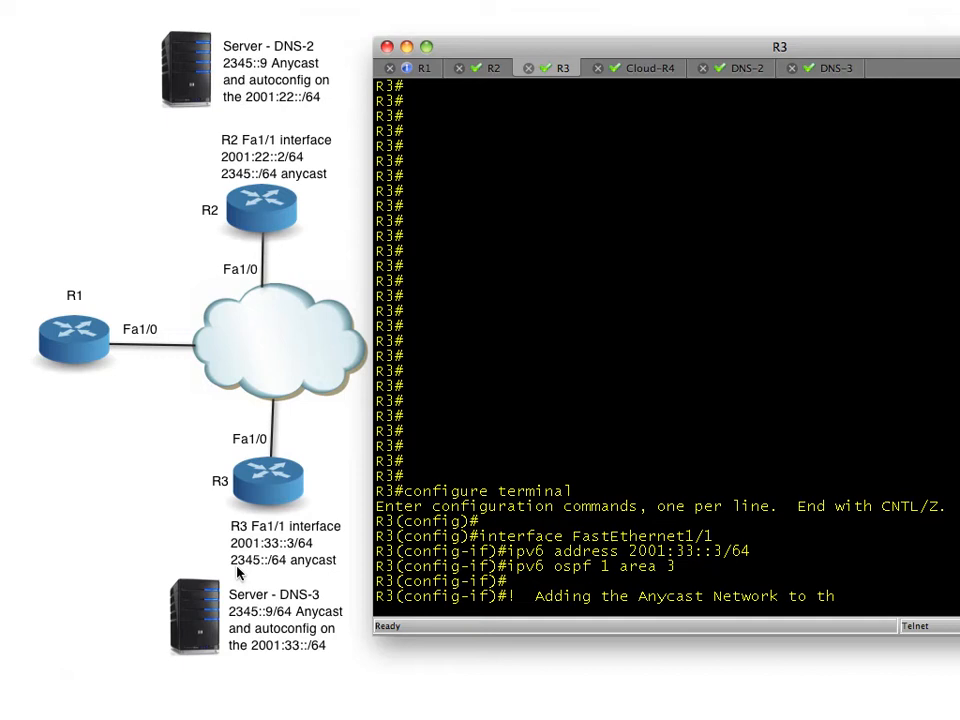
pyautogui.press('Return')
pyautogui.write('!  will')
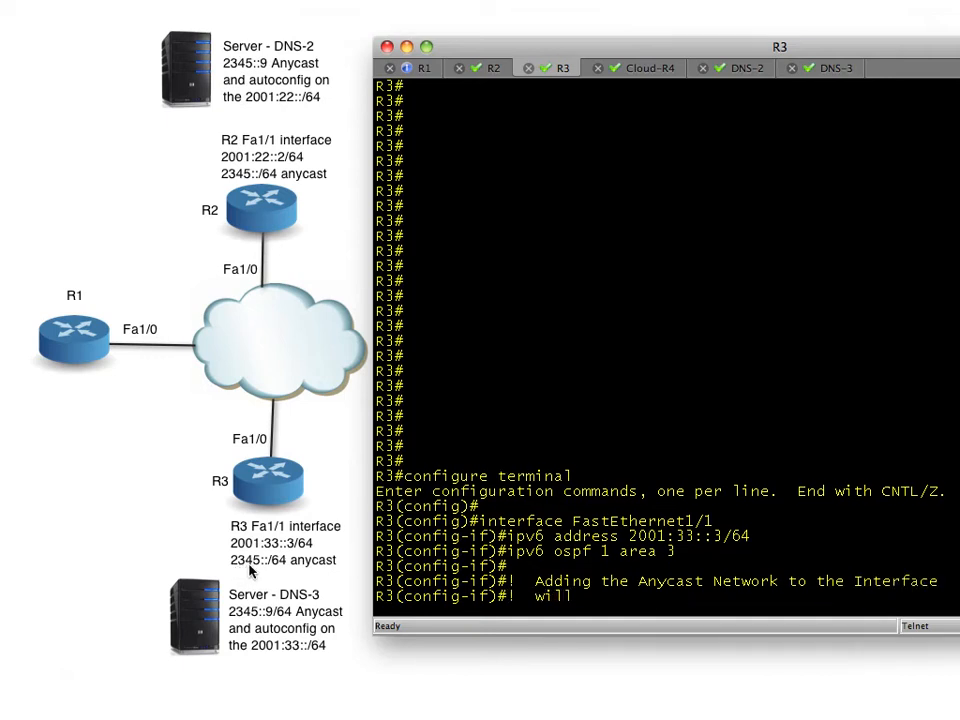
pyautogui.write('also add this network into OSPF!')
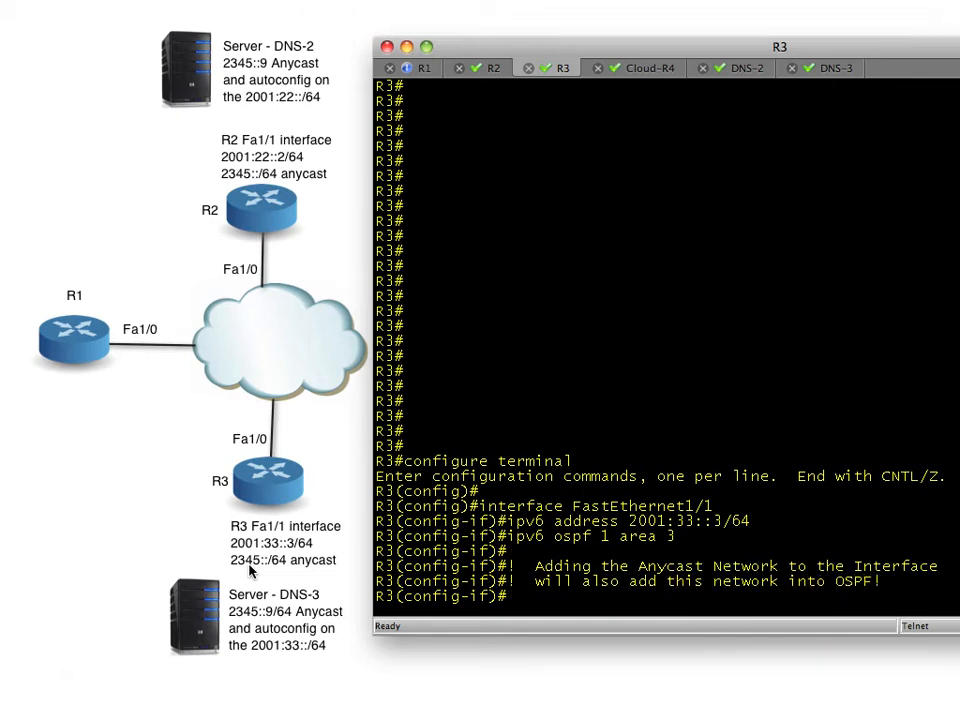
pyautogui.write('ipv6 address 23')
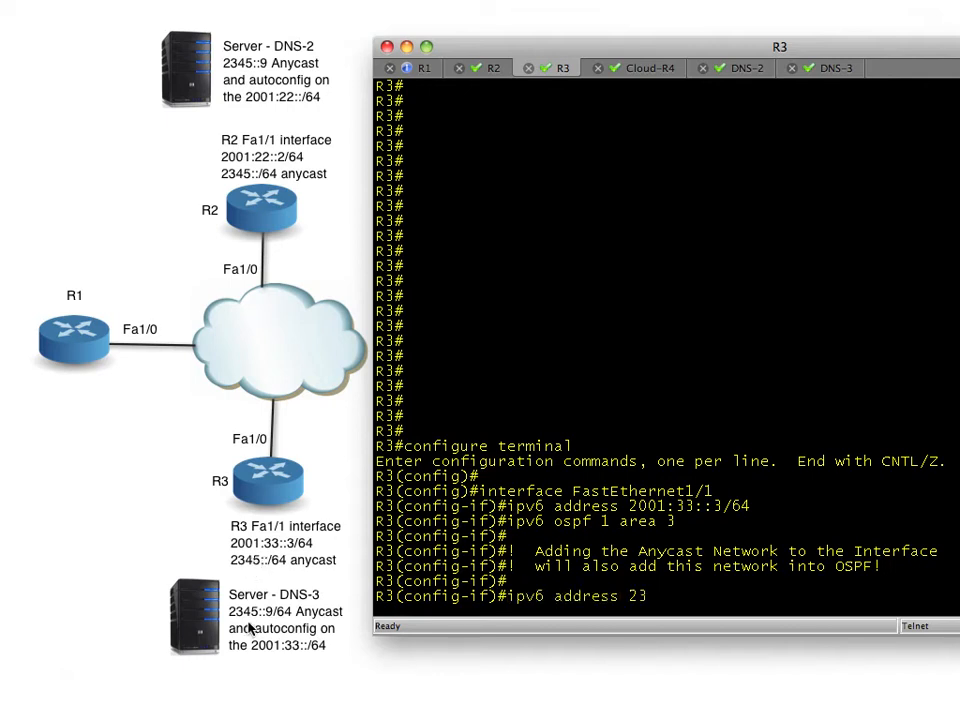
pyautogui.write('45::/64 anycast')
pyautogui.write('end')
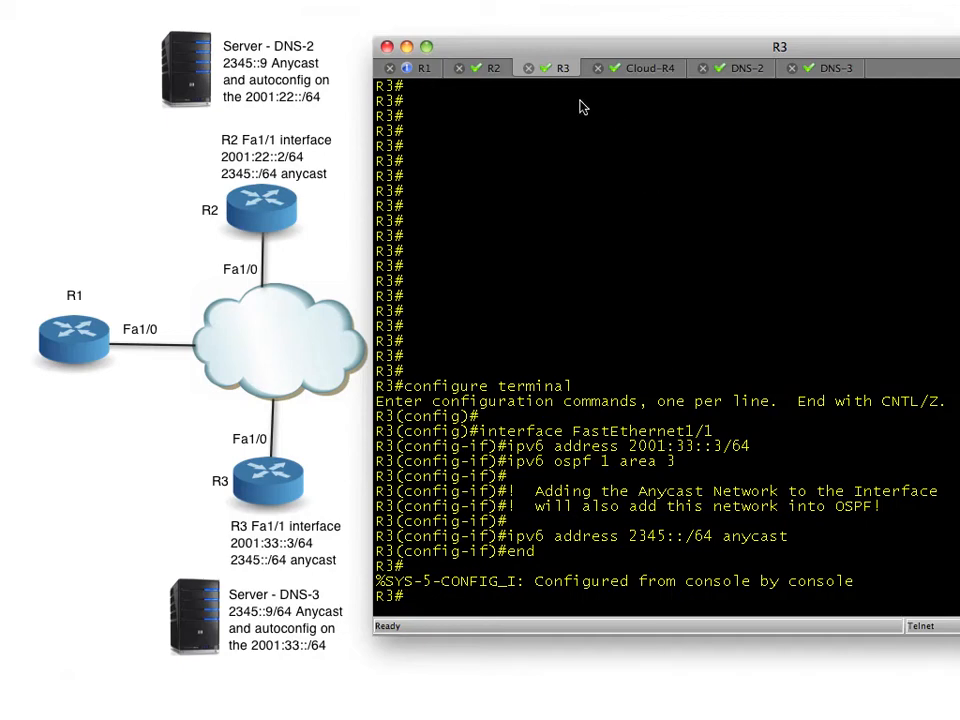
# Step: Return to R1 and highlight the log line showing 2345::/64 modified with better metric 53
pyautogui.click(412, 68)
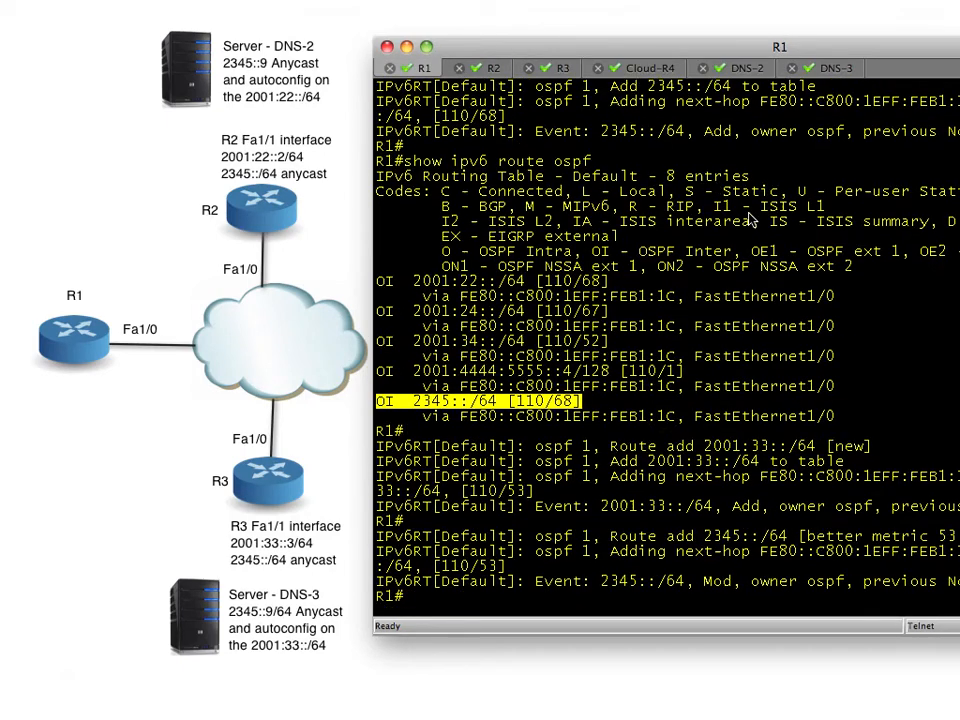
pyautogui.moveTo(660, 502)
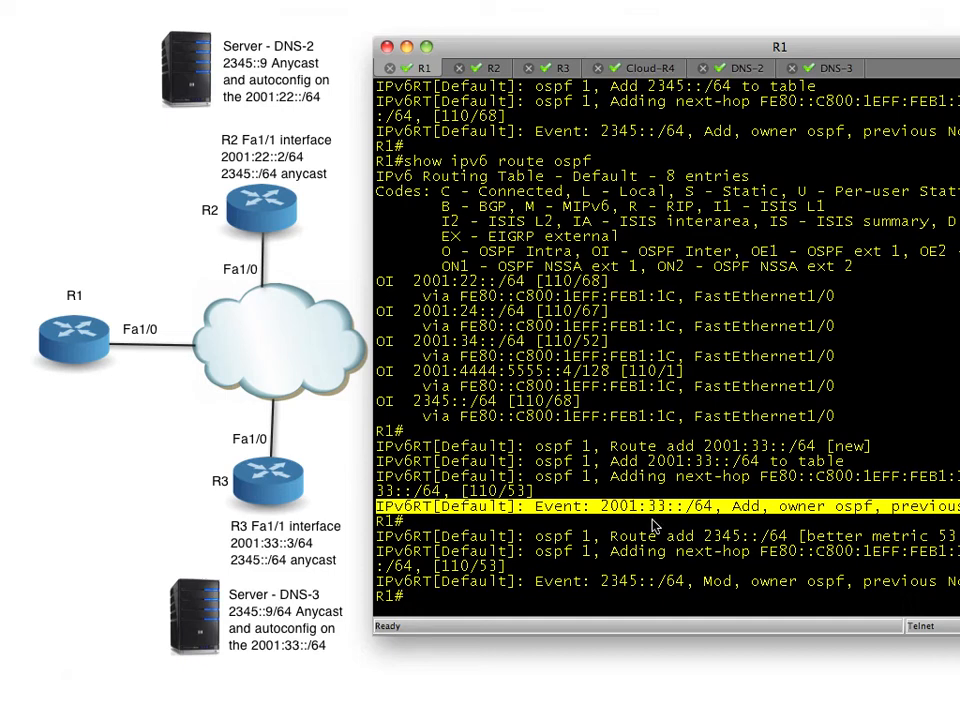
pyautogui.moveTo(732, 520)
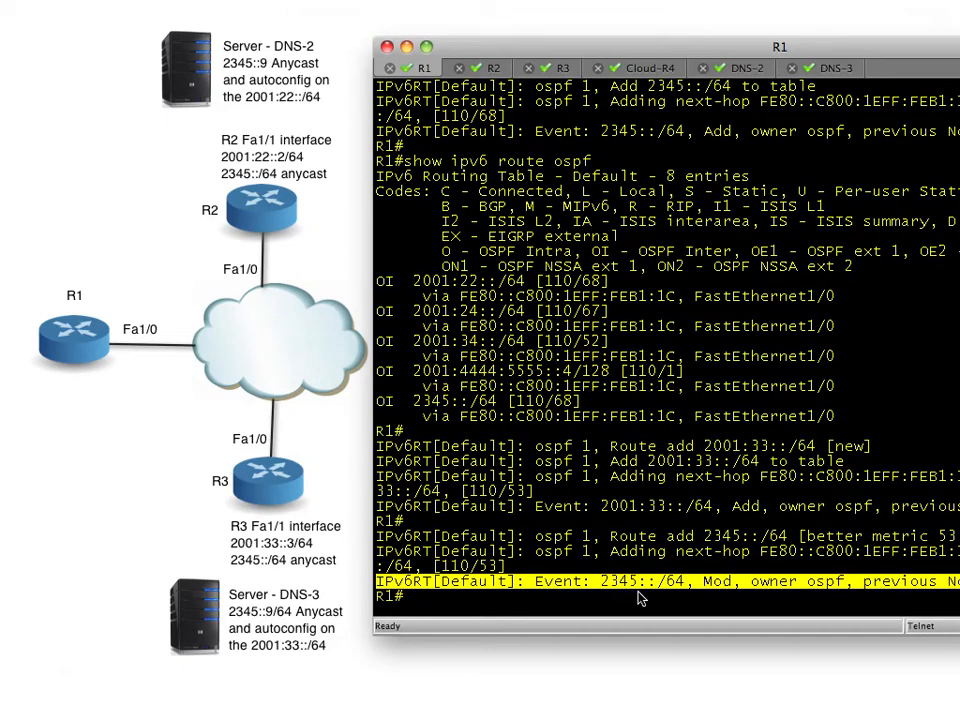
pyautogui.moveTo(730, 40)
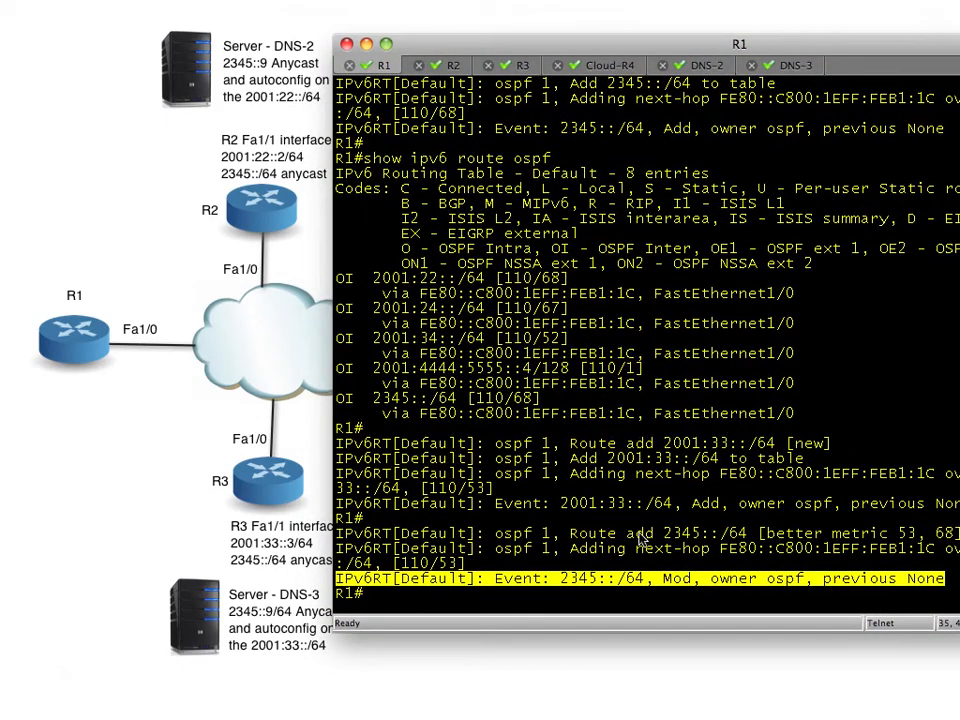
pyautogui.doubleClick(660, 532)
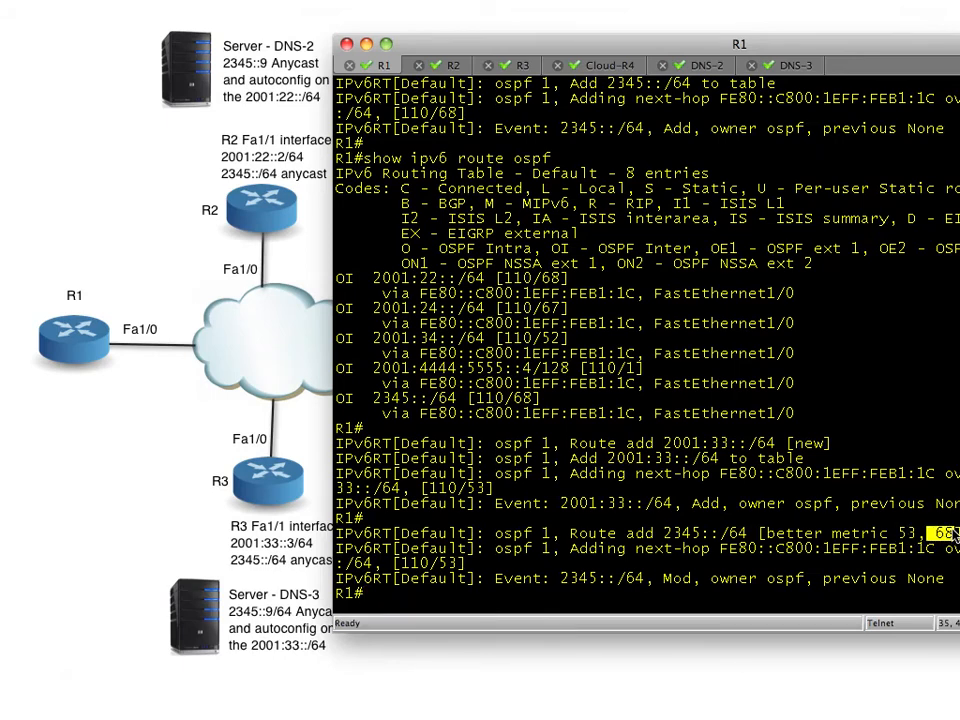
pyautogui.moveTo(664, 490)
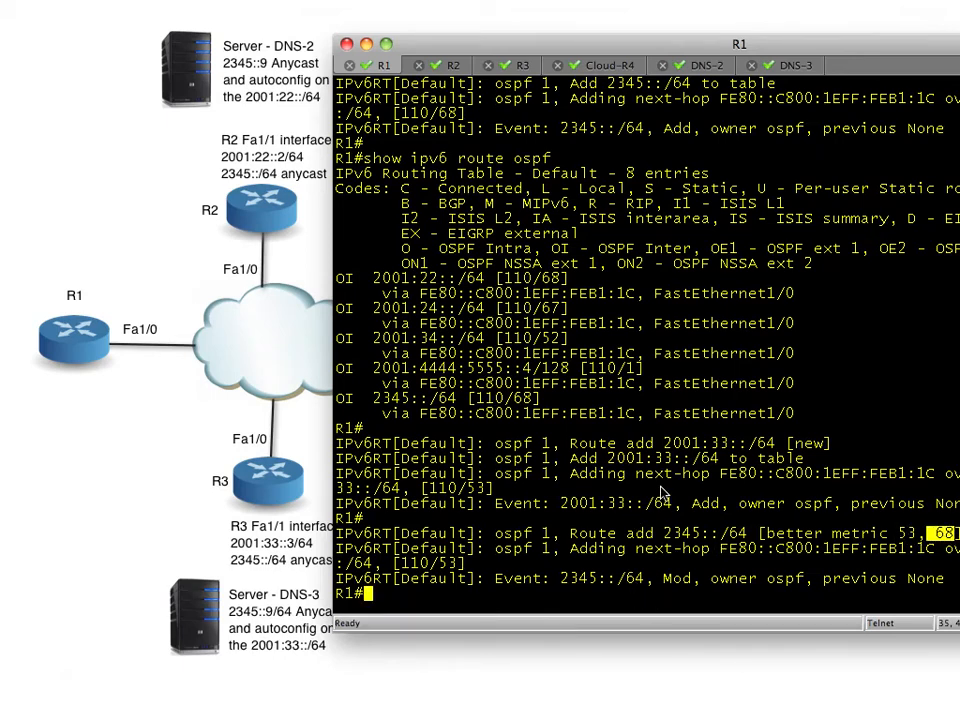
# Step: List R1's OSPF routes and highlight 2345::/64 now at metric 110/53, then begin a traceroute
pyautogui.write('show ipv6 route ospf')
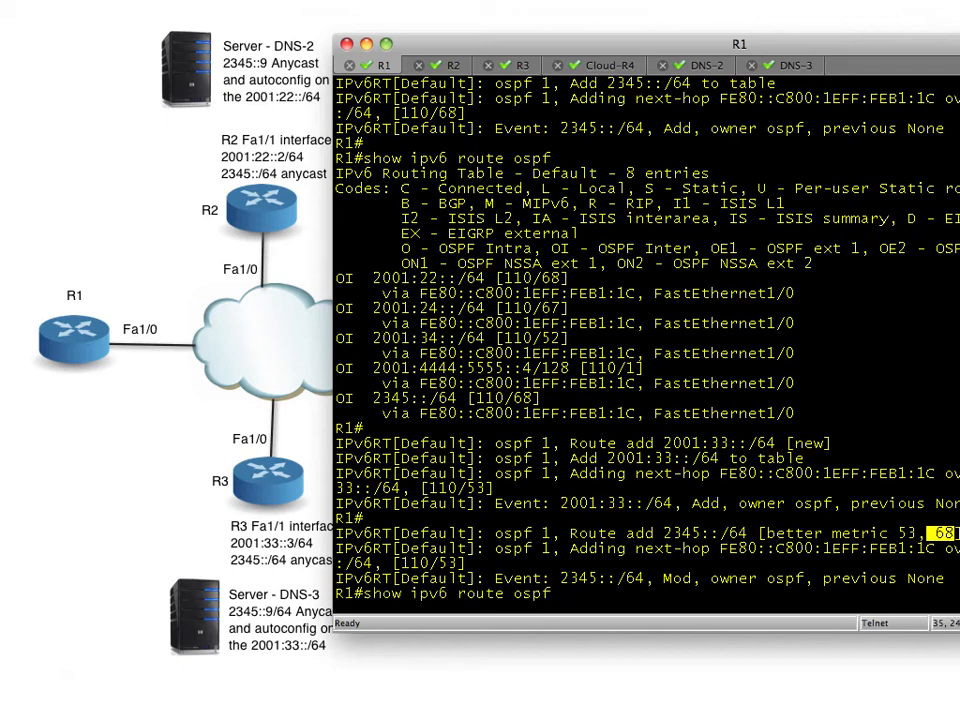
pyautogui.scroll(-3)
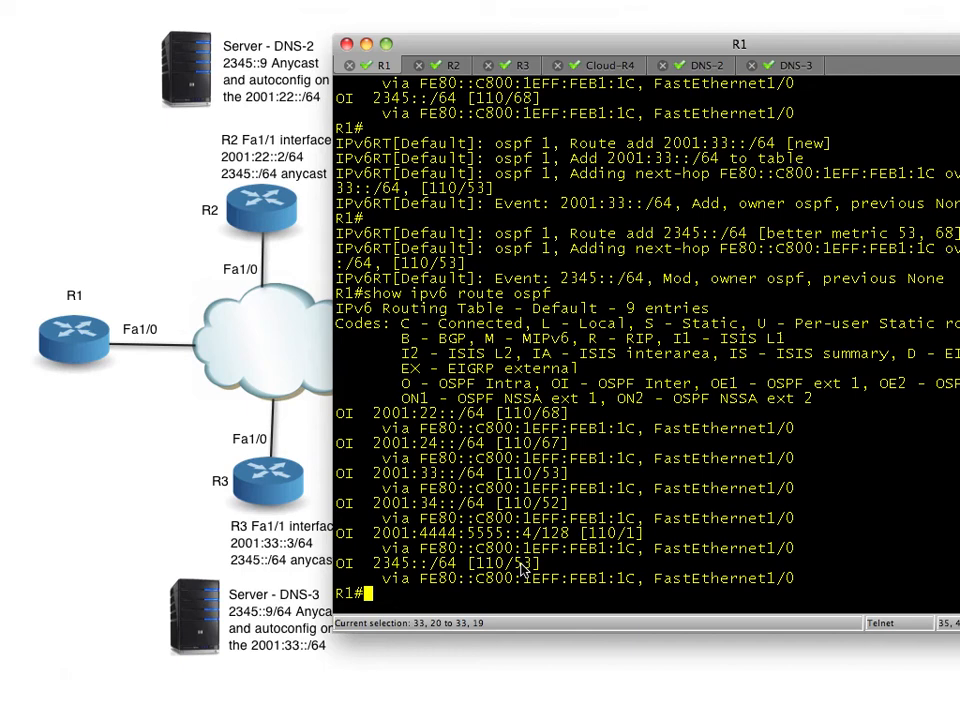
pyautogui.doubleClick(516, 564)
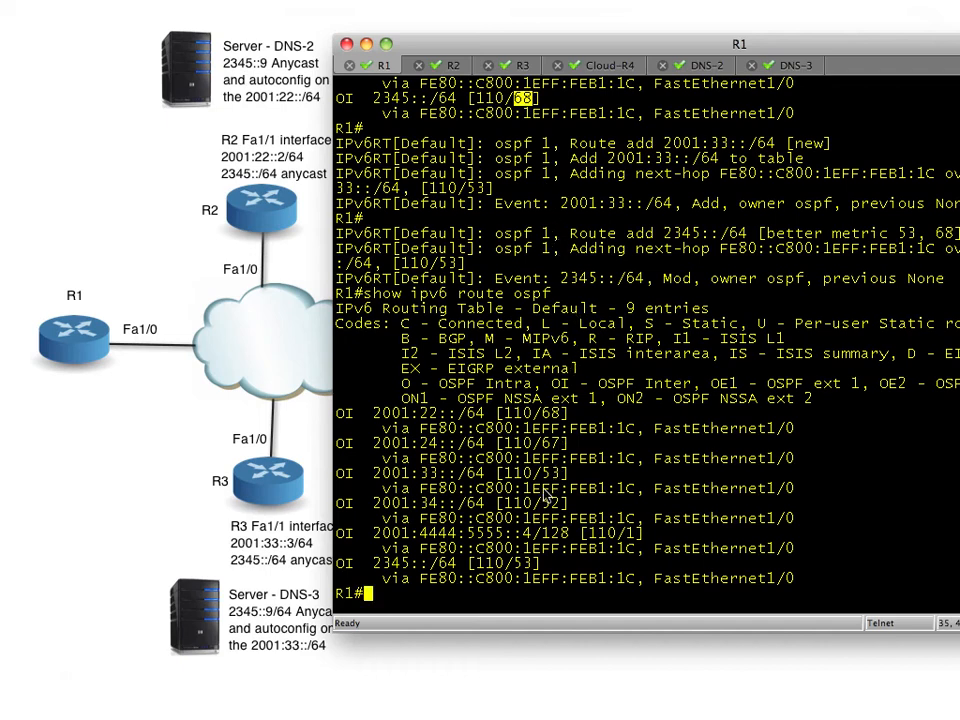
pyautogui.moveTo(350, 530)
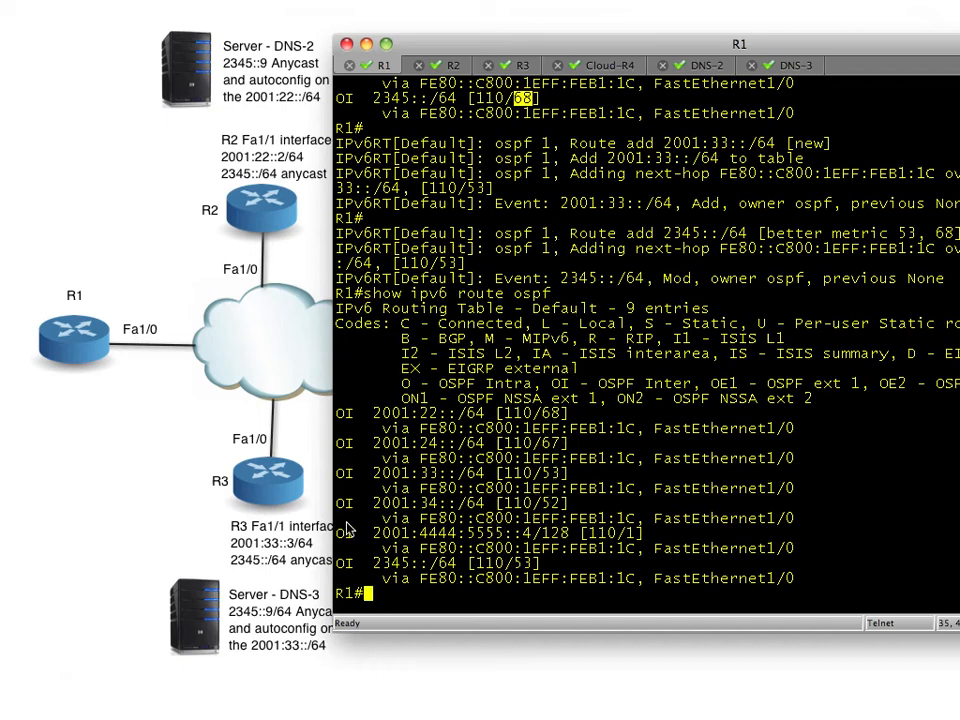
pyautogui.moveTo(252, 454)
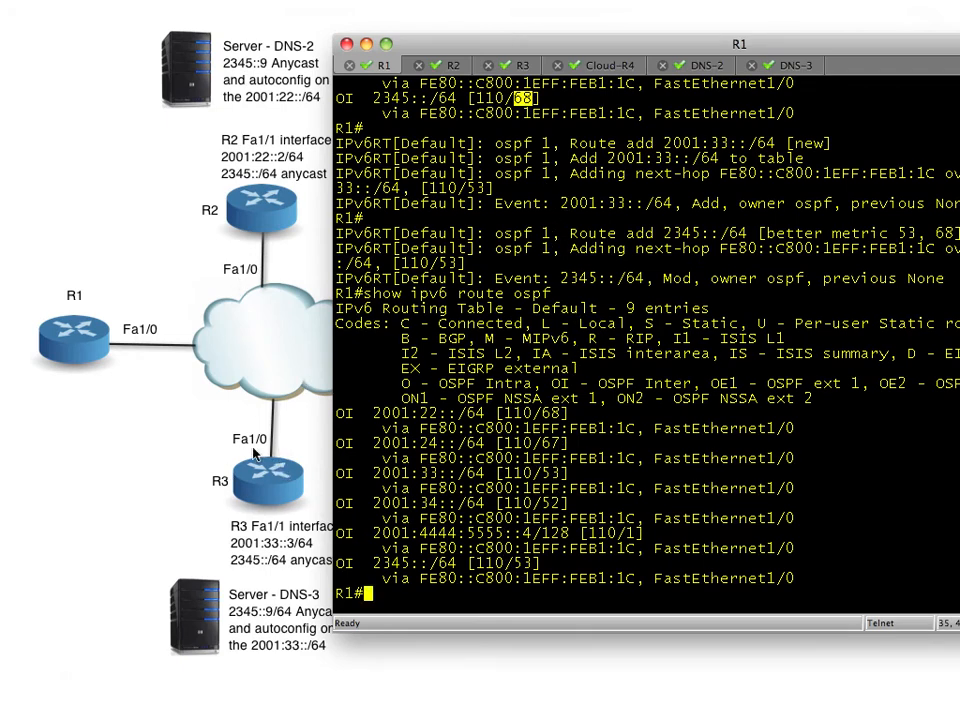
pyautogui.moveTo(100, 328)
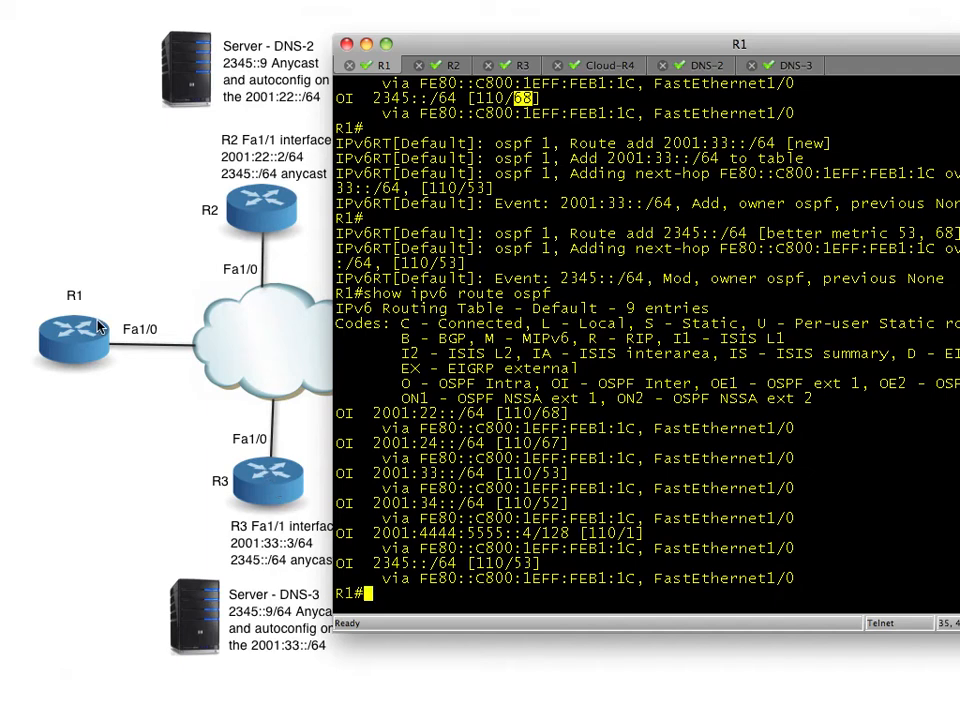
pyautogui.moveTo(268, 318)
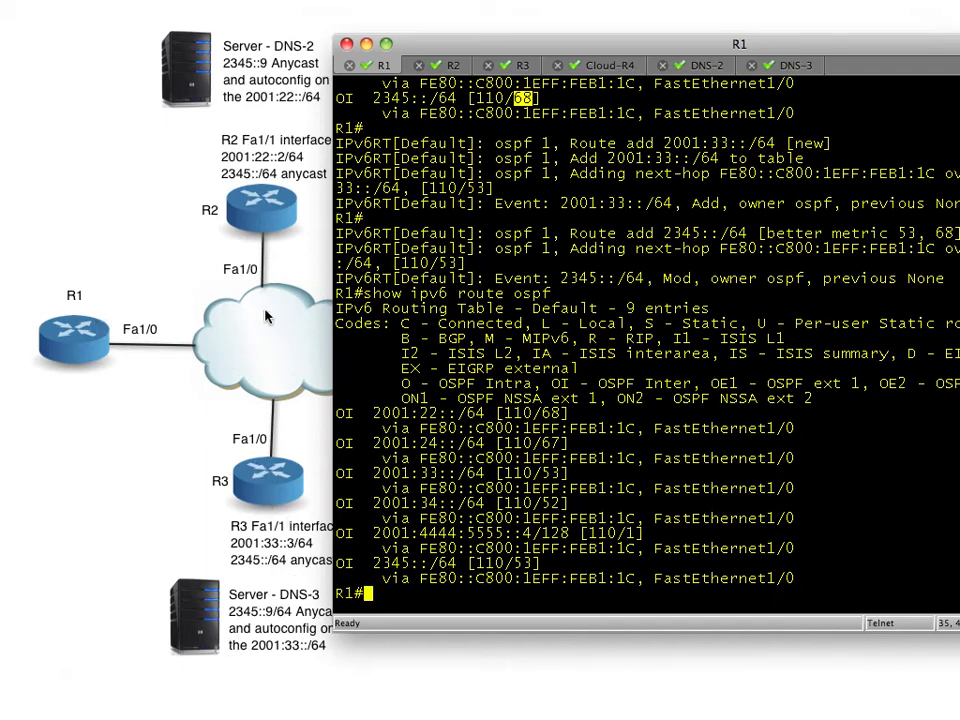
pyautogui.moveTo(278, 354)
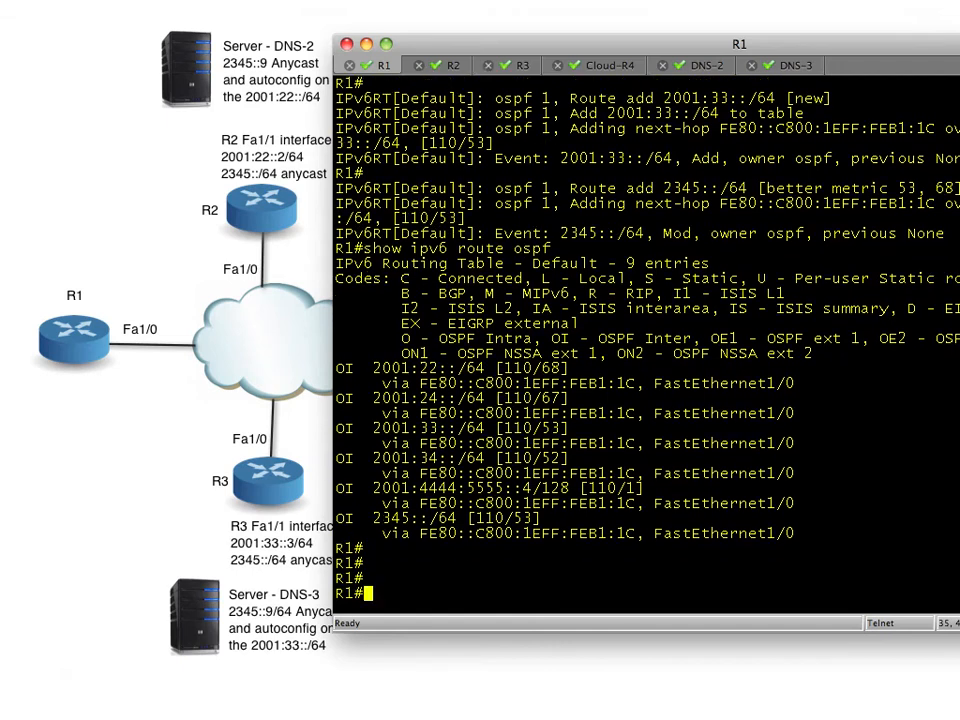
pyautogui.scroll(-3)
pyautogui.write('traceroute')
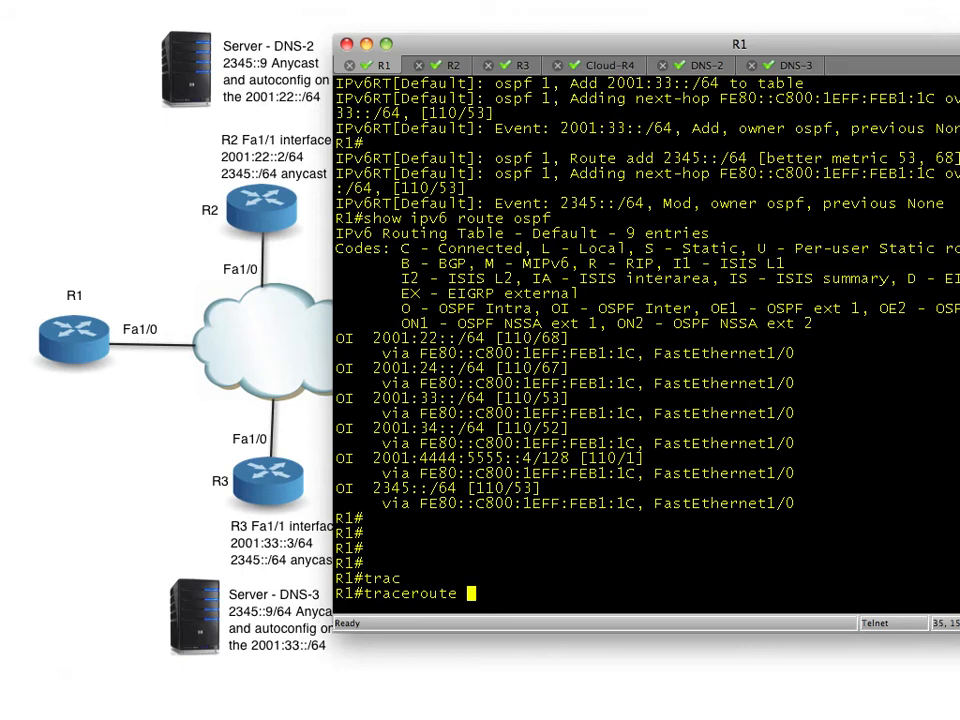
# Step: Trace R1's route to 2345::9 through R3's 2001:33 network, then switch to R3
pyautogui.write('2345:')
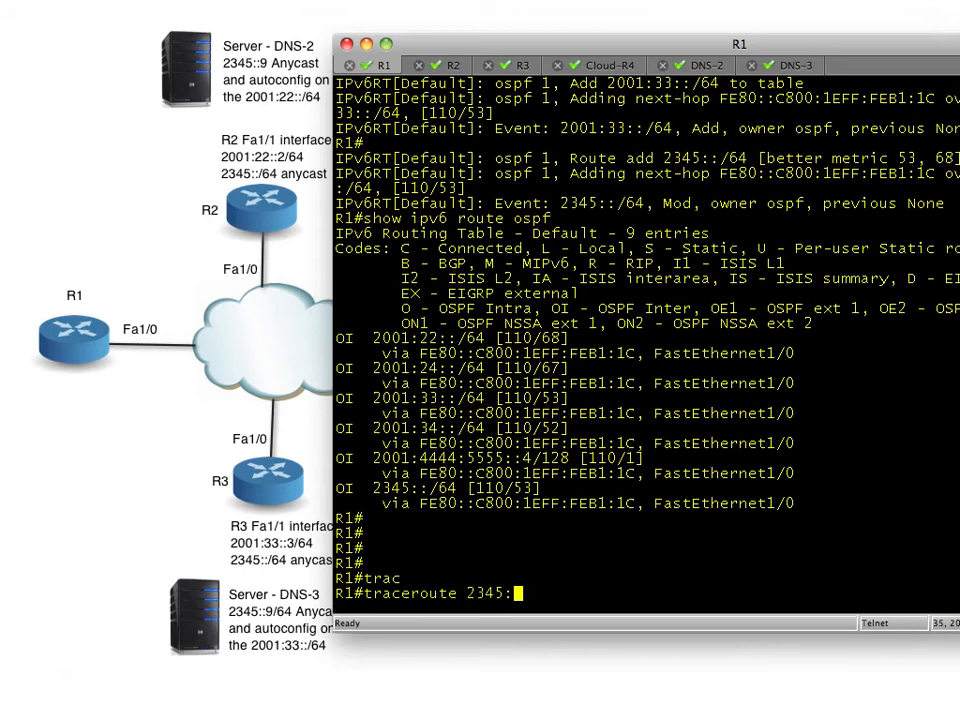
pyautogui.press('Return')
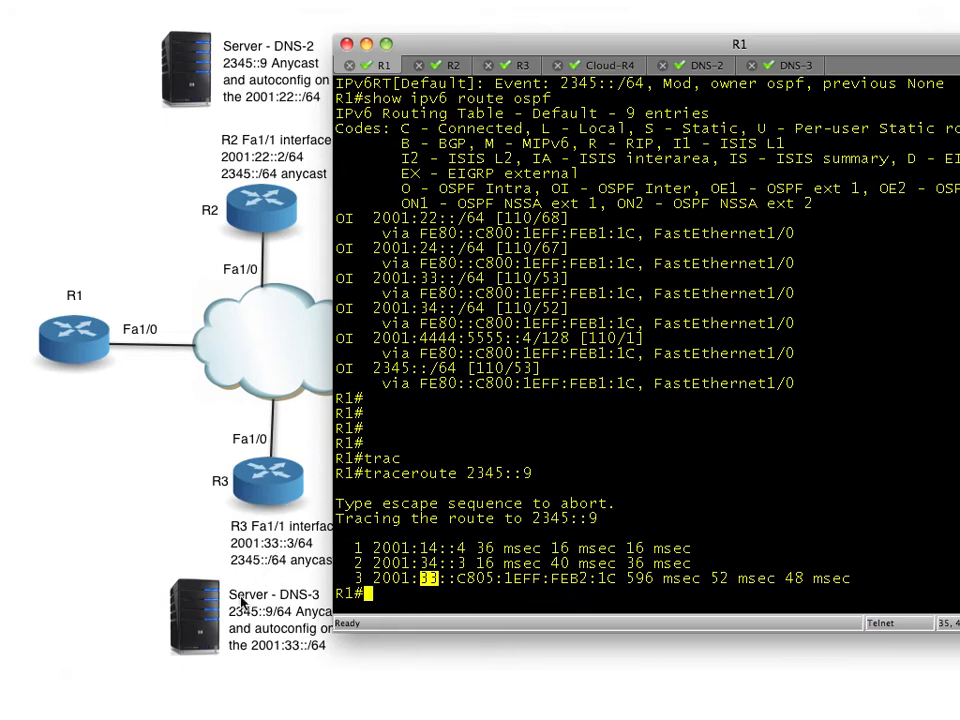
pyautogui.moveTo(92, 356)
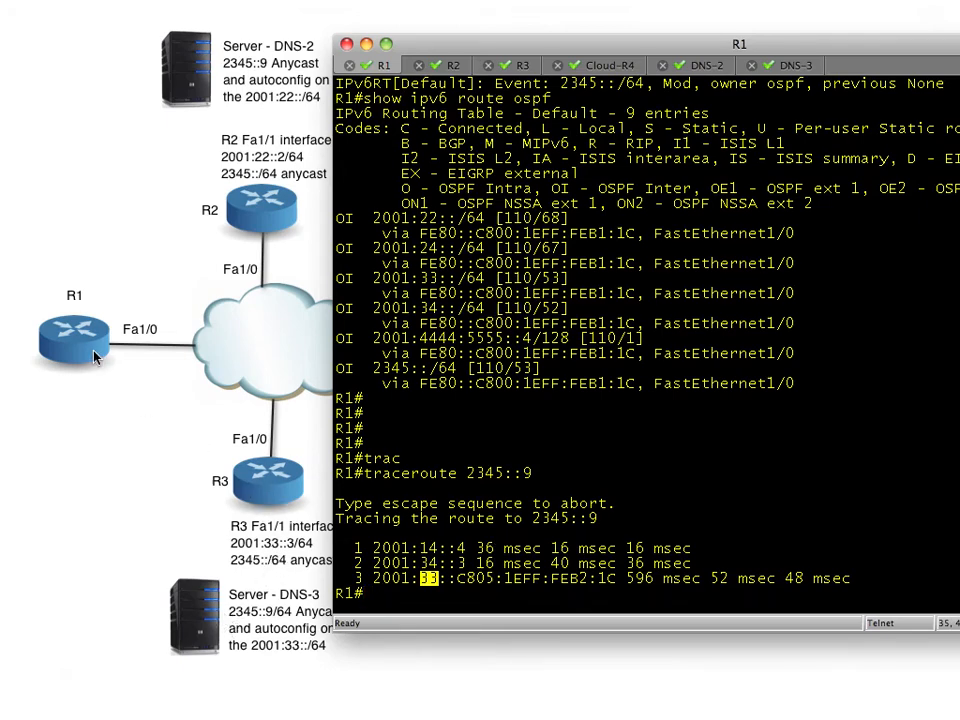
pyautogui.moveTo(230, 462)
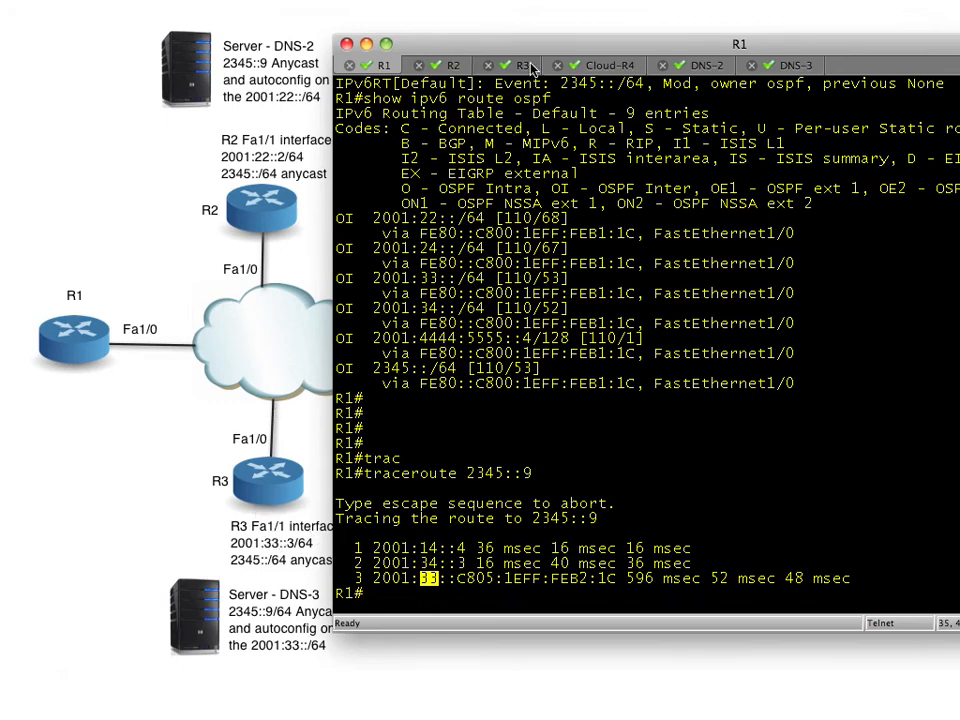
pyautogui.click(520, 64)
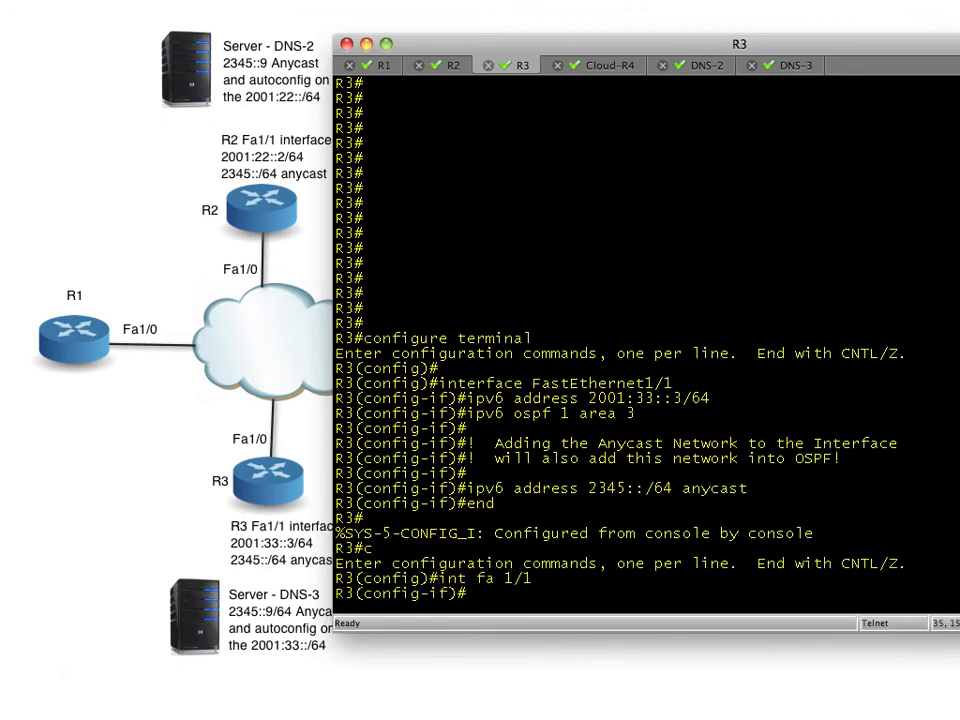
# Step: Shut down R3's FastEthernet1/1 interface
pyautogui.write('shut')
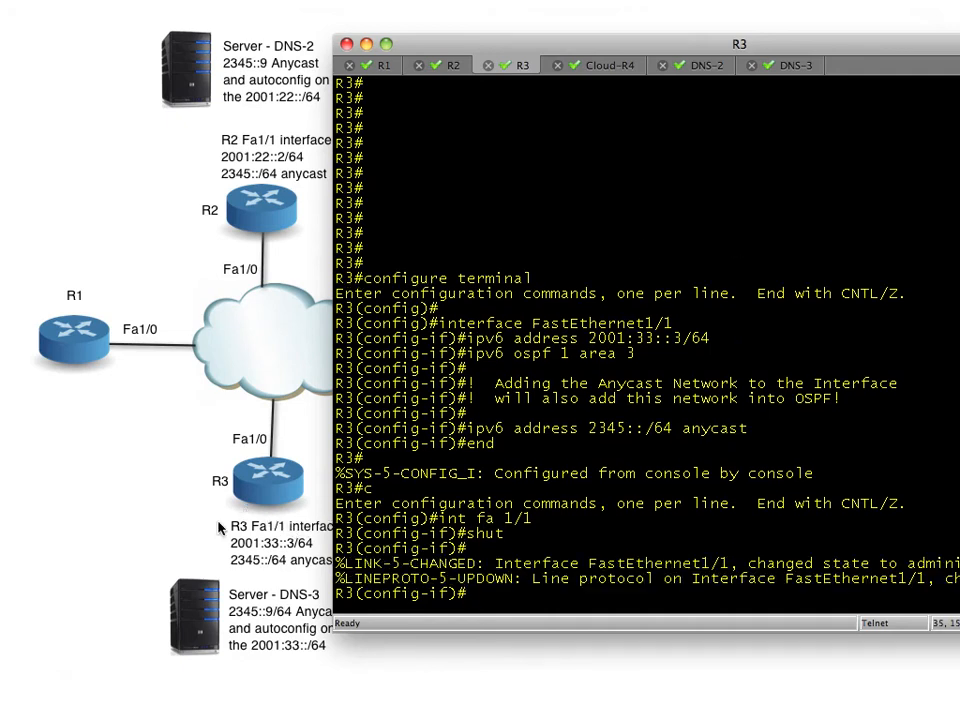
pyautogui.moveTo(258, 548)
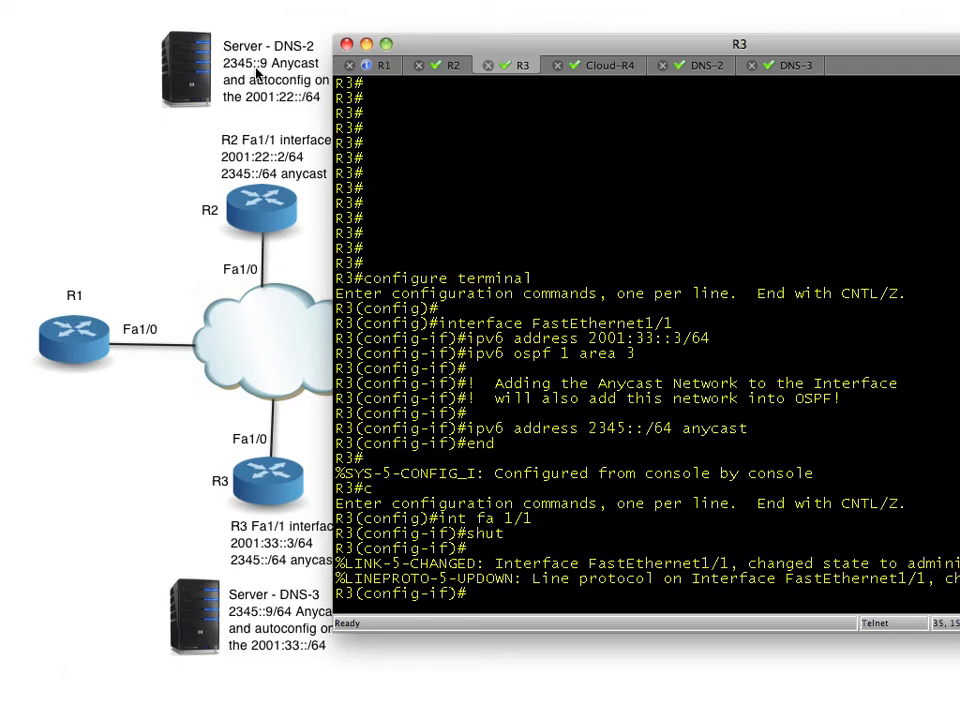
pyautogui.moveTo(148, 344)
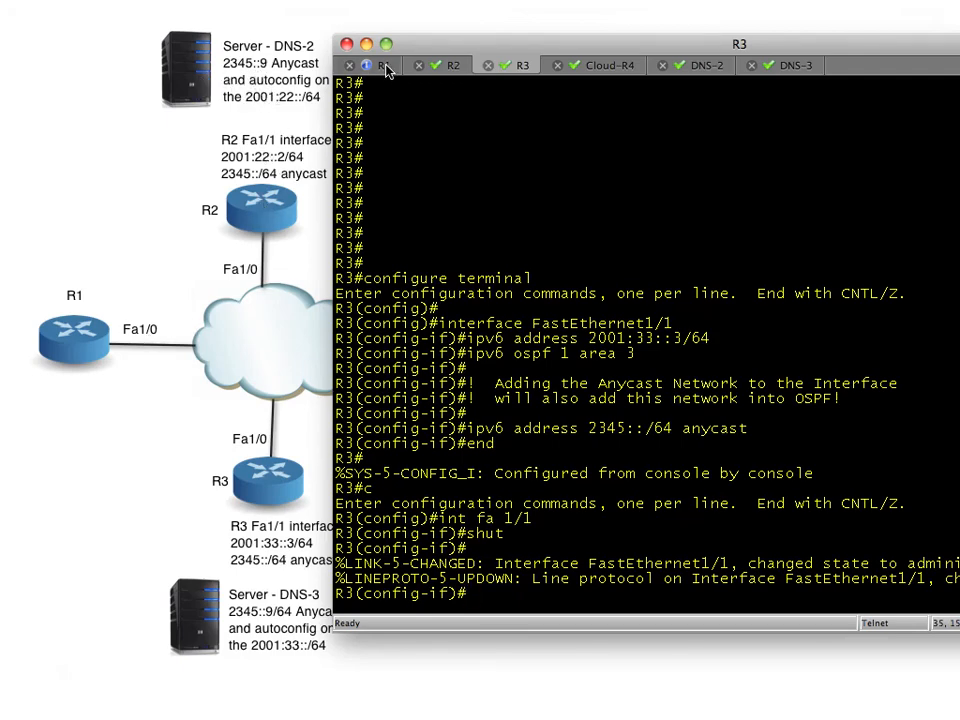
# Step: Rerun R1's traceroute to 2345::9, now via R2's 2001:22 network, then switch to R2
pyautogui.click(384, 64)
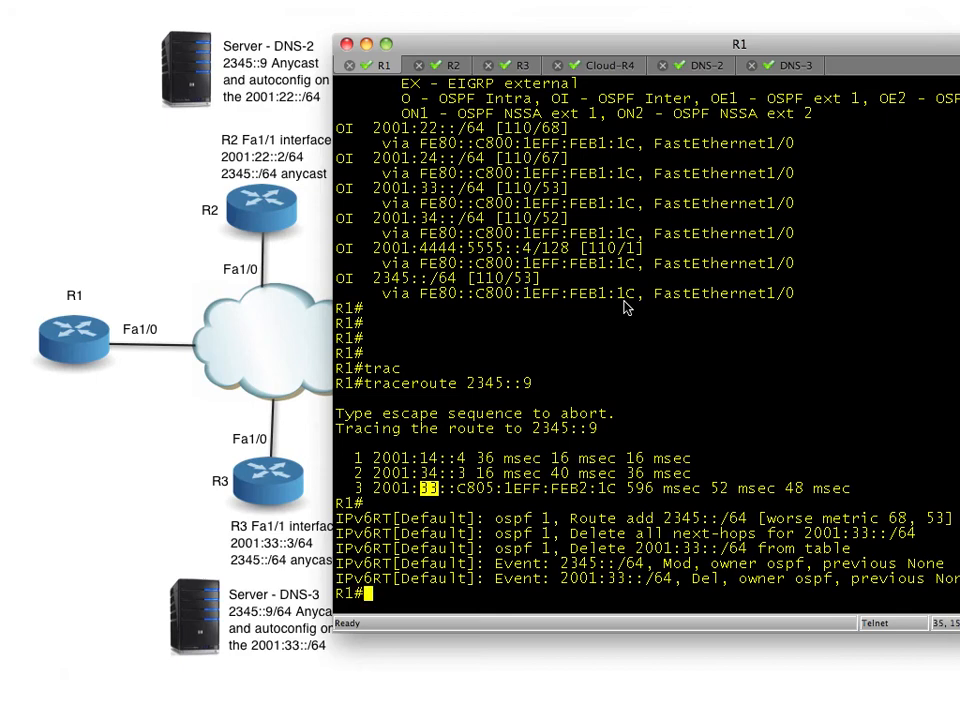
pyautogui.write('pin')
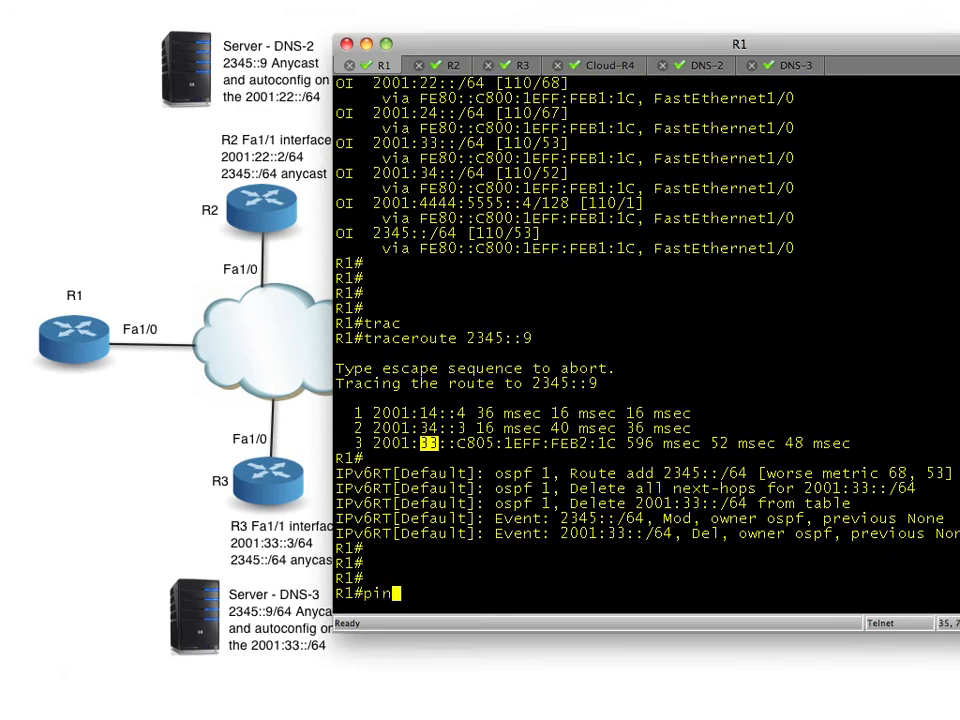
pyautogui.write('traceroute 2345::9')
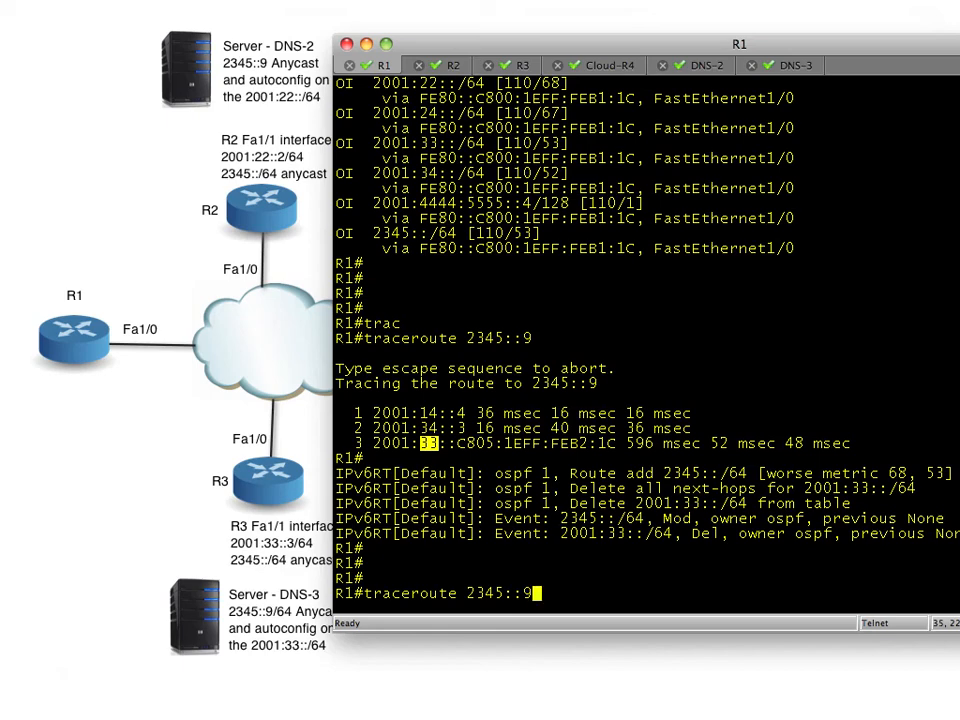
pyautogui.press('Return')
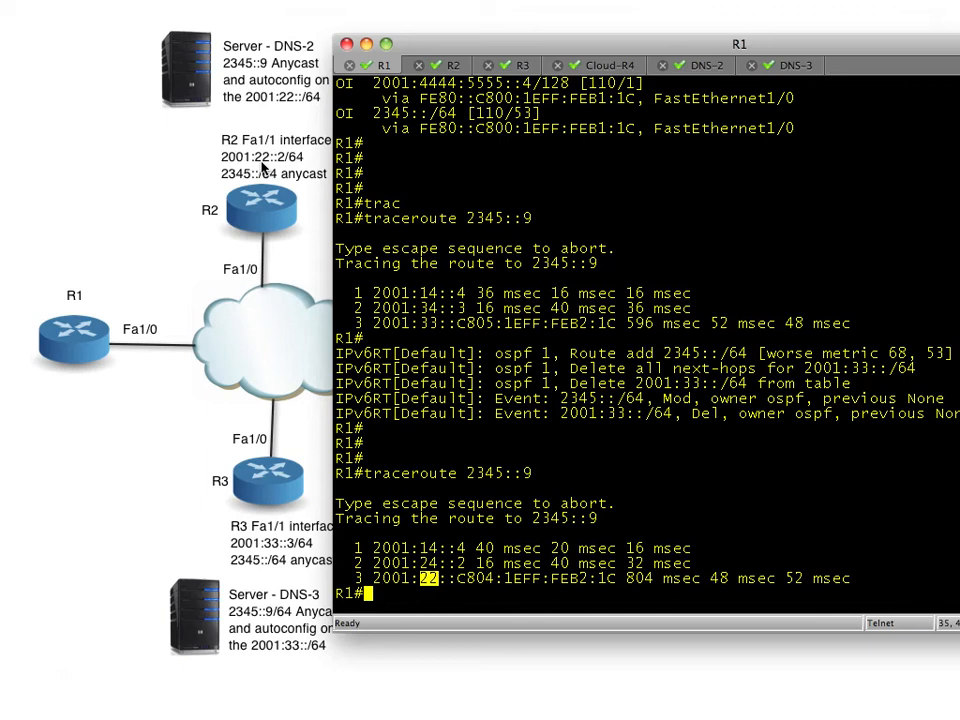
pyautogui.moveTo(242, 204)
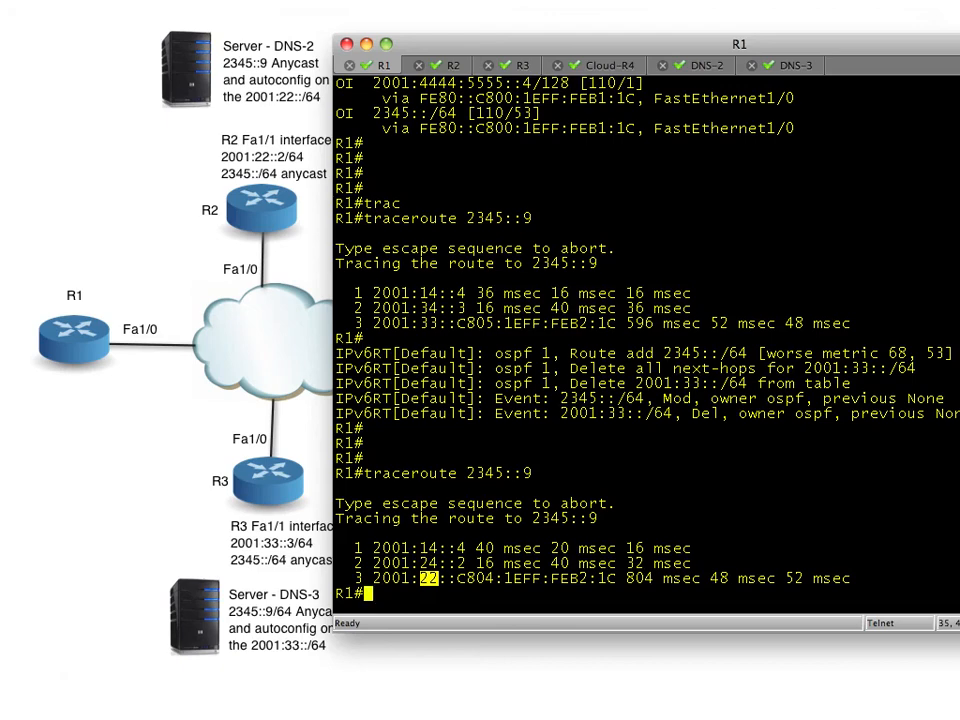
pyautogui.click(436, 64)
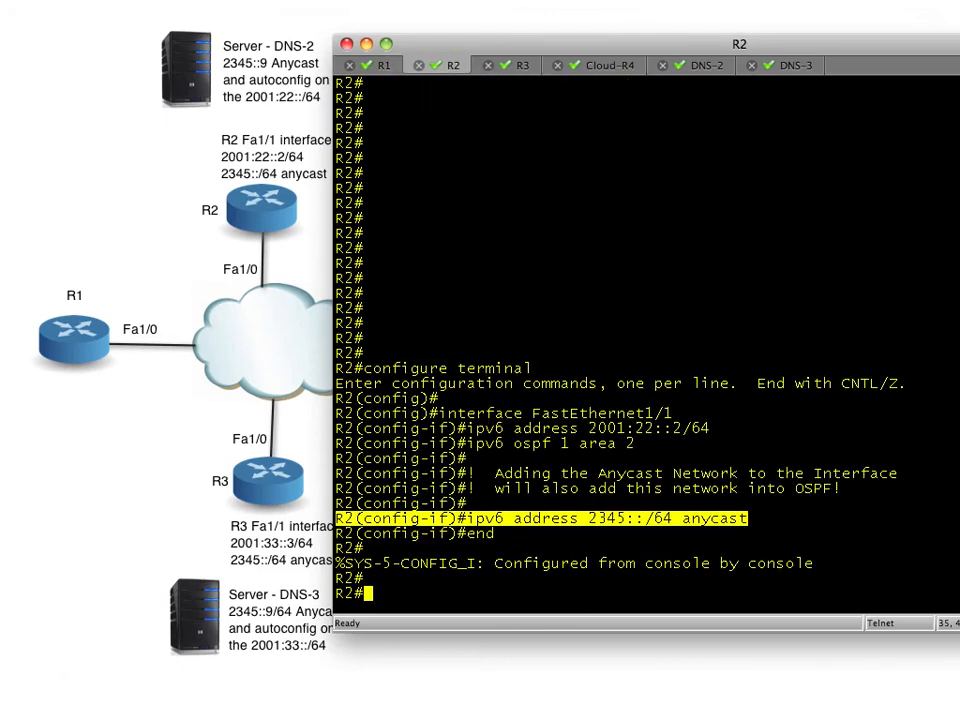
# Step: Show R2's FastEthernet1/1 running config and highlight the anycast and OSPF area 2 lines
pyautogui.write('show run itn')
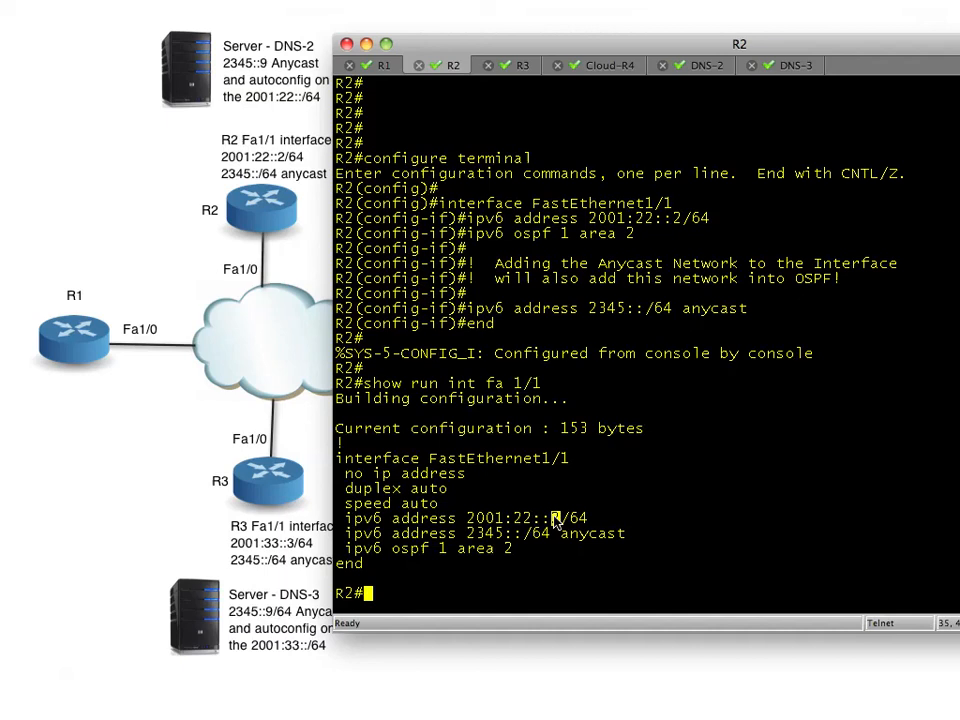
pyautogui.doubleClick(460, 518)
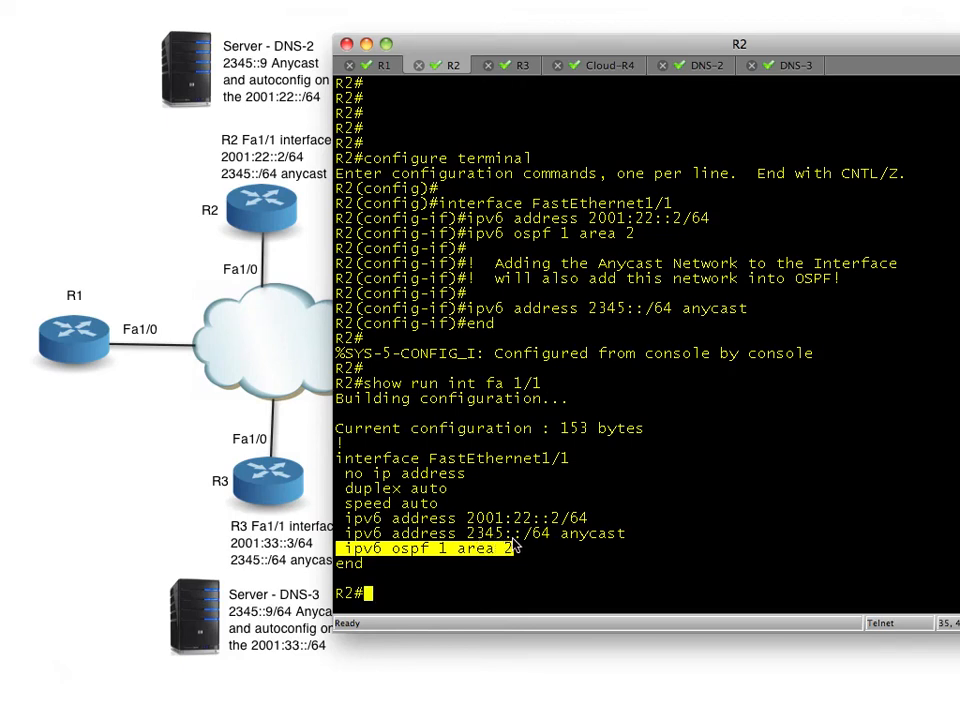
pyautogui.moveTo(528, 544)
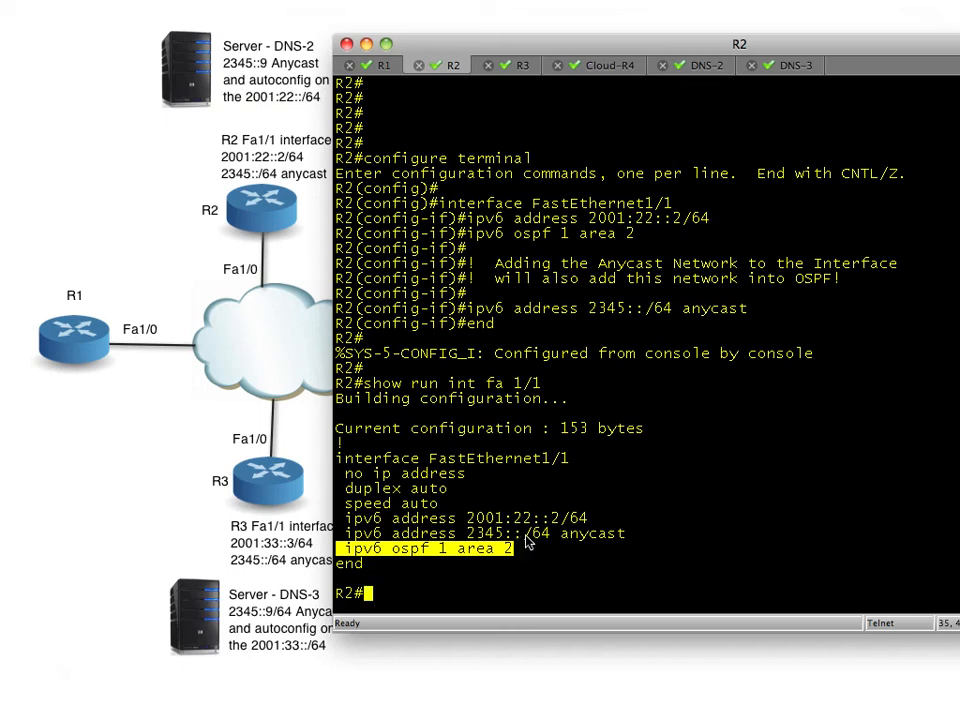
pyautogui.moveTo(578, 548)
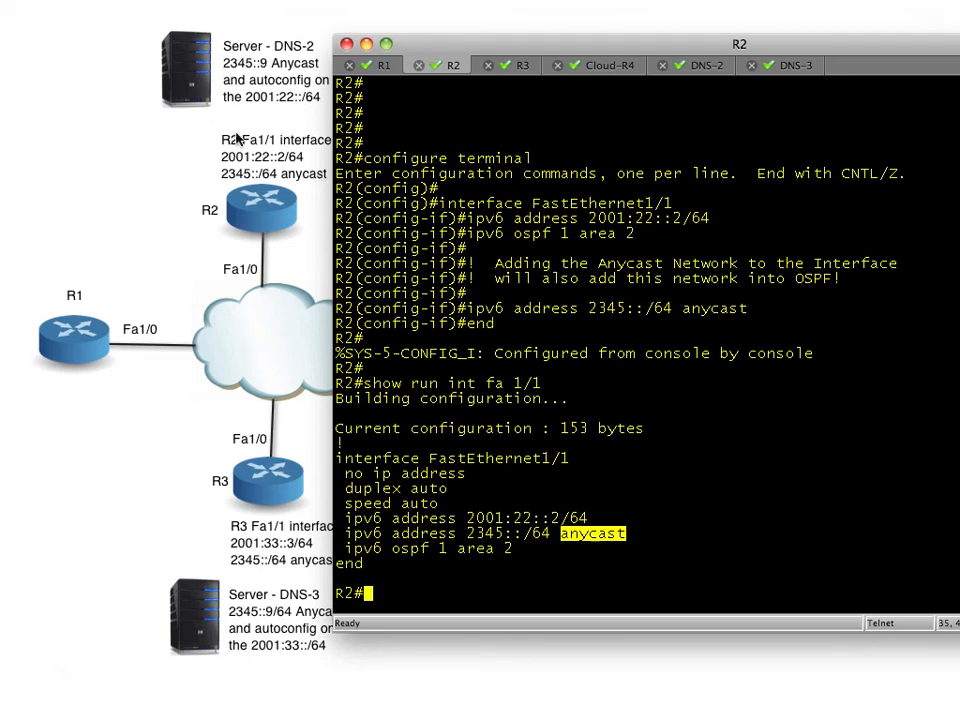
pyautogui.moveTo(432, 250)
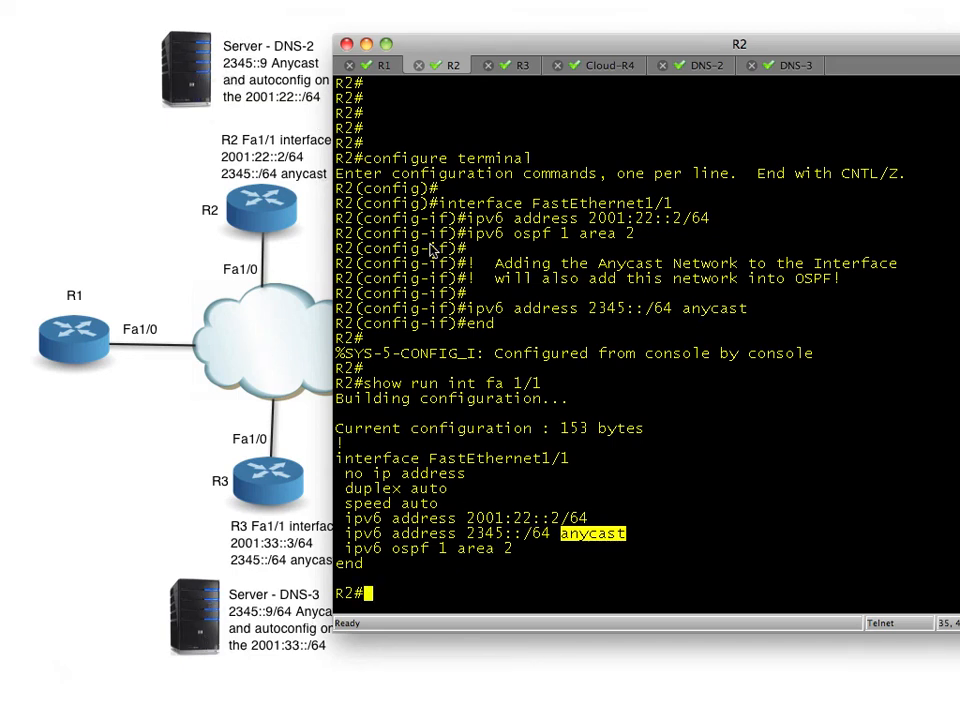